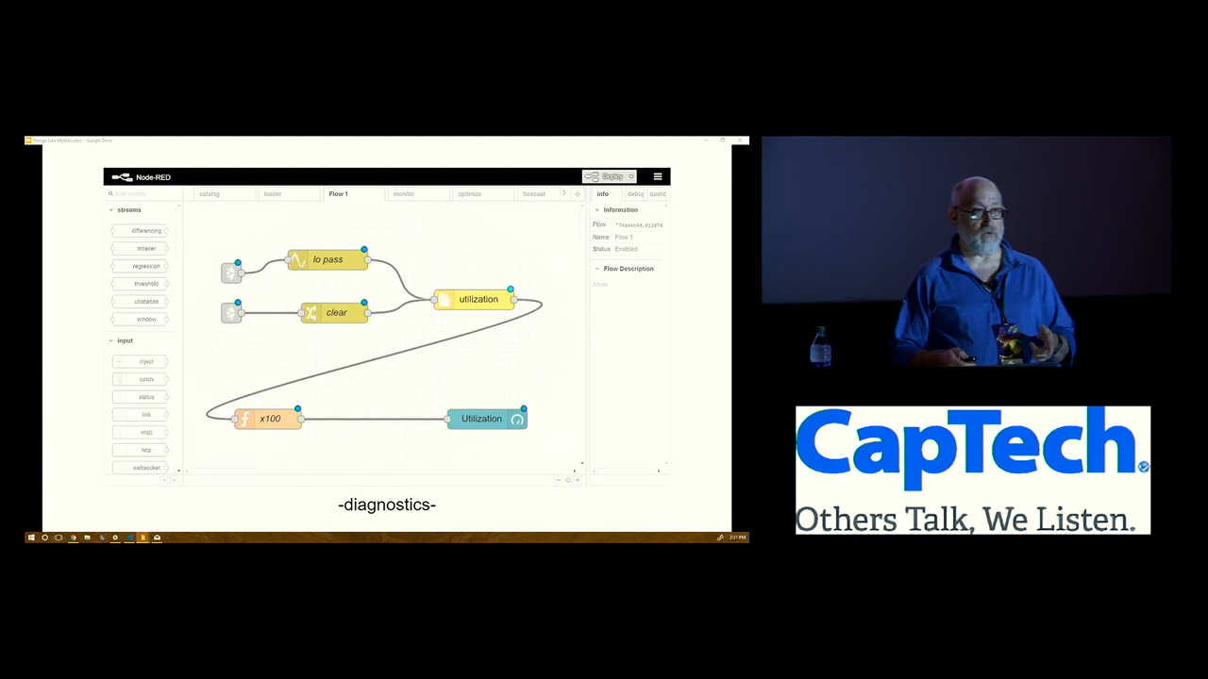
Step: Advance the presentation to the filter control slide listing Low Pass, High Pass, Mean and Median
double_click(479, 298)
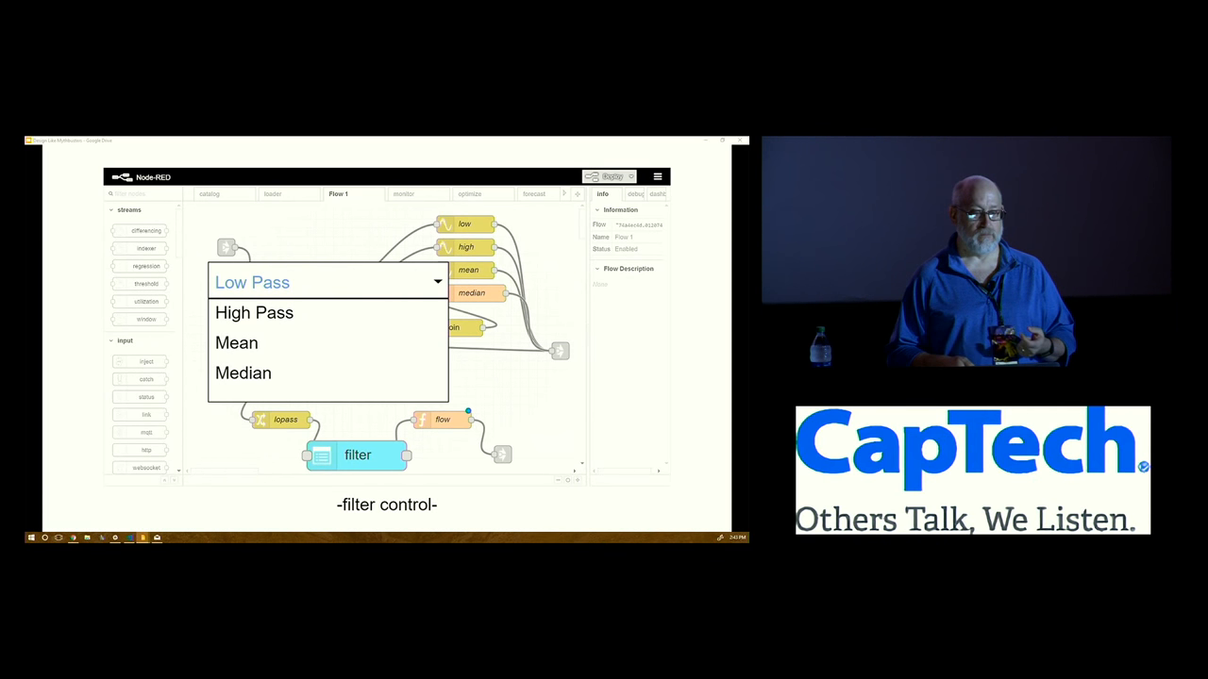
click(442, 419)
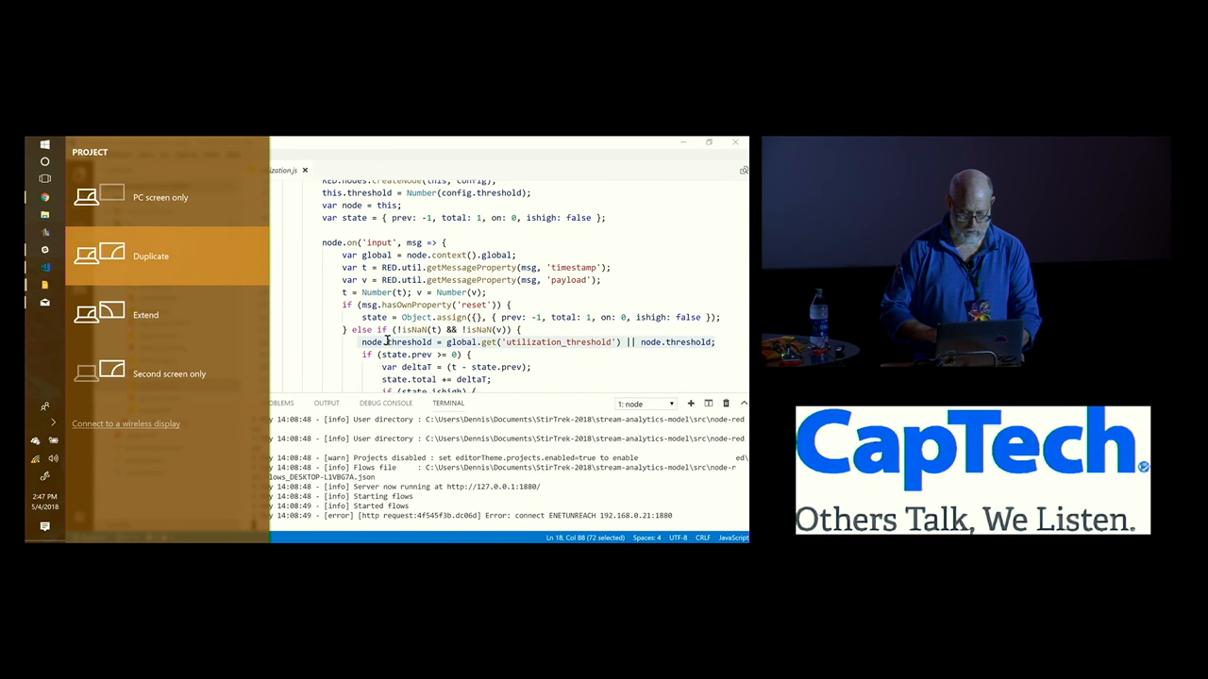
Step: Switch windows back to the slide deck's presenter view on slide 47
key(alt+tab)
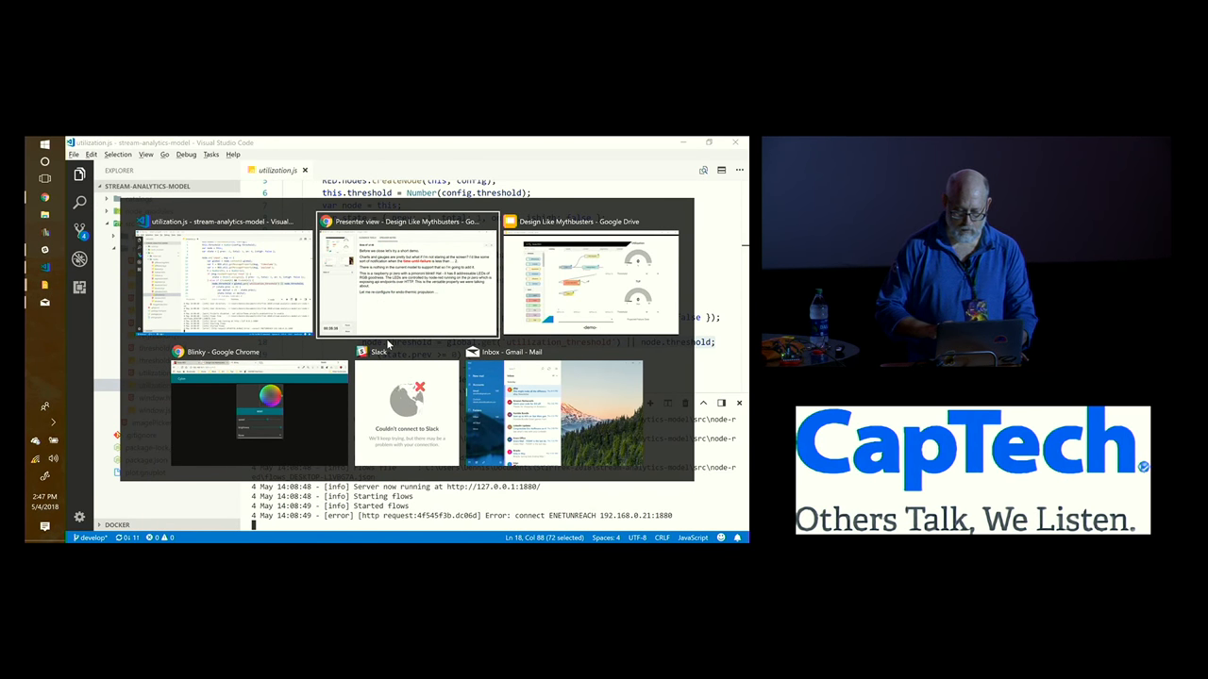
click(408, 273)
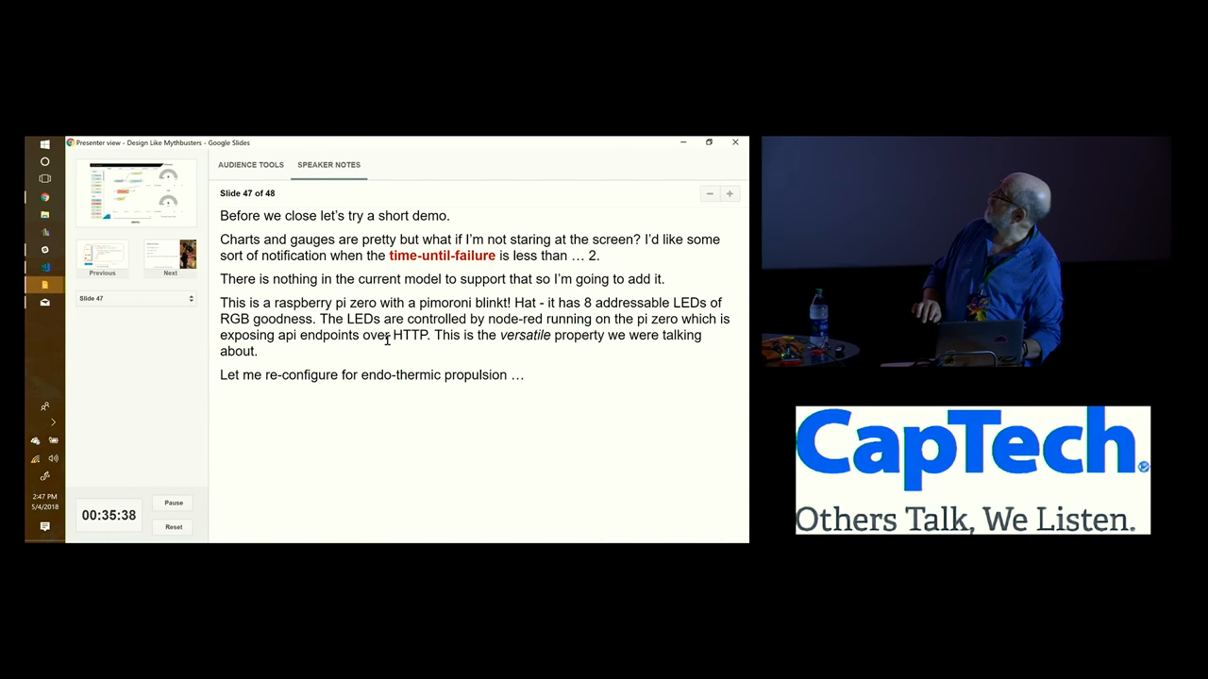
Step: Switch to the Chrome window showing the Node-RED flow editor
key(alt+tab)
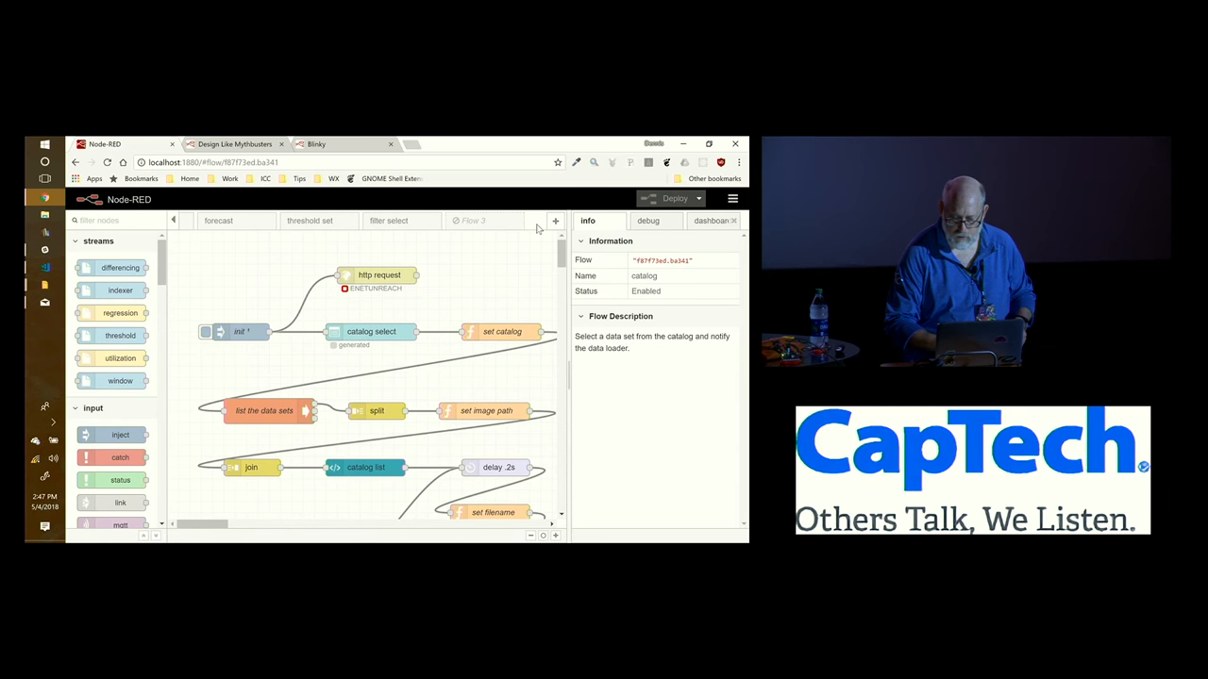
Step: Add a new empty Flow 1 and place a link-in node on it
click(554, 219)
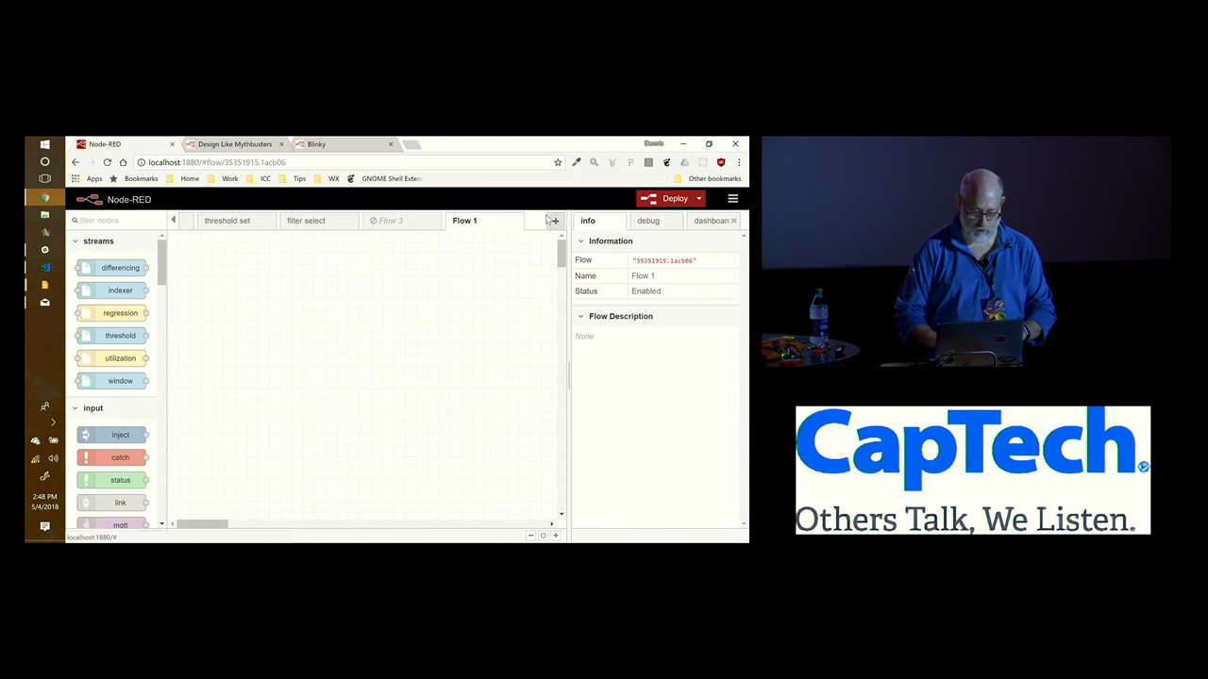
mouse_move(154, 290)
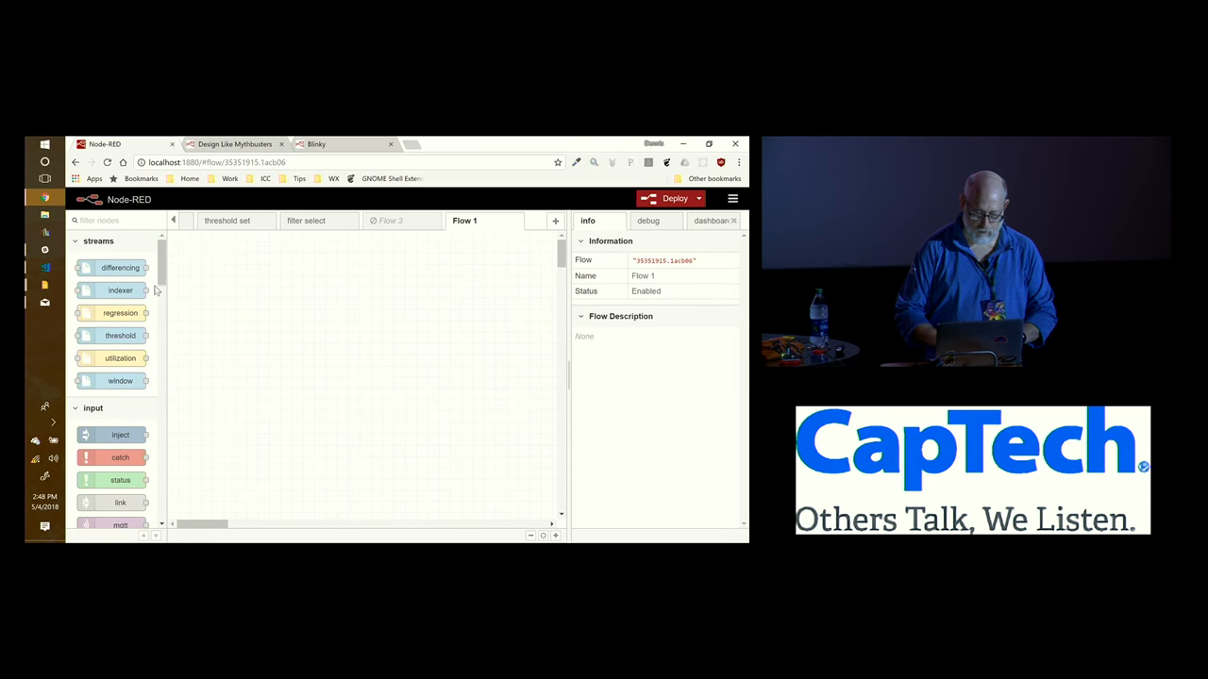
scroll(down, 3)
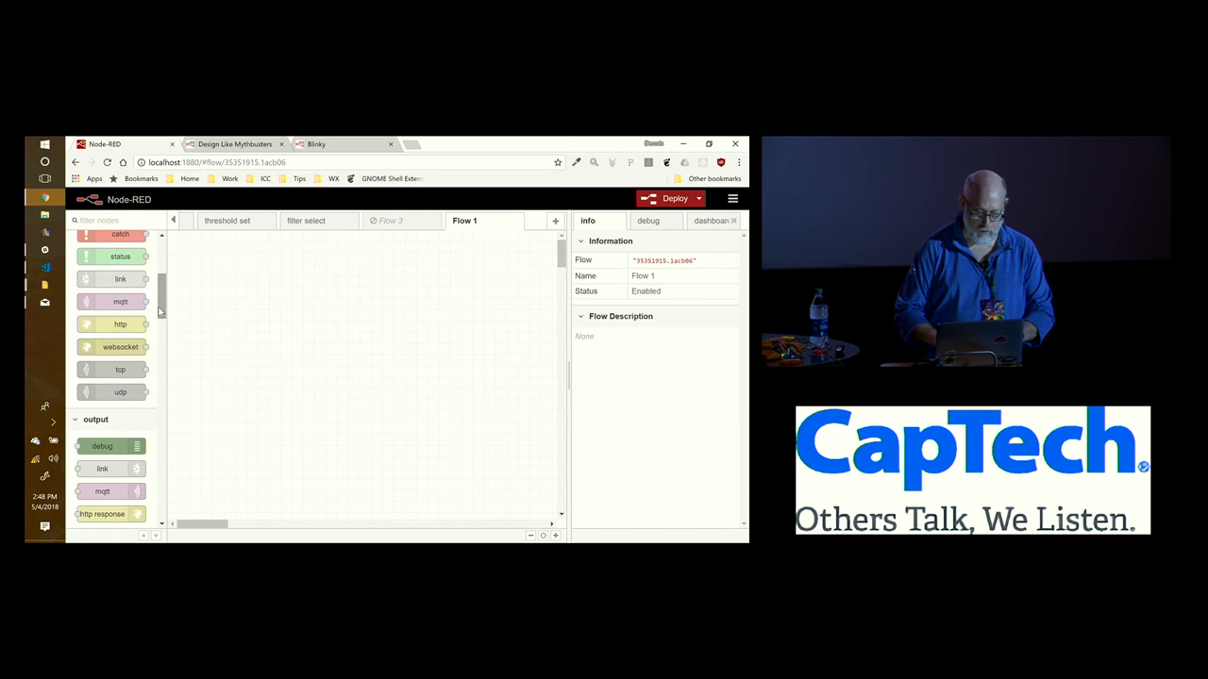
drag(121, 279, 254, 295)
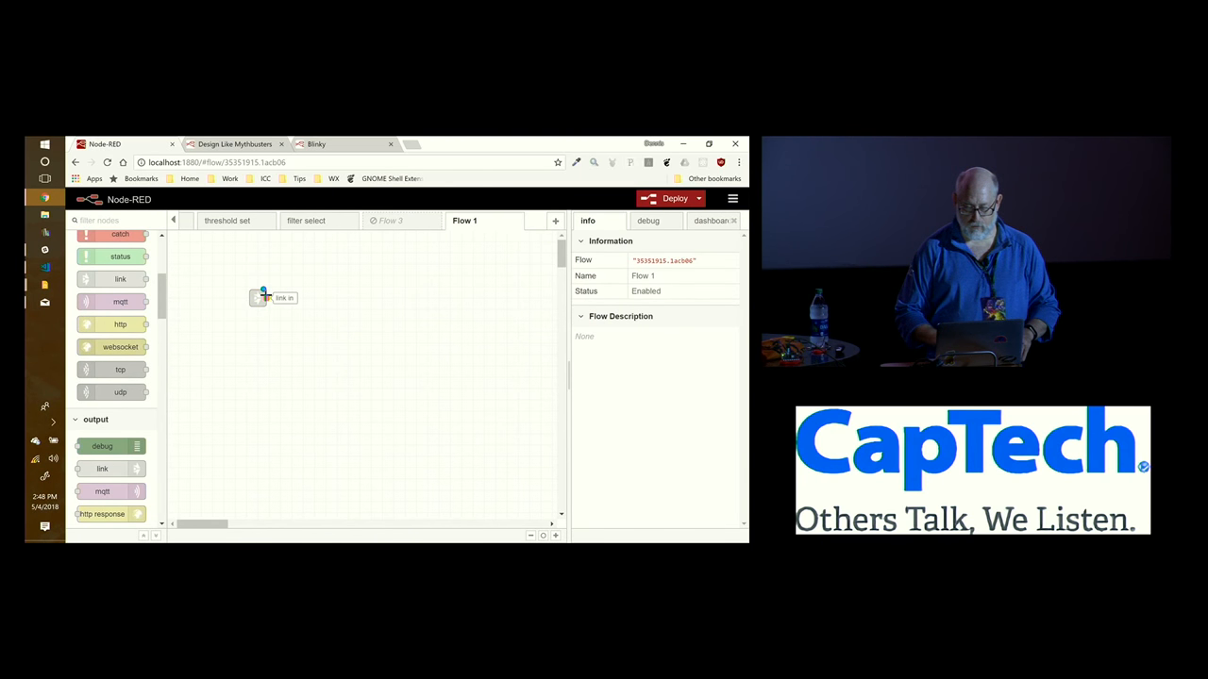
Step: Subscribe the link-in node to one of the existing raised events and confirm
double_click(273, 298)
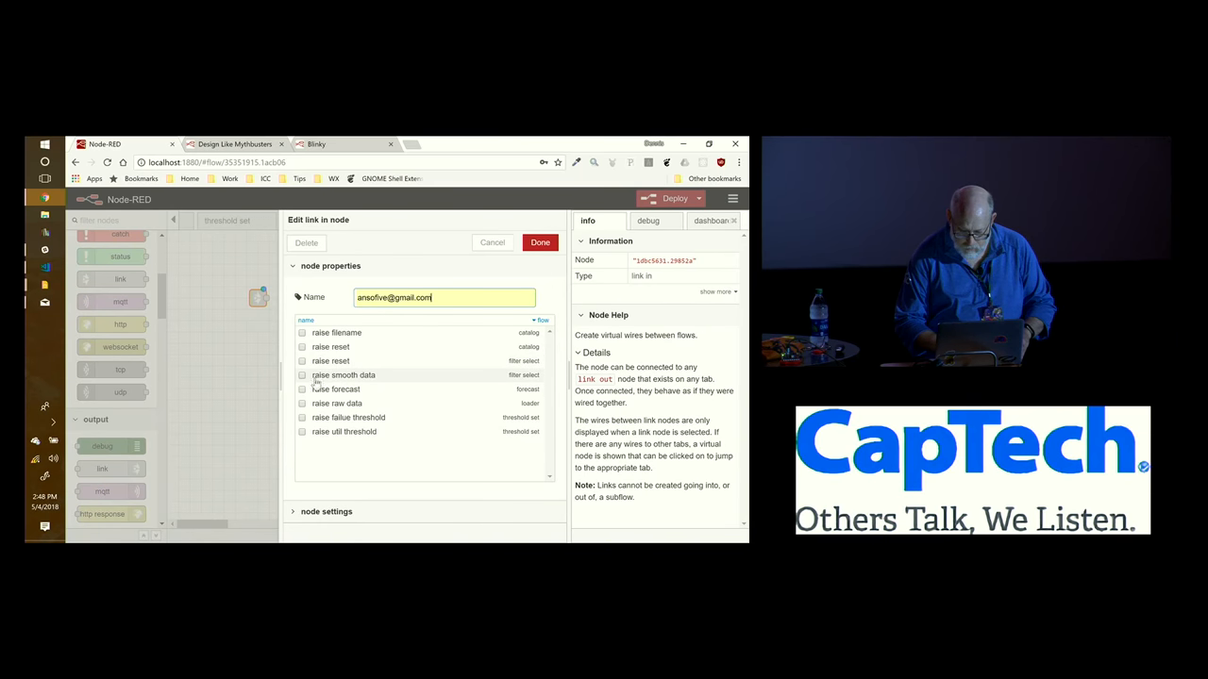
click(336, 389)
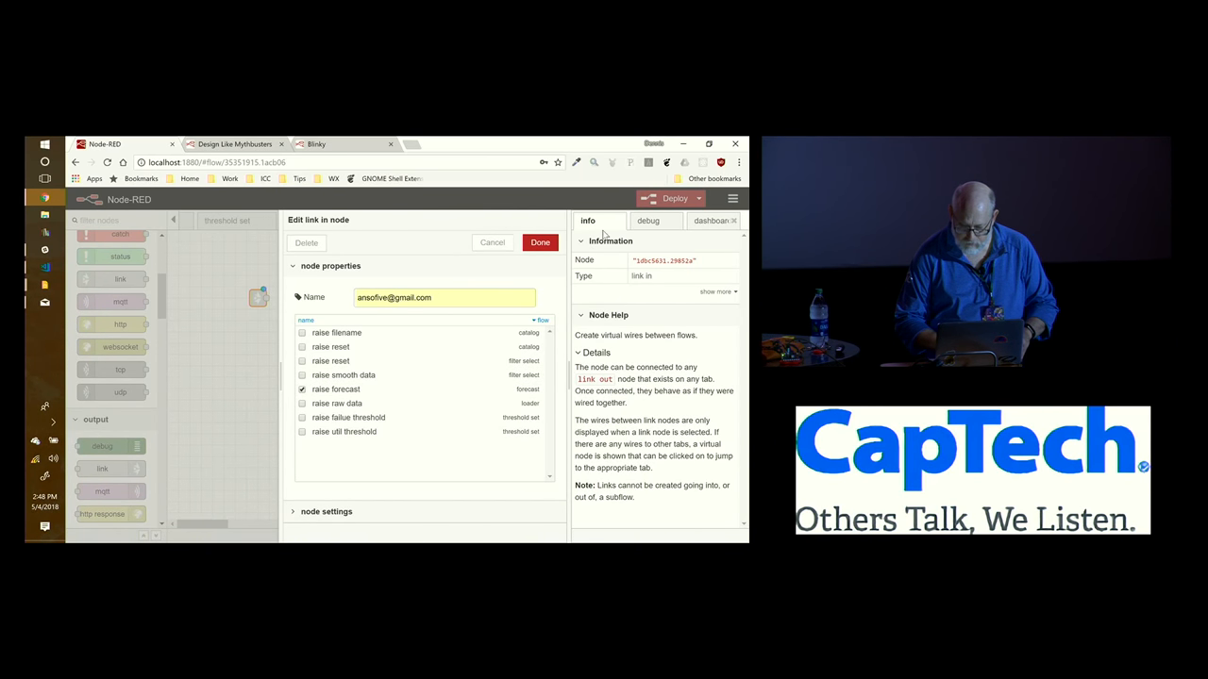
click(540, 242)
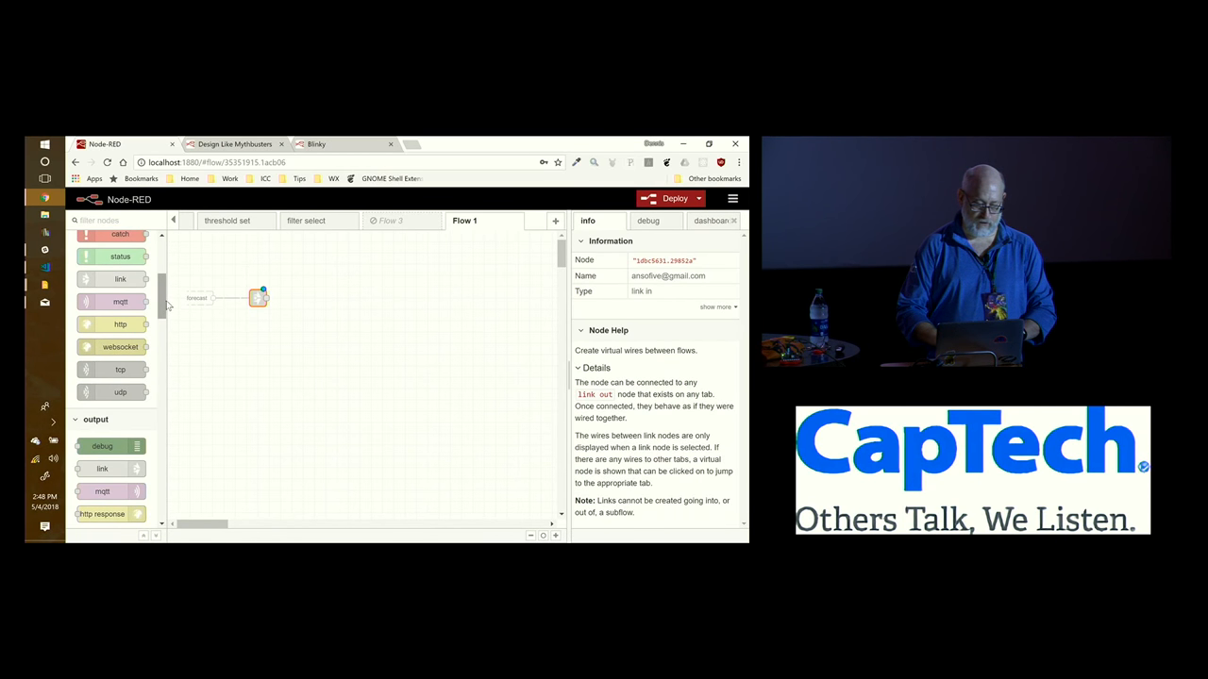
Step: Place a switch node on the canvas and wire the link-in node's output into it
scroll(down, 3)
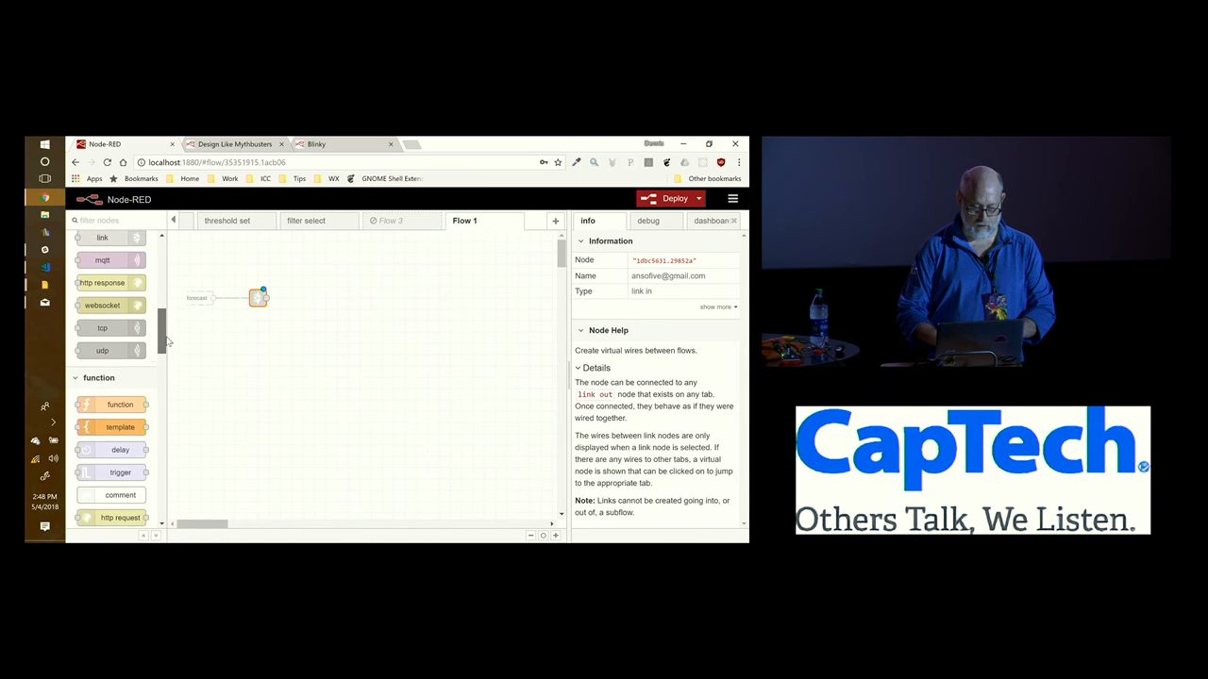
scroll(down, 3)
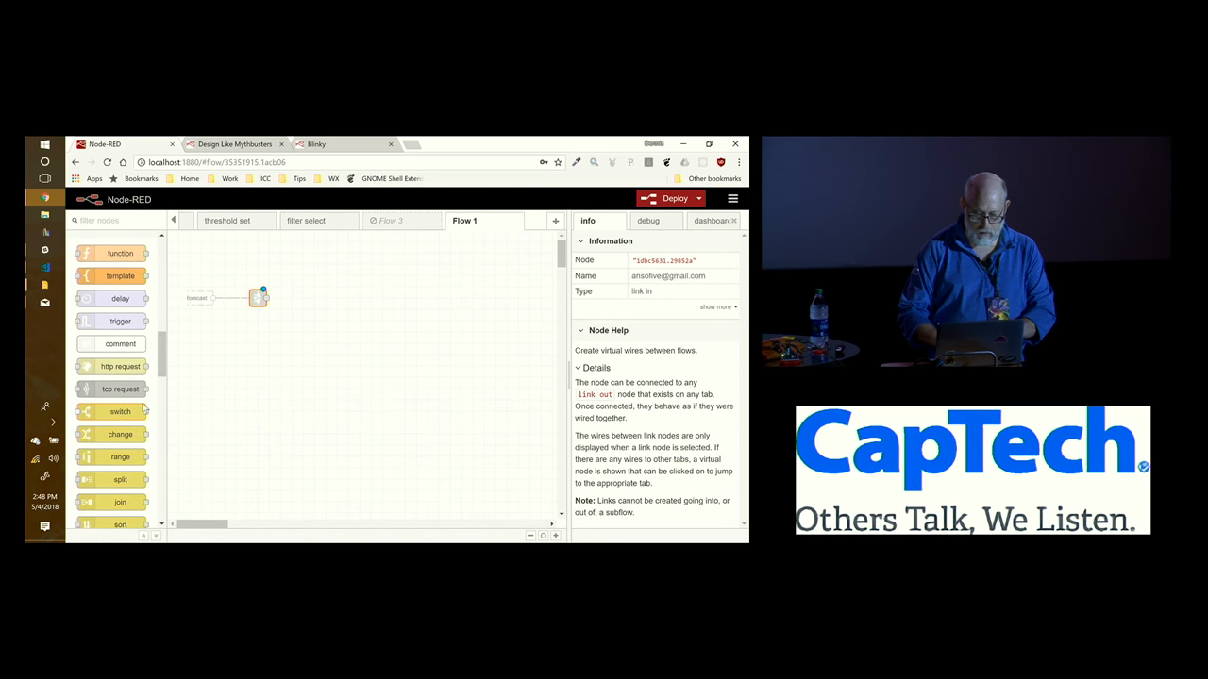
drag(121, 412, 313, 344)
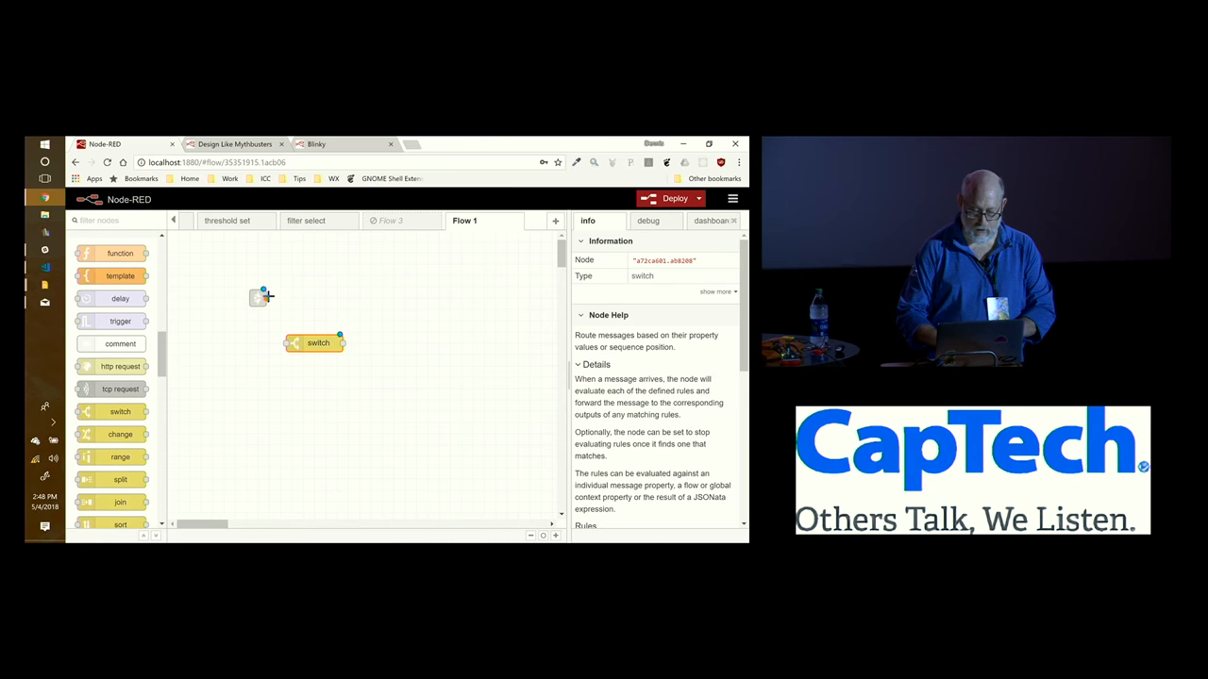
drag(268, 300, 287, 339)
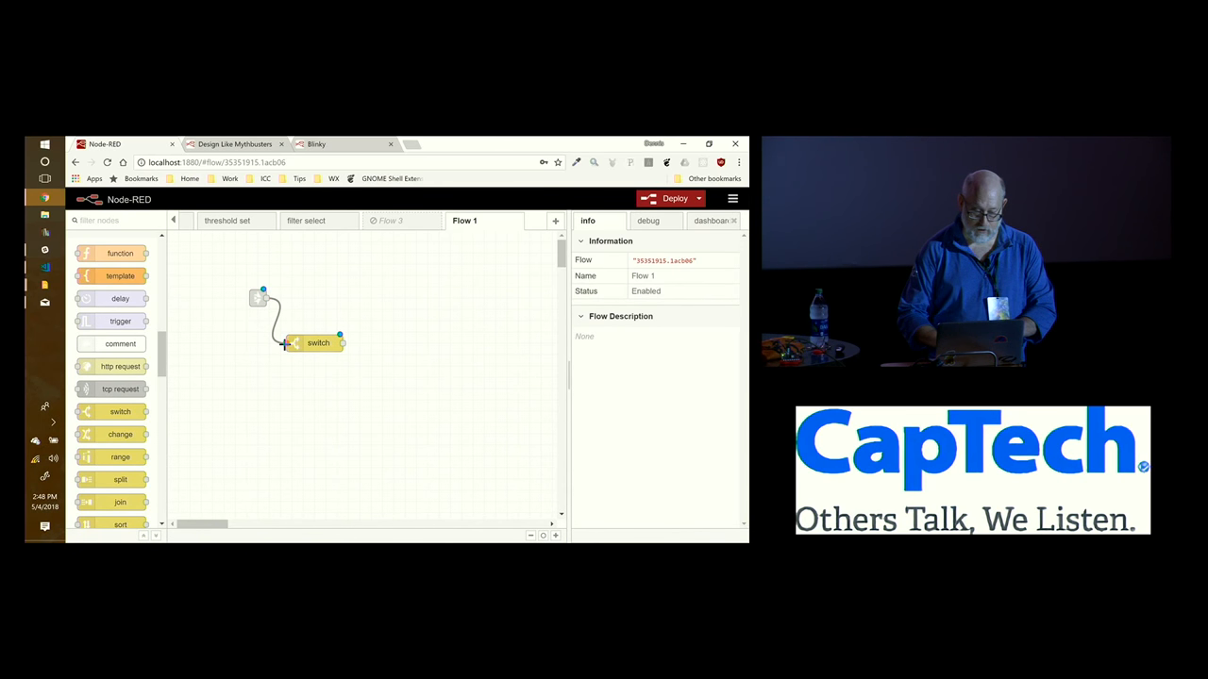
Step: Clear the switch node's name and set its rule to compare the payload against the number 2
double_click(317, 344)
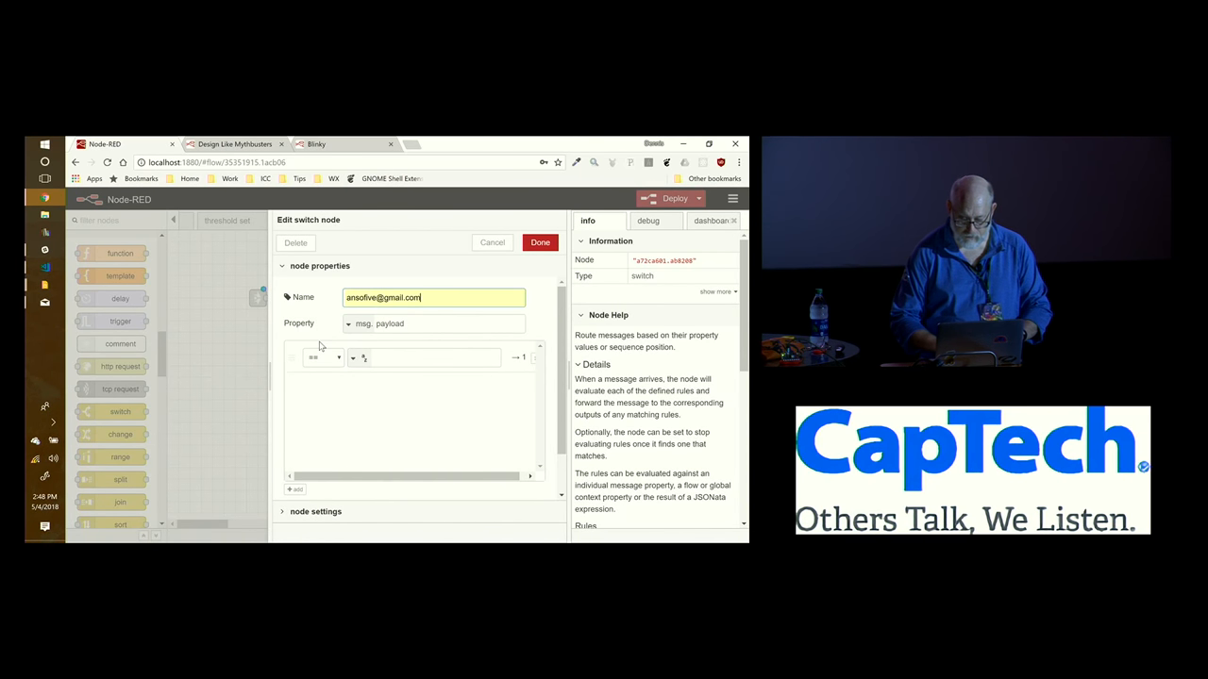
click(430, 299)
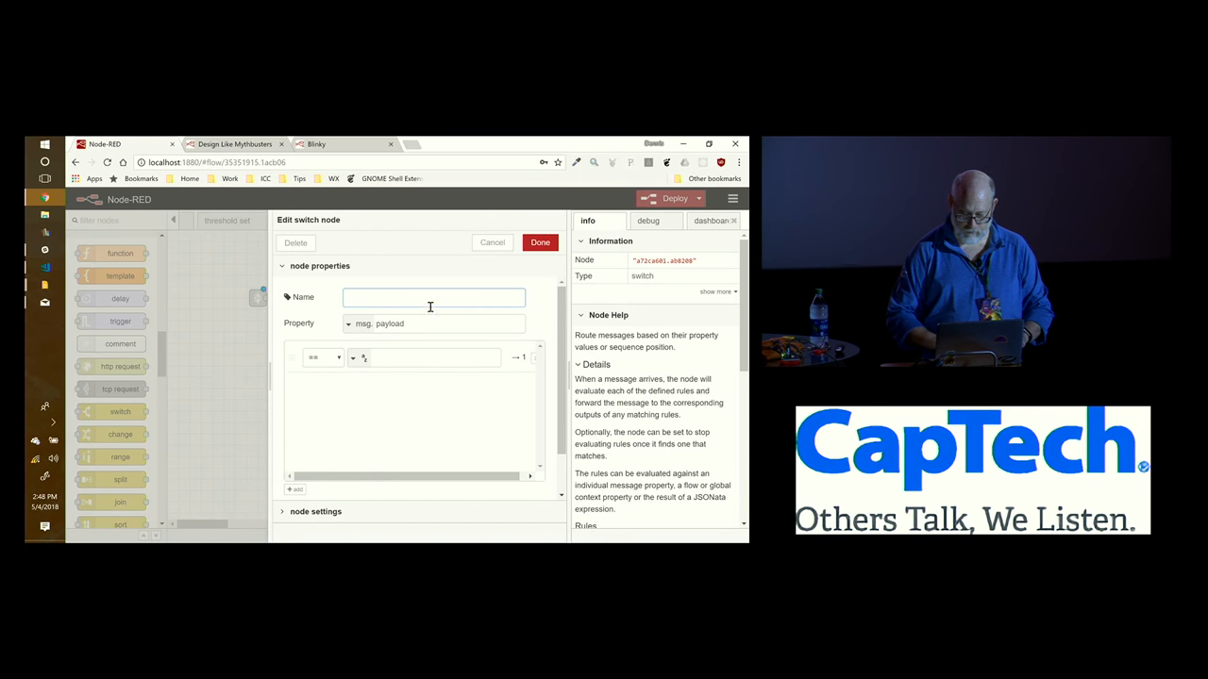
click(324, 357)
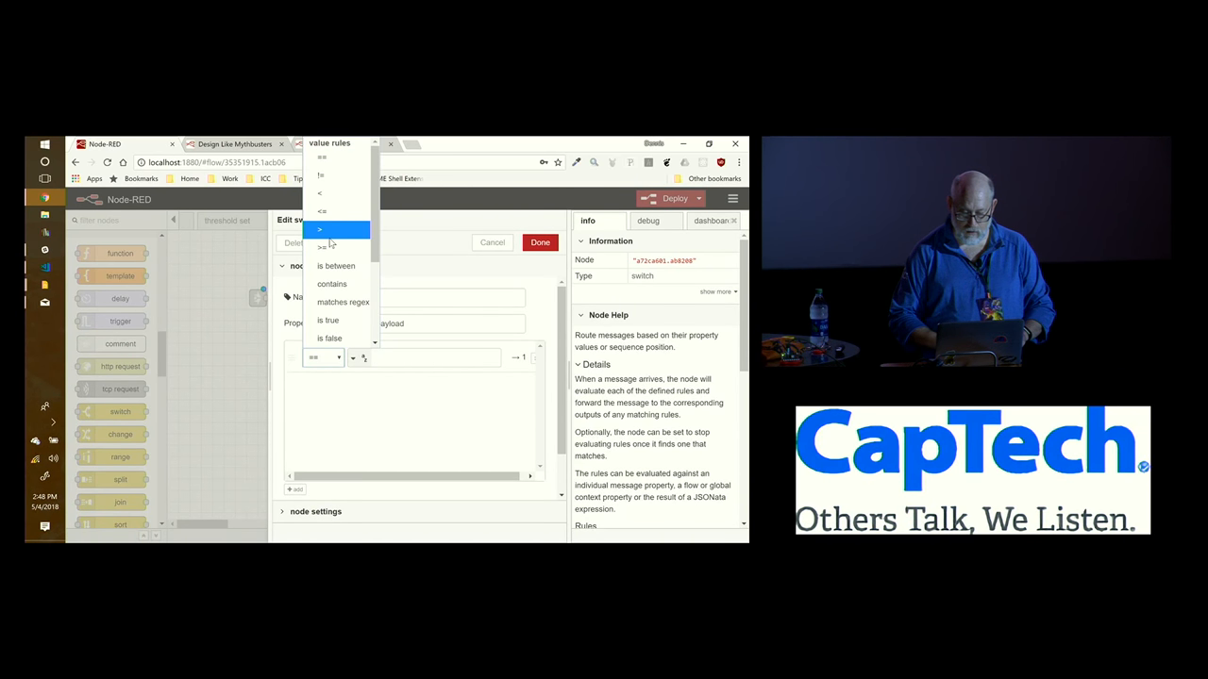
mouse_move(324, 212)
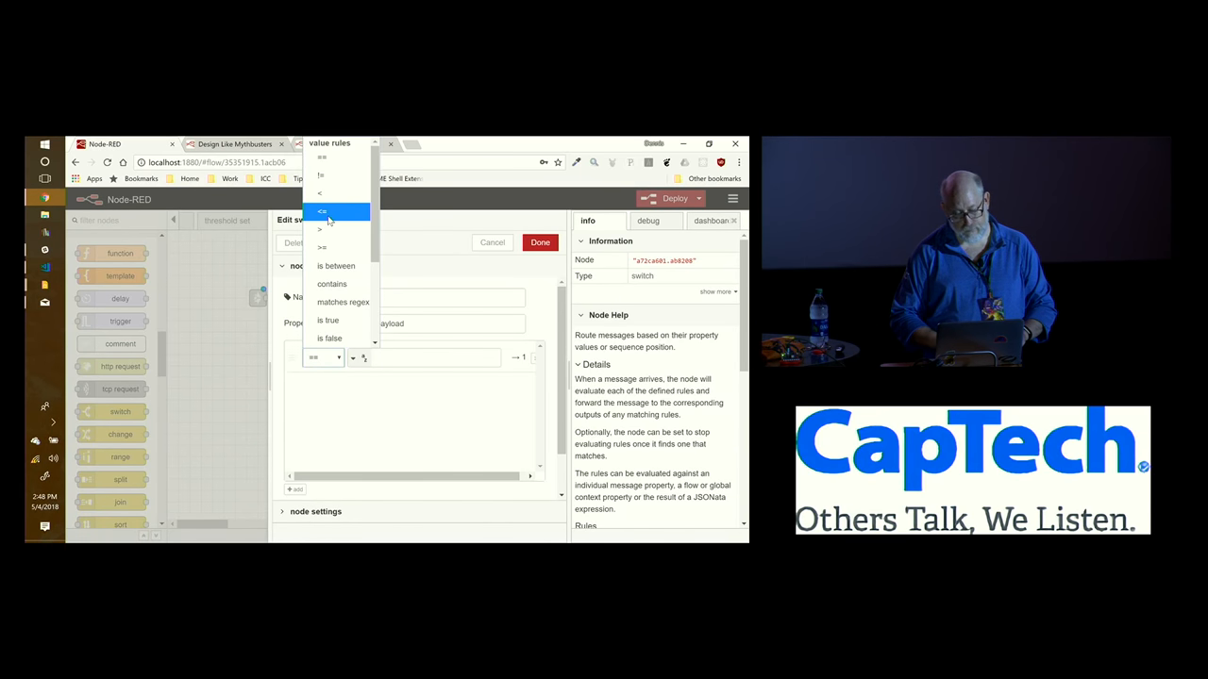
click(323, 210)
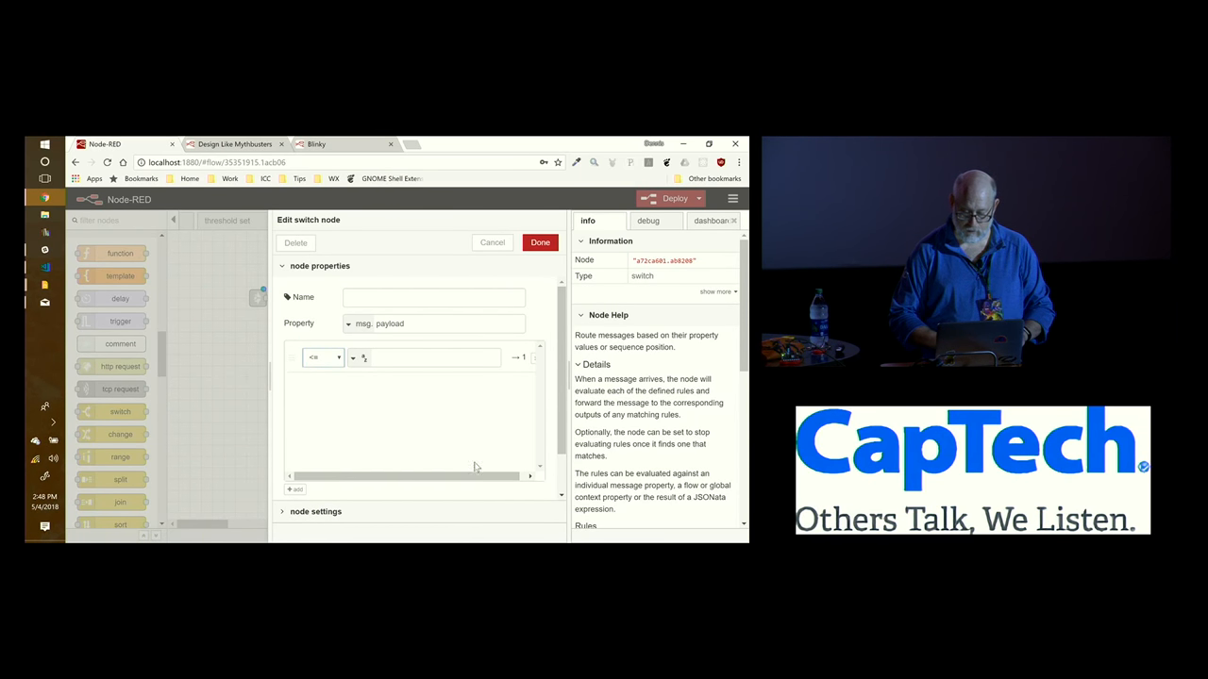
click(362, 359)
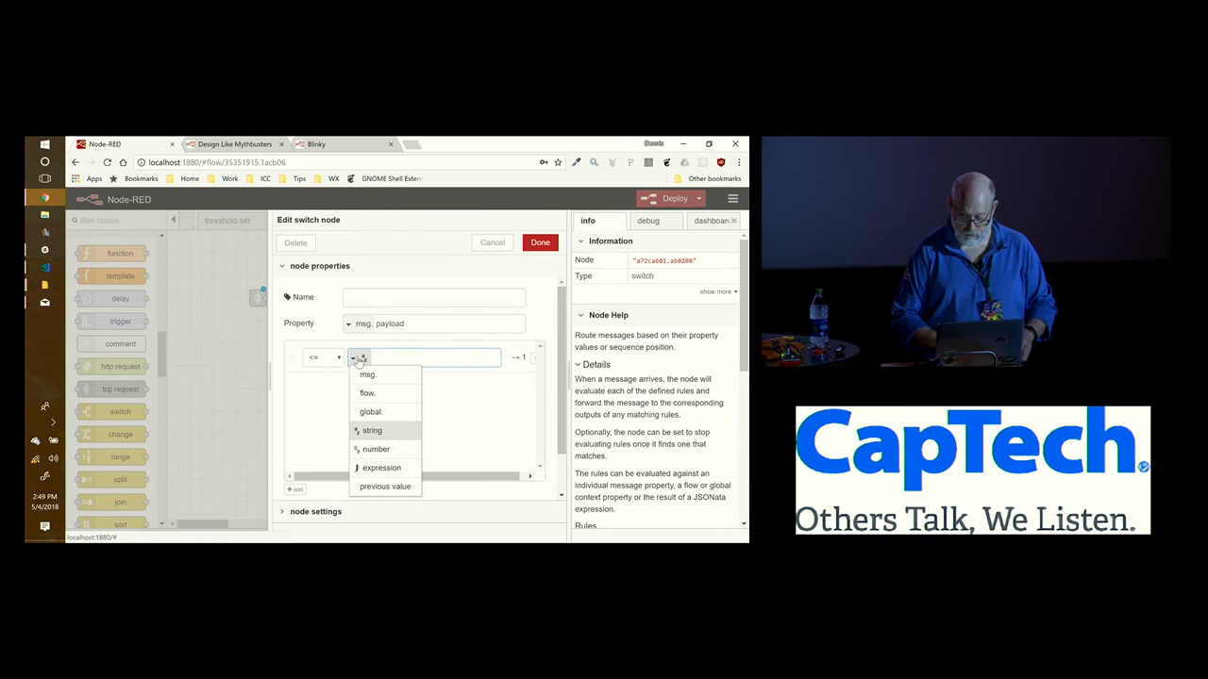
click(370, 430)
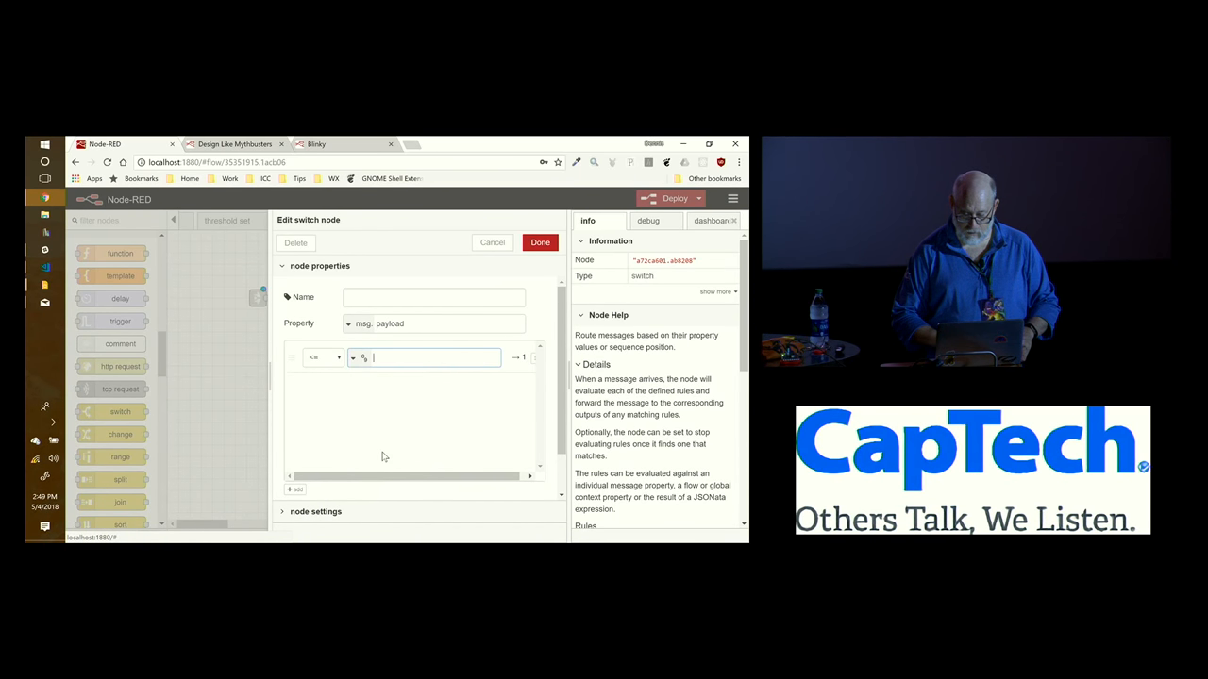
text(2)
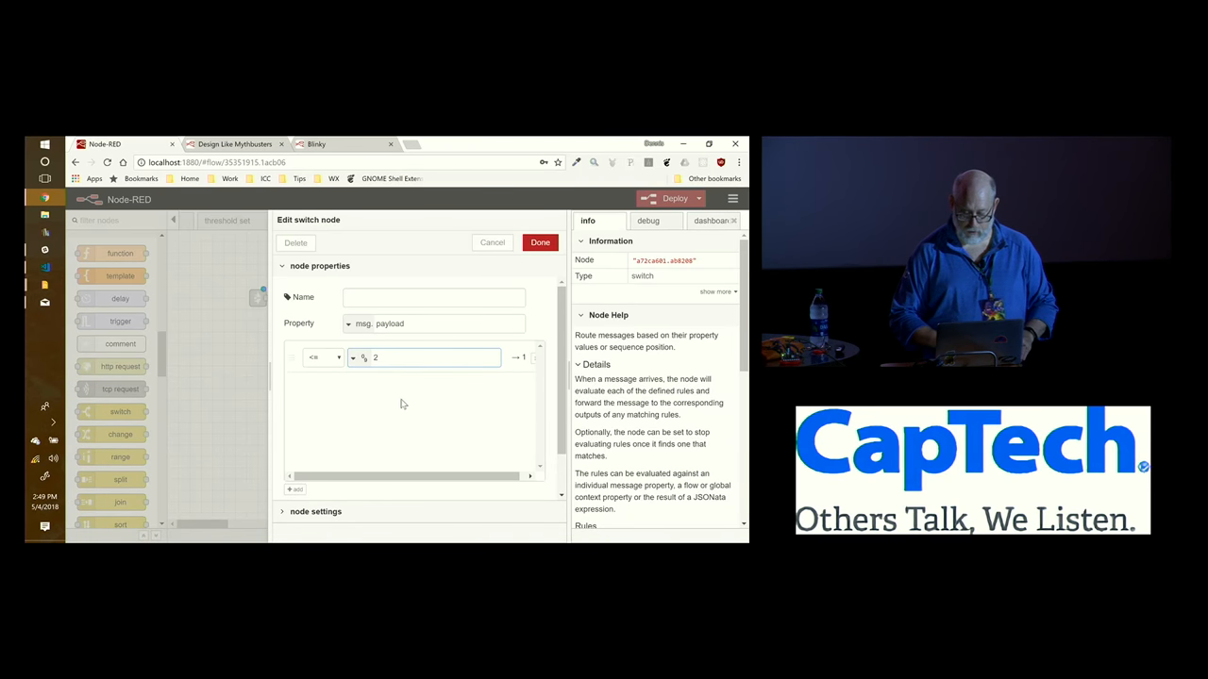
mouse_move(534, 226)
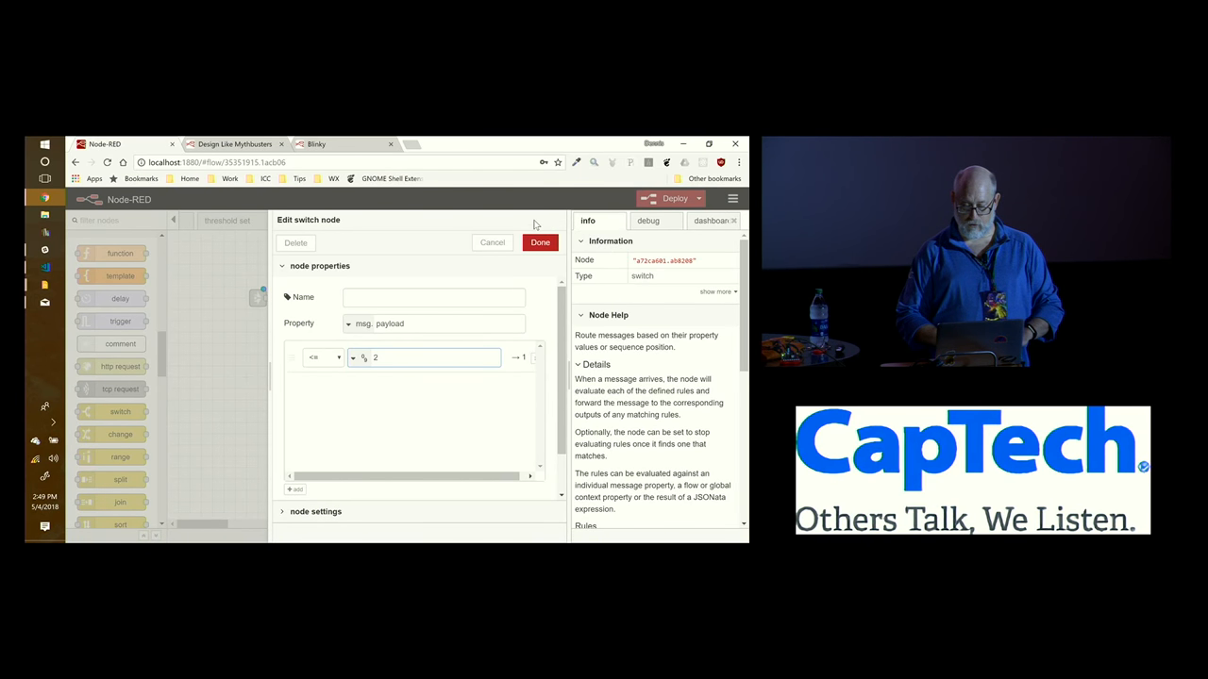
click(540, 241)
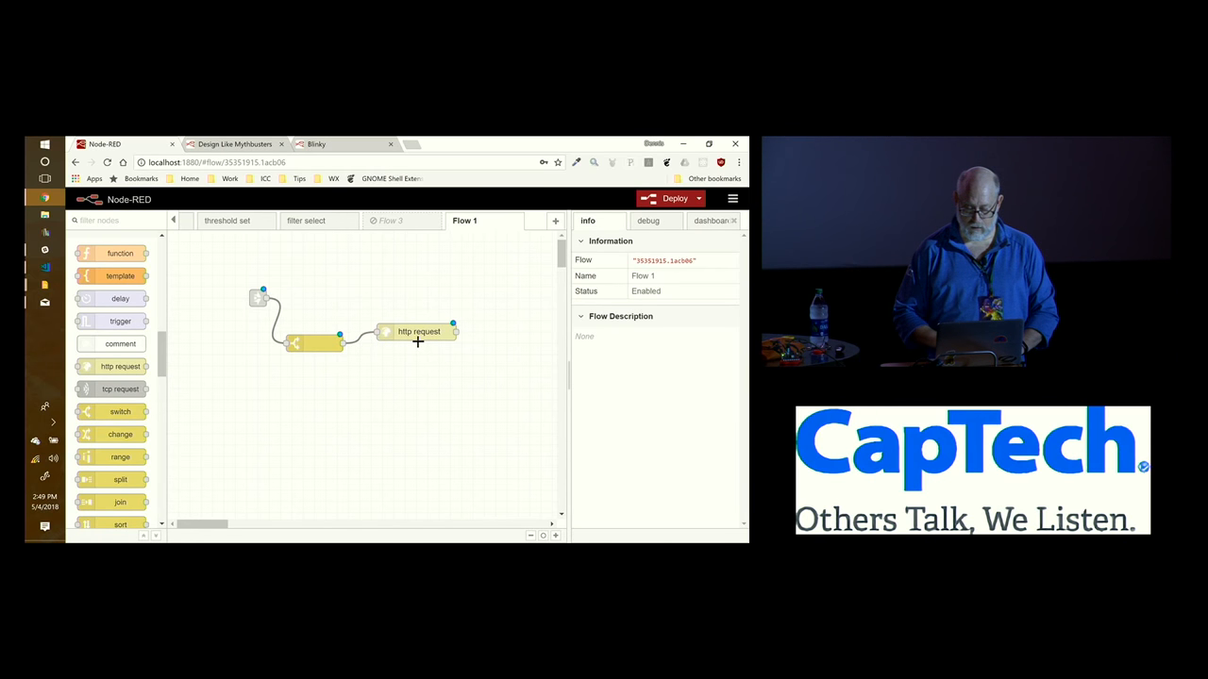
Step: Open the settings of the HTTP request node following the switch
double_click(419, 332)
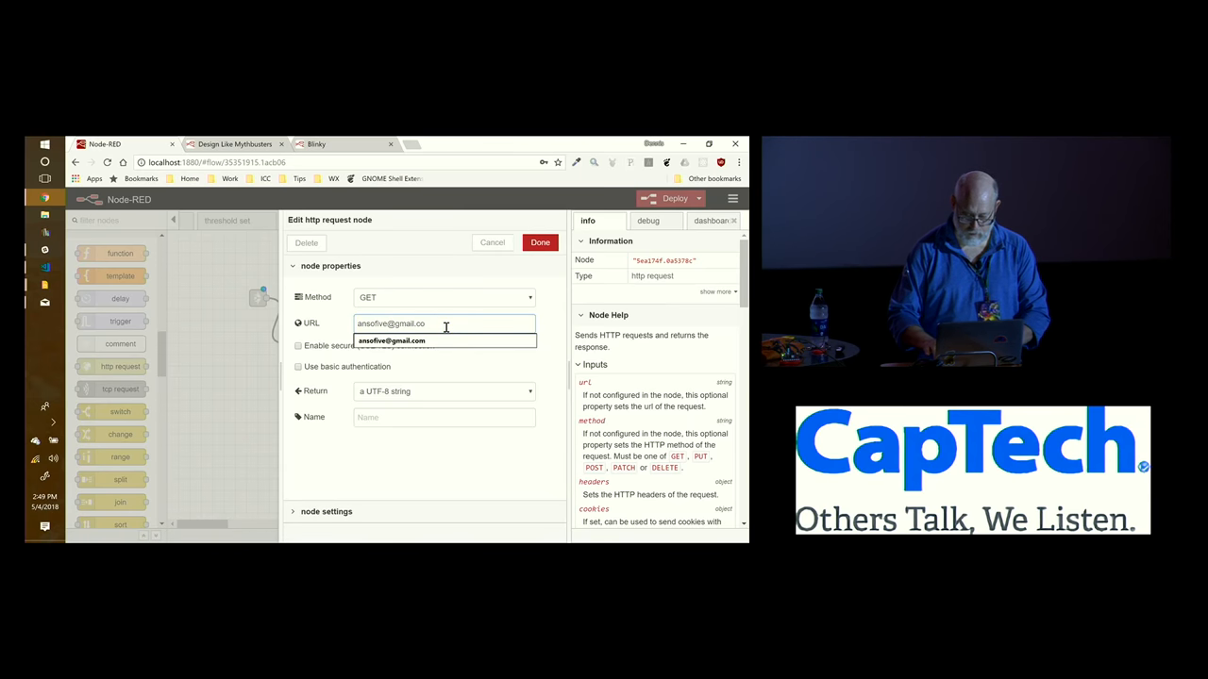
text(http://1)
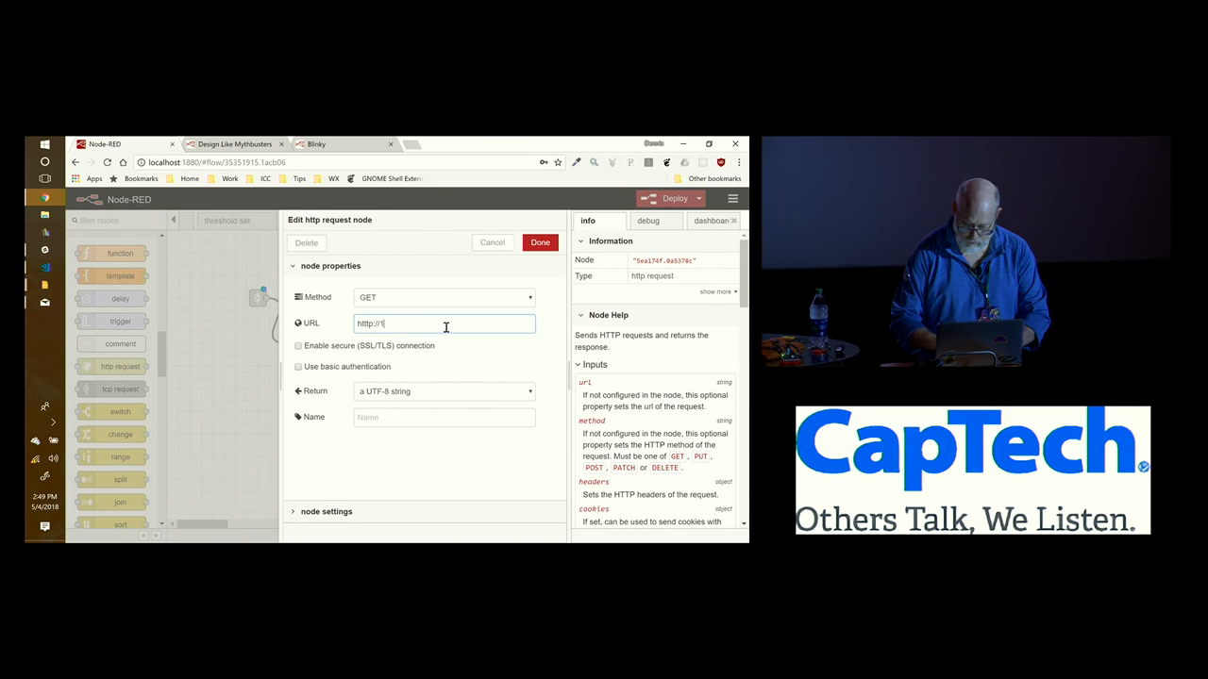
text(92/168)
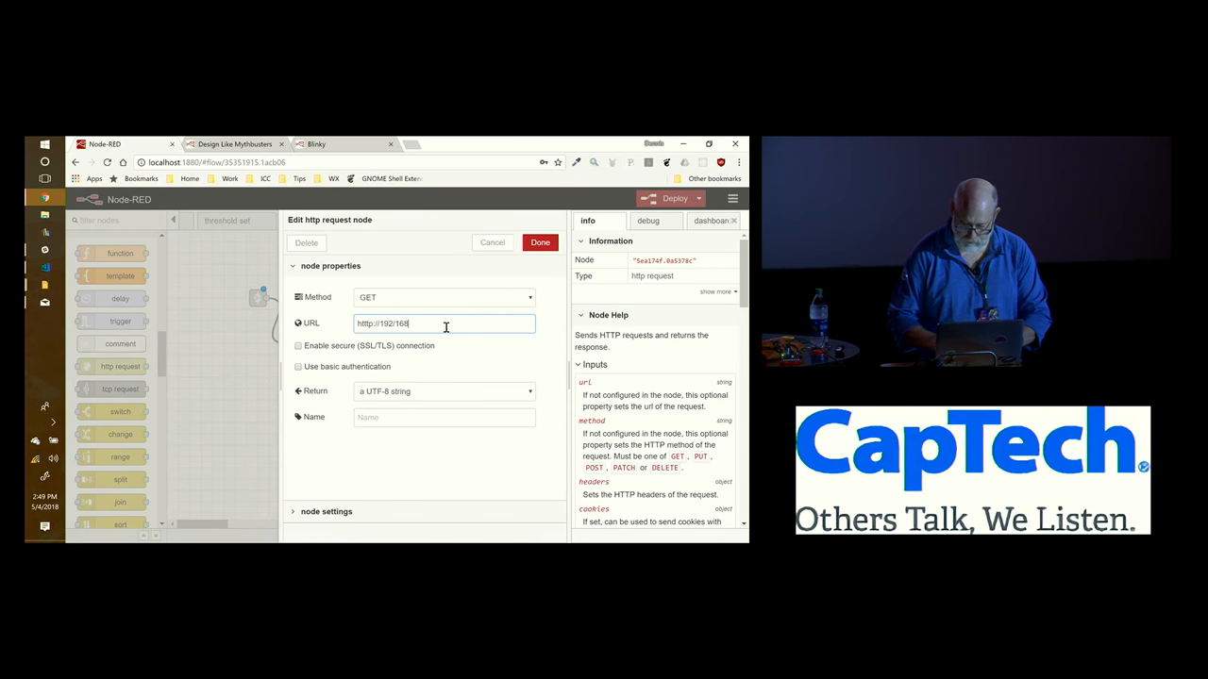
key(Backspace)
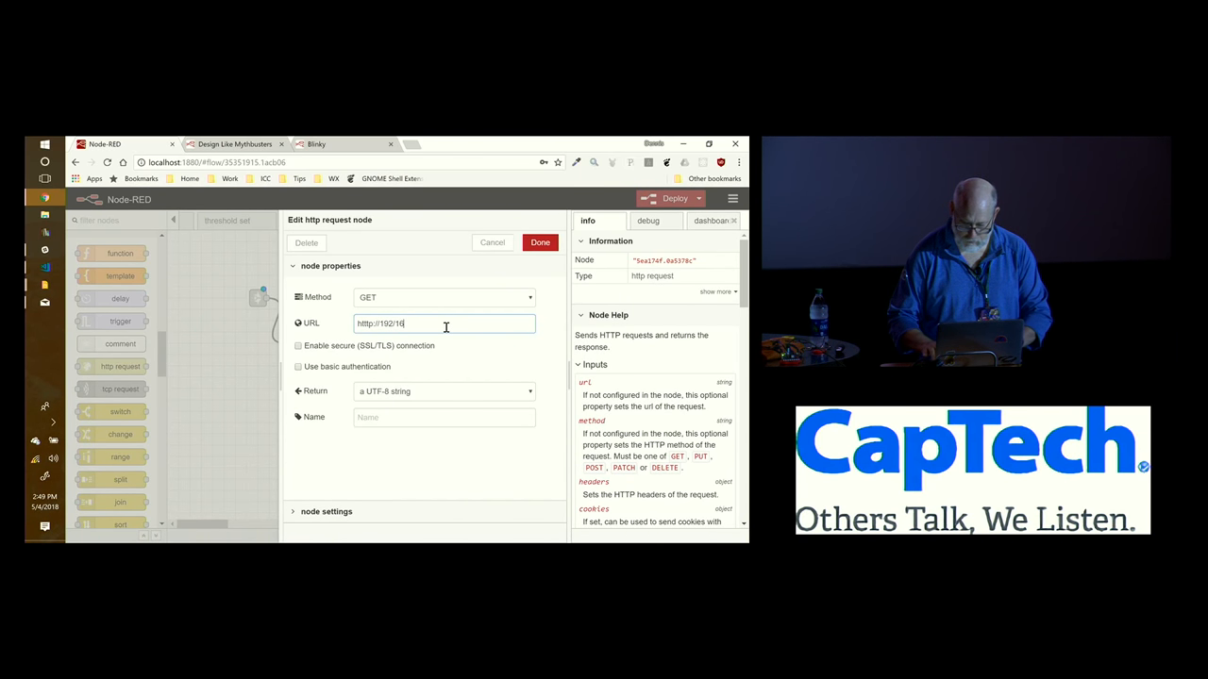
key(Backspace)
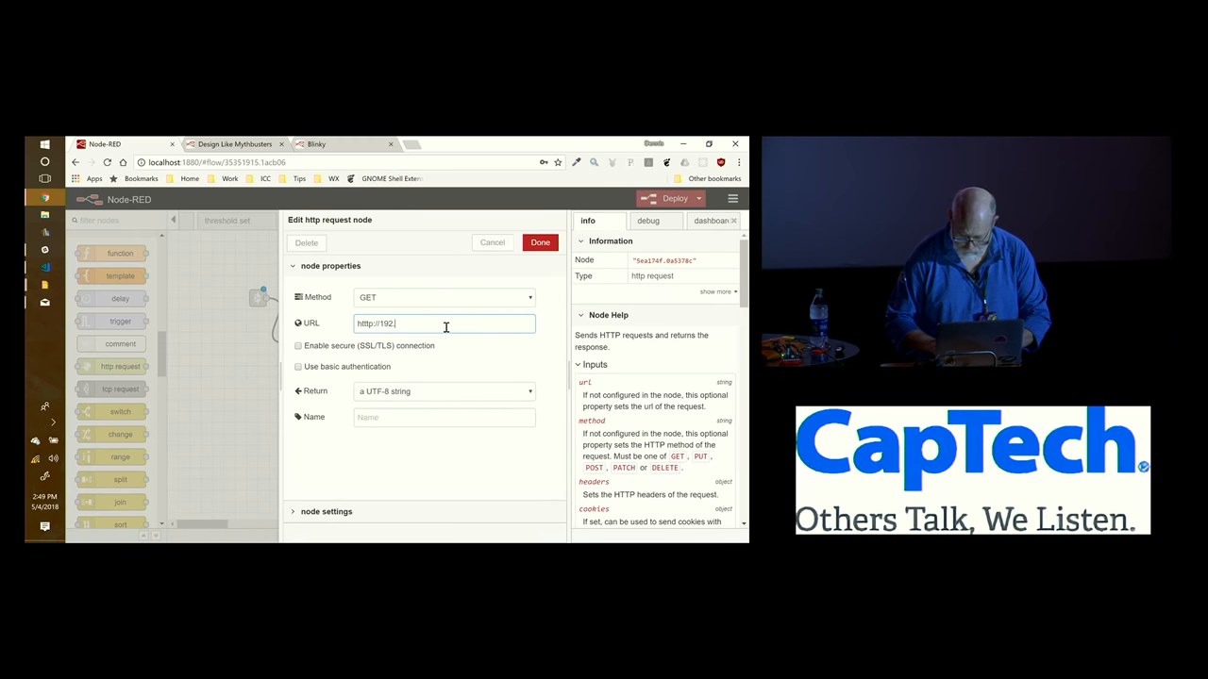
key(BackSpace)
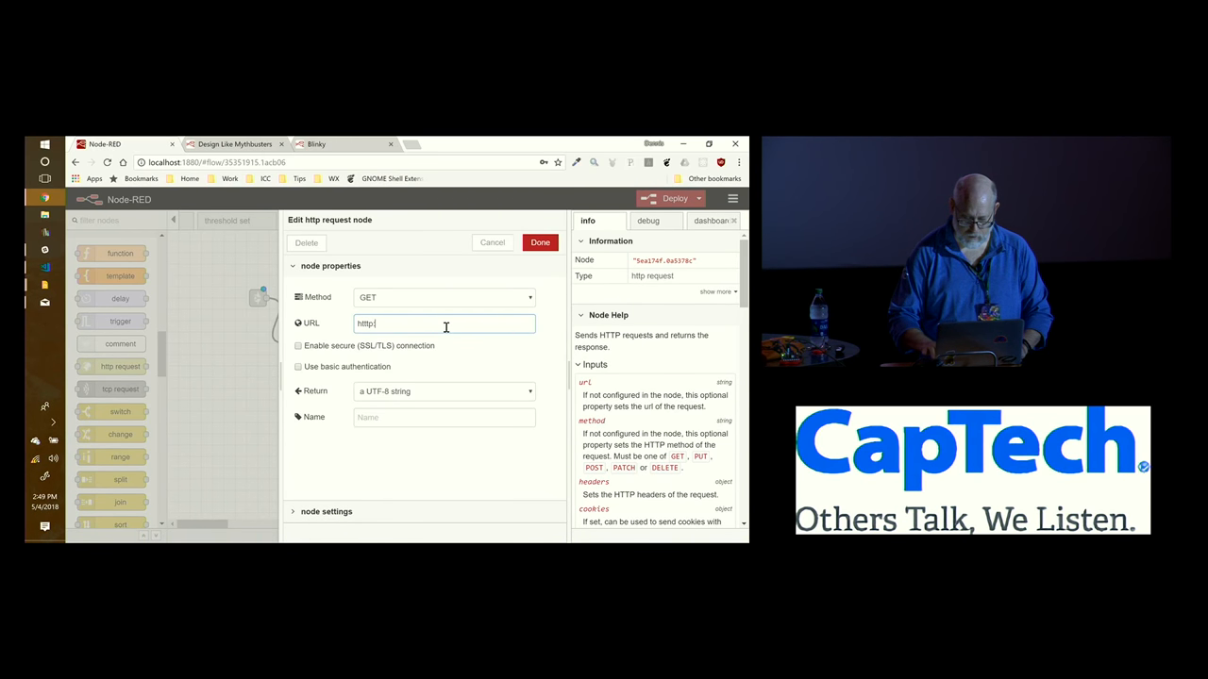
key(Backspace)
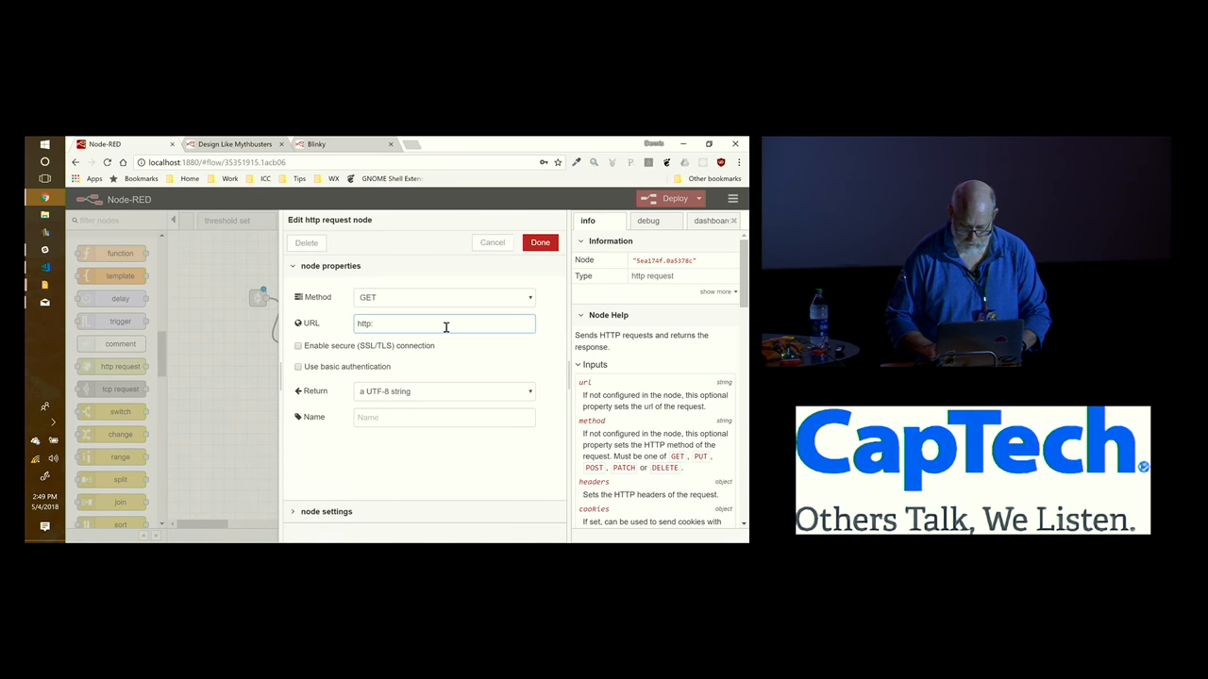
text(//t)
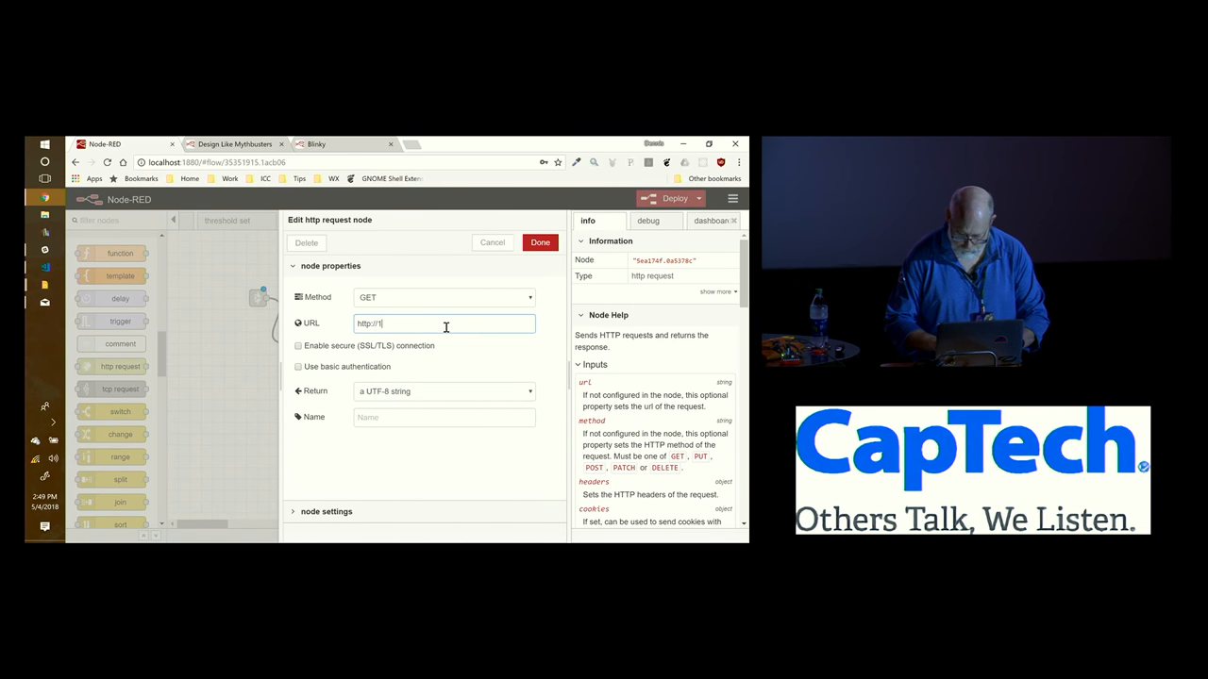
text(192.16)
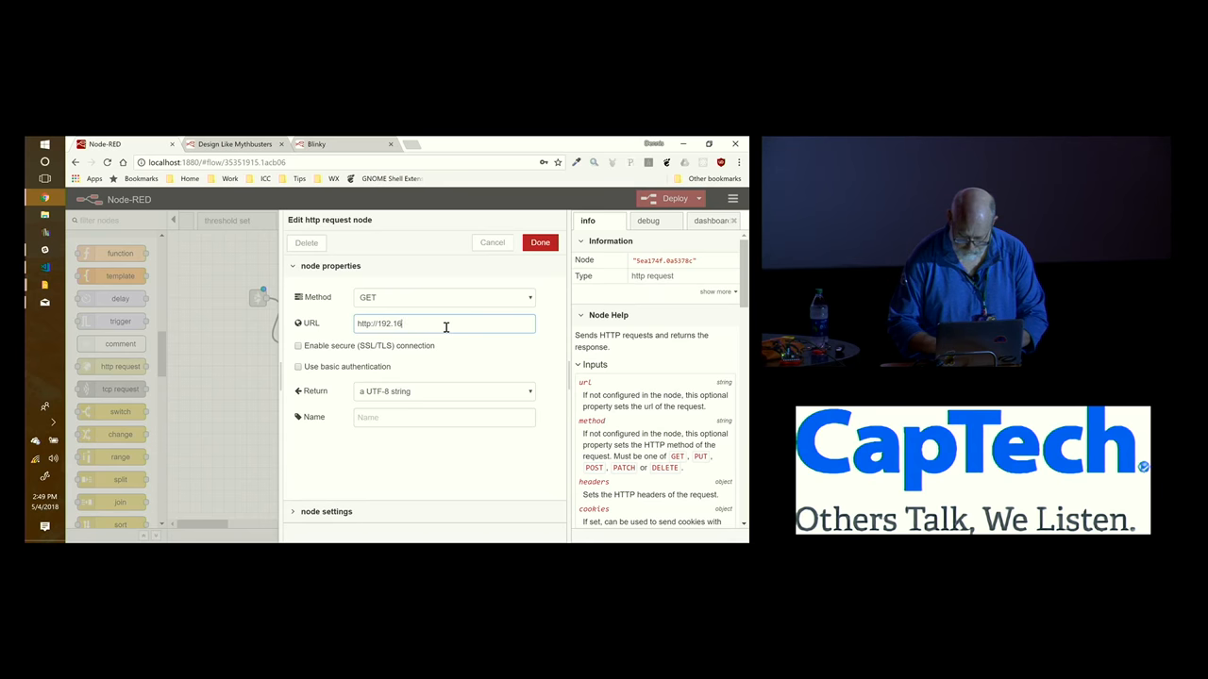
text(8.10)
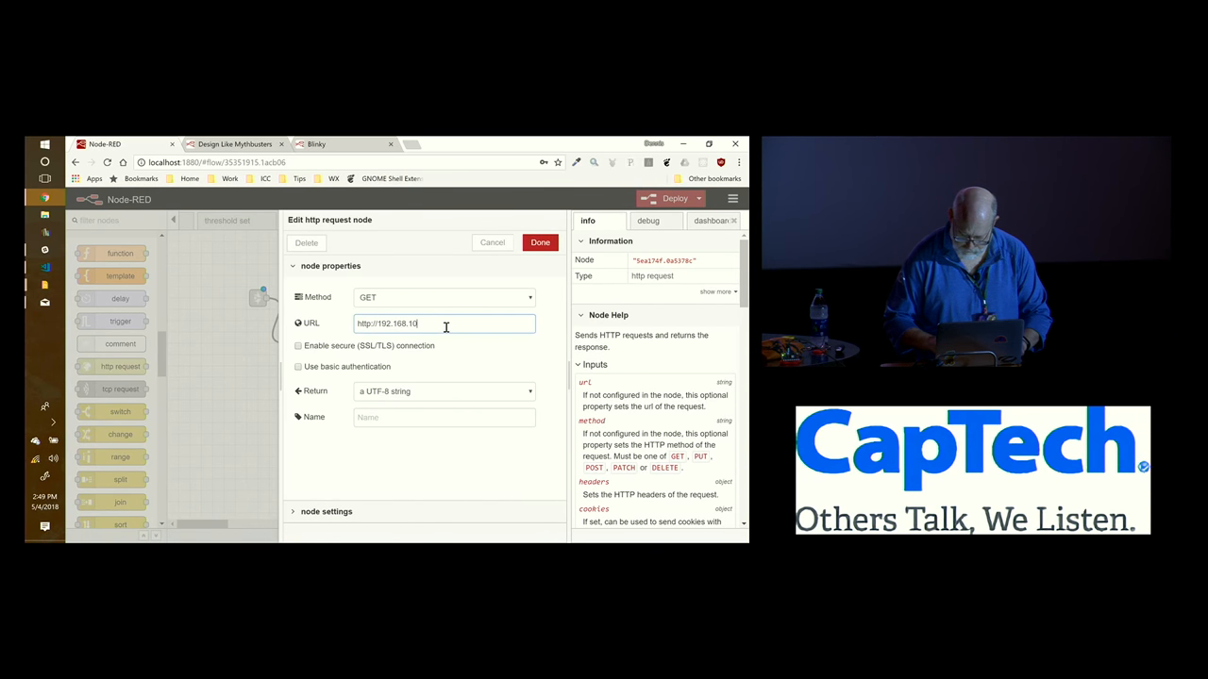
text(.1)
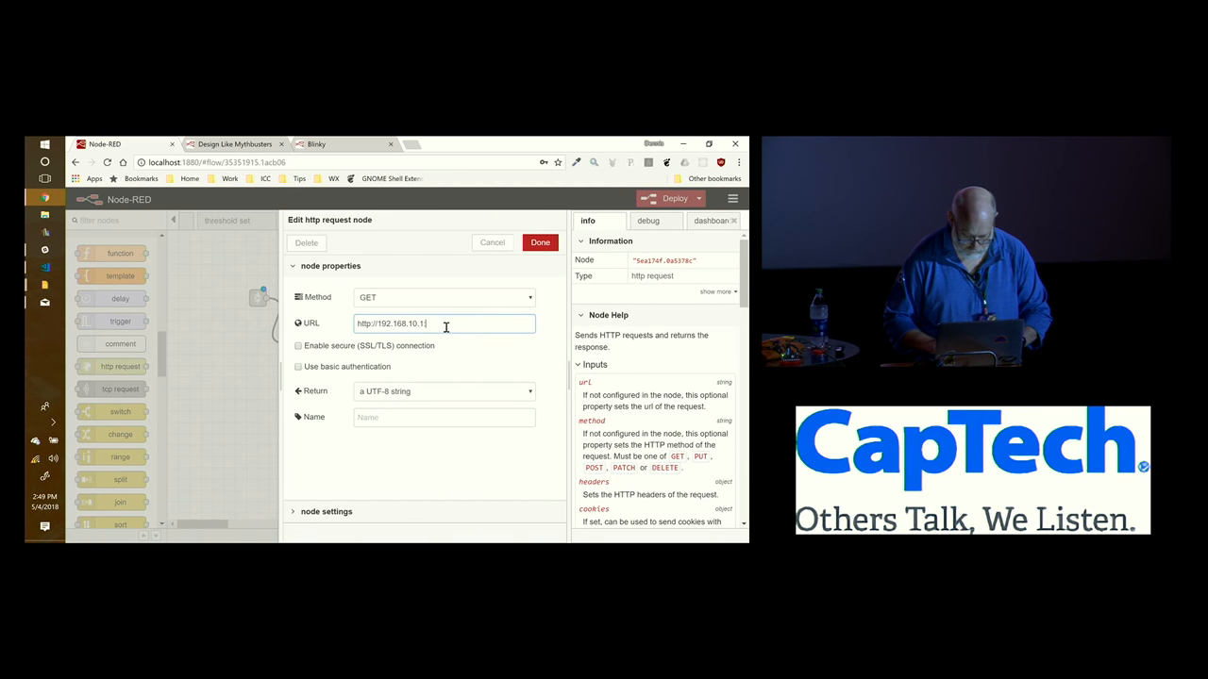
text(:18)
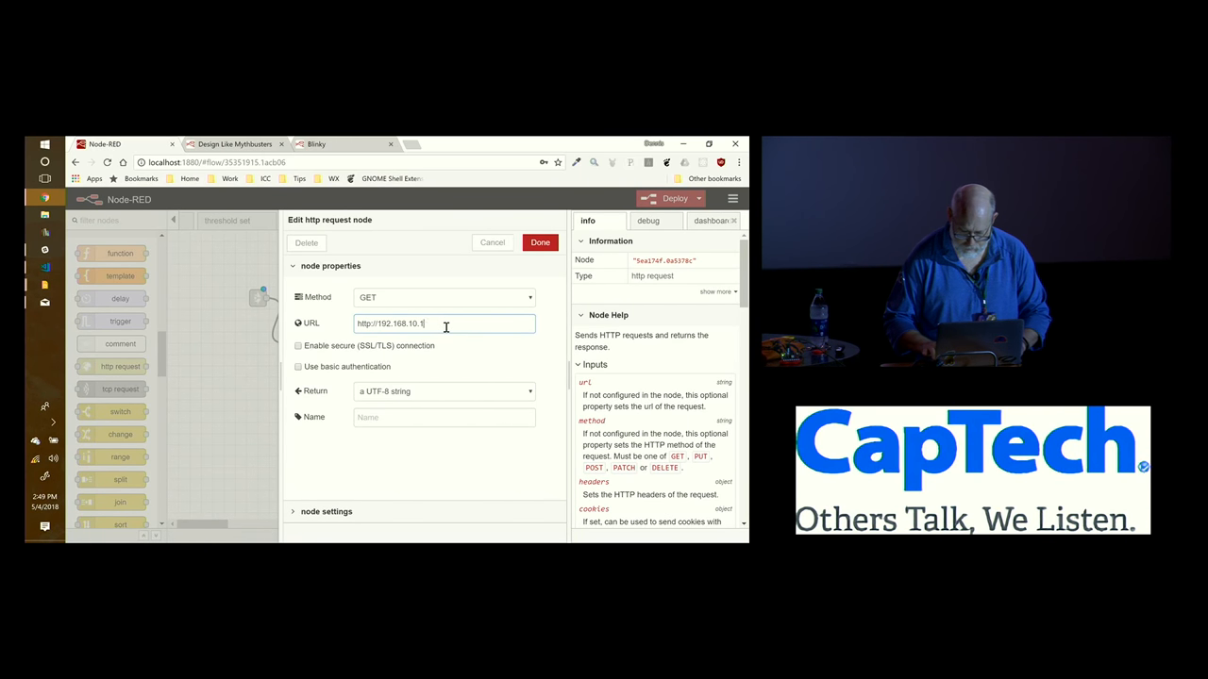
text(880)
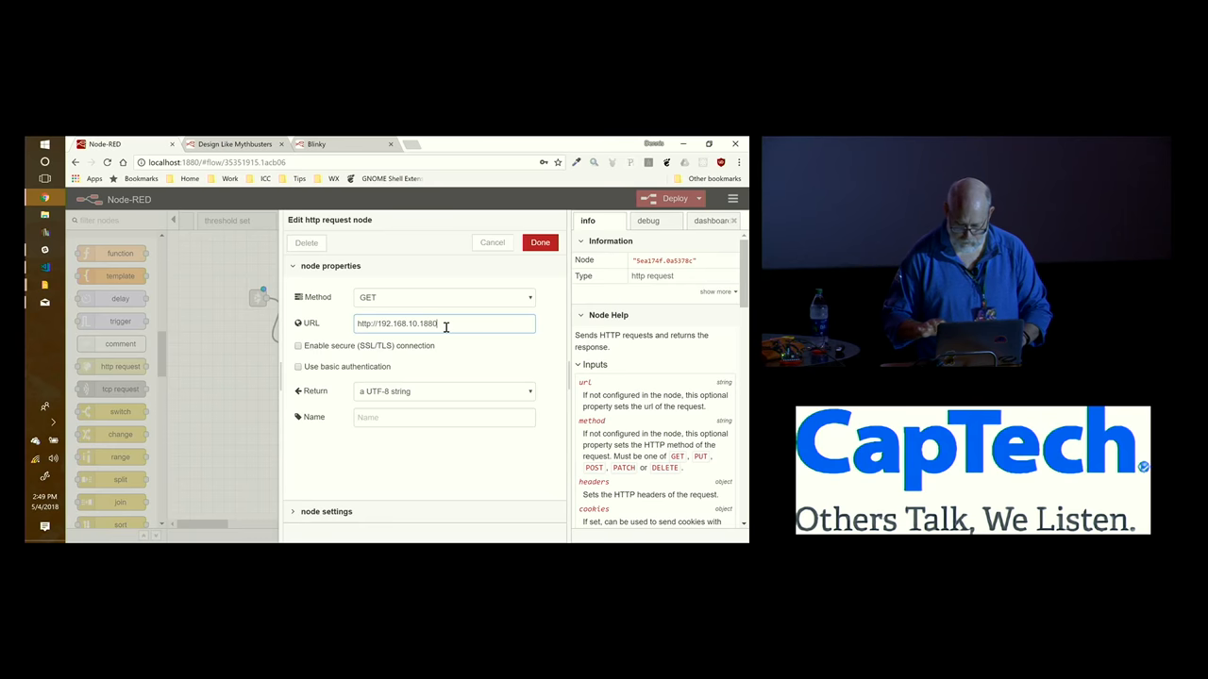
key(BackSpace)
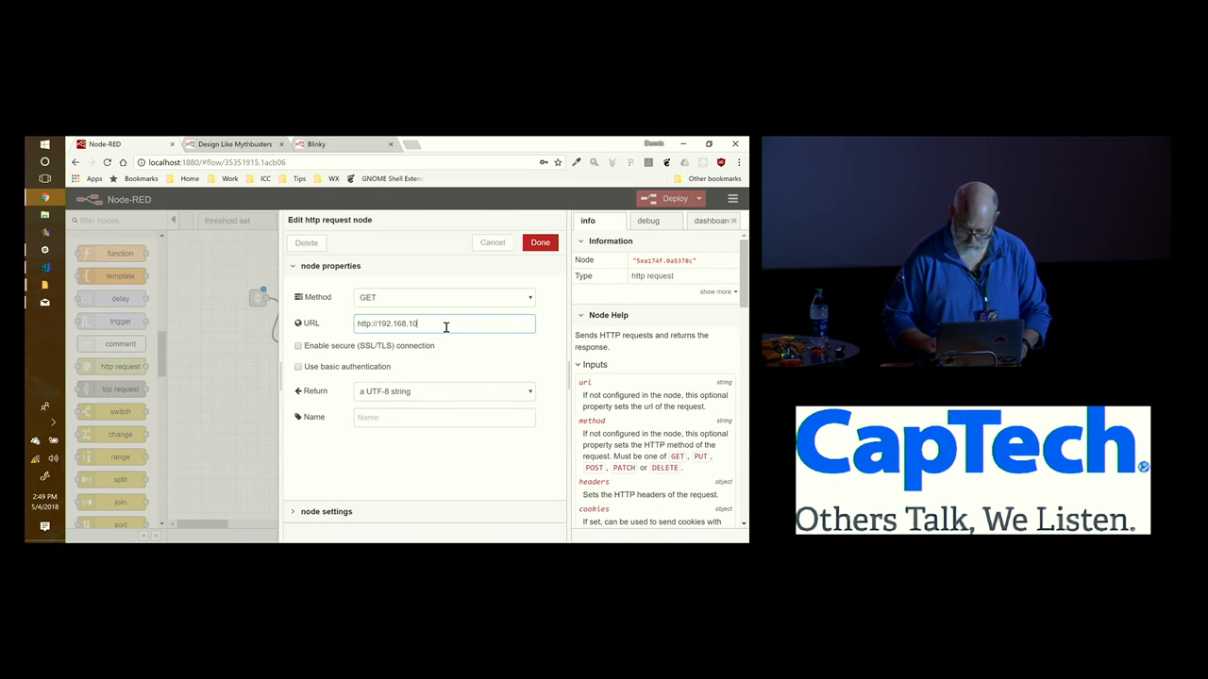
text(:)
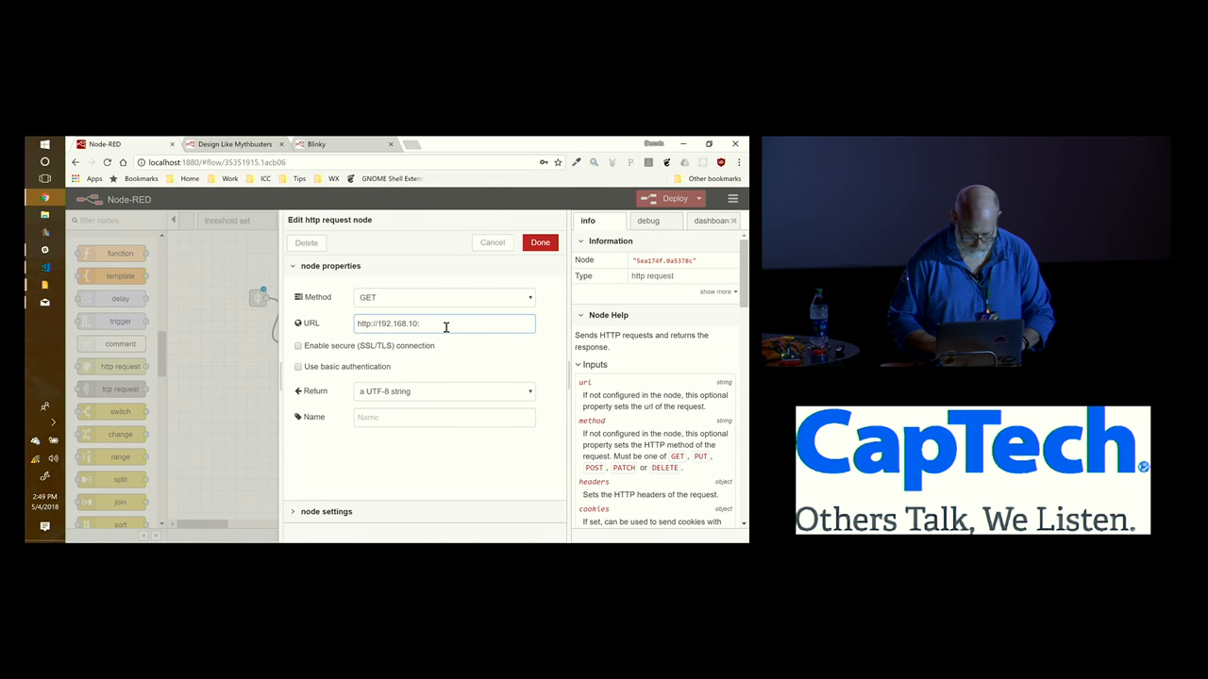
text(188)
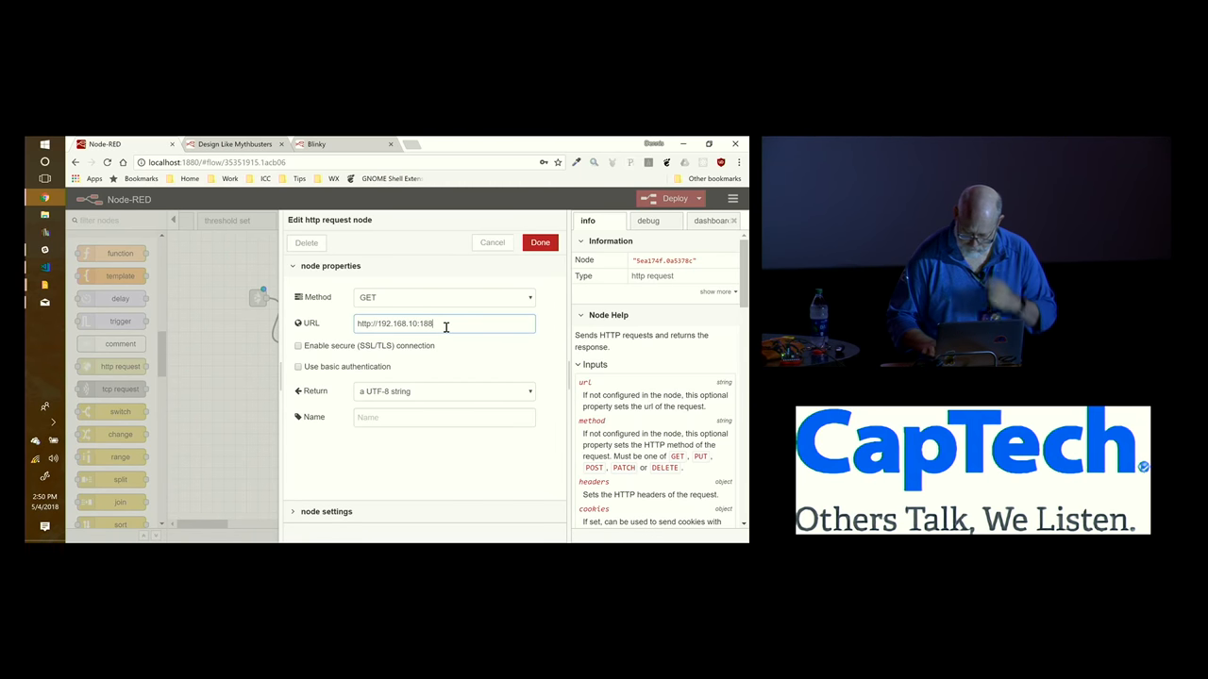
text(0)
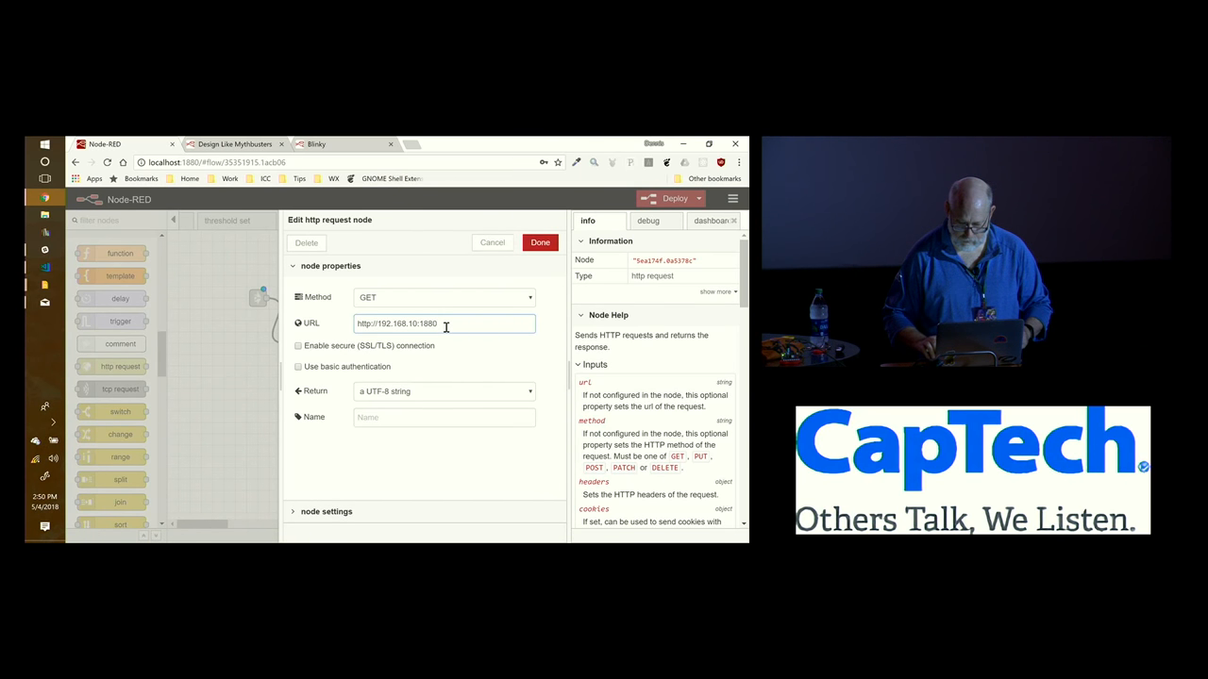
text(/)
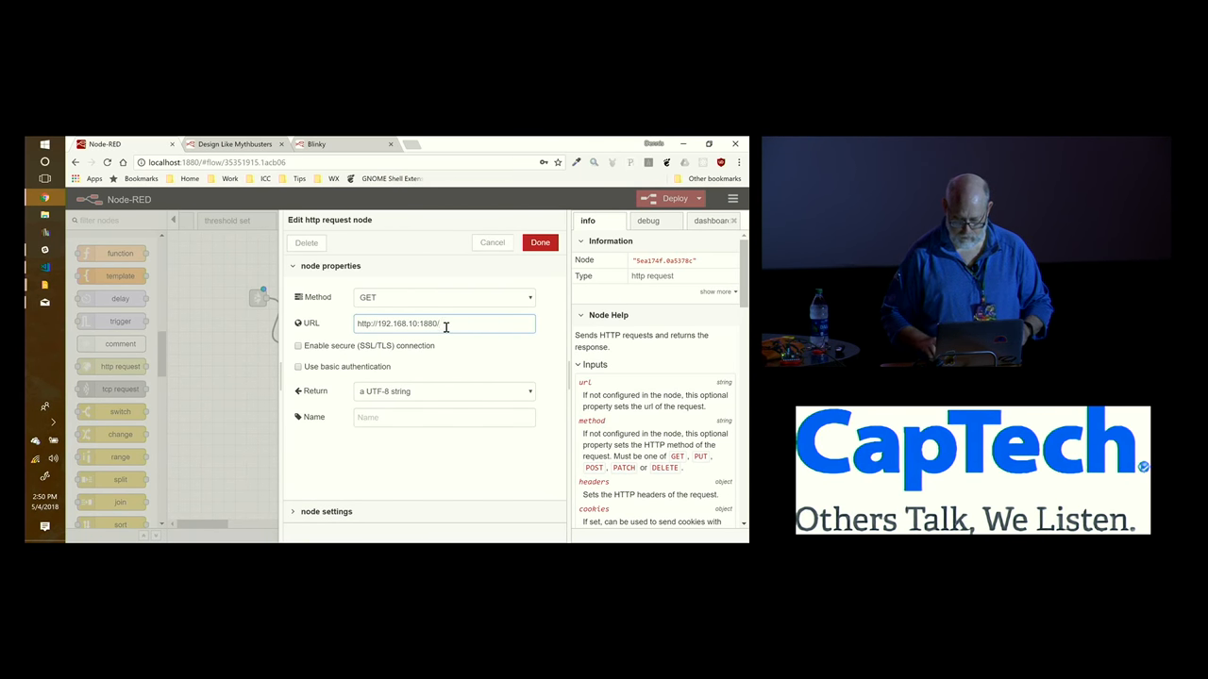
Step: Complete the URL with the rainbow pattern API path, confirm the node and deploy the flow
text(ap)
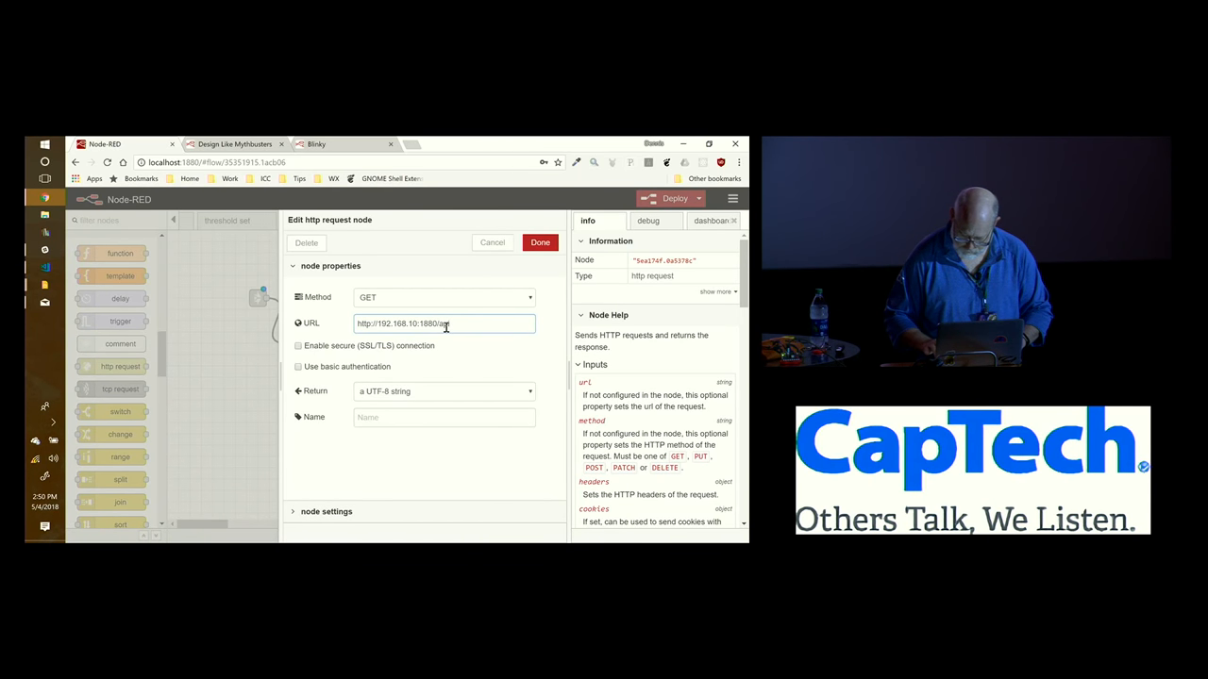
text(p)
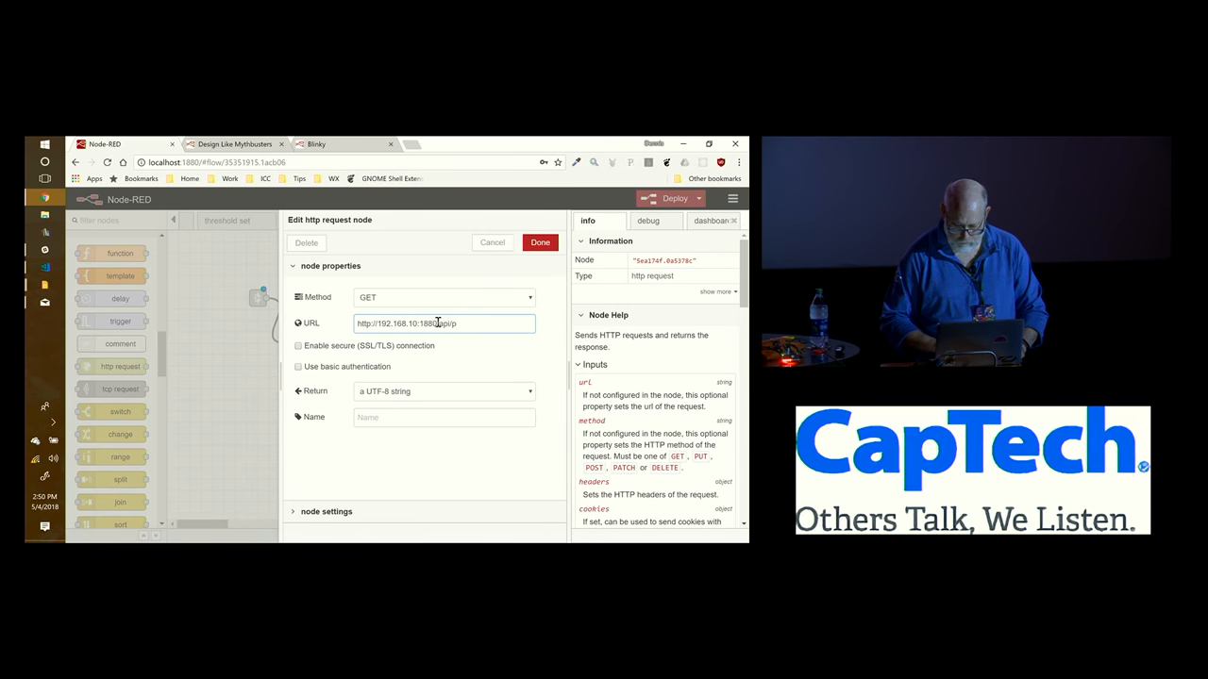
click(443, 322)
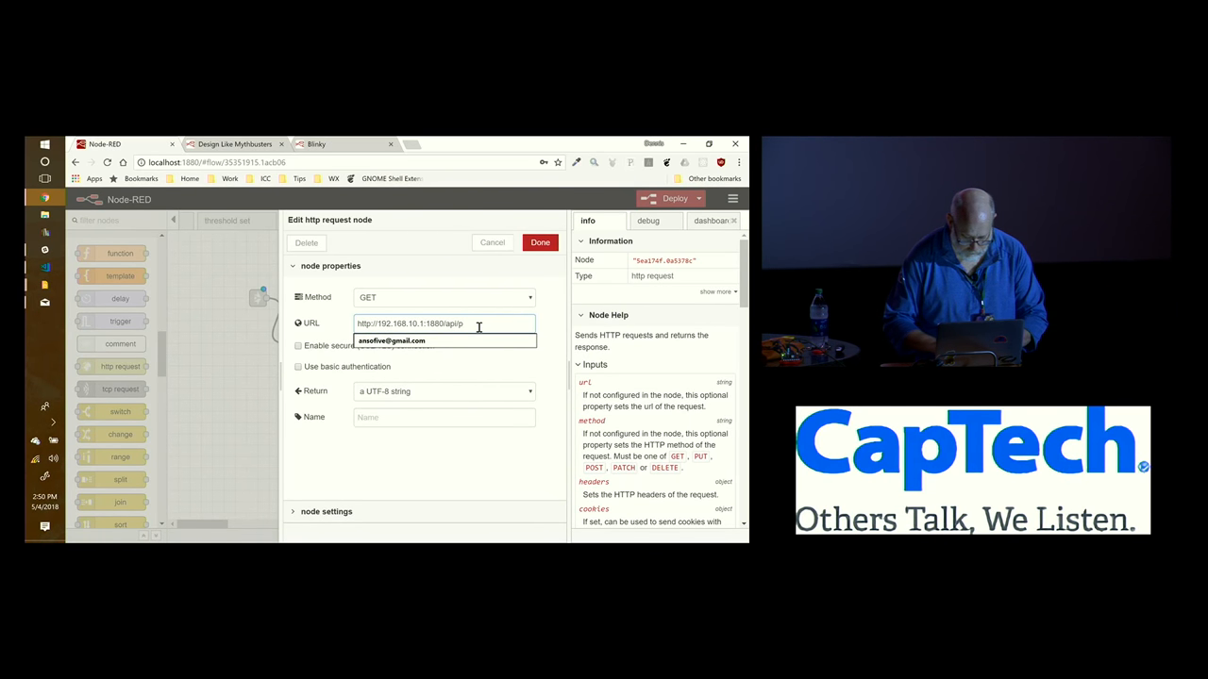
text(attern)
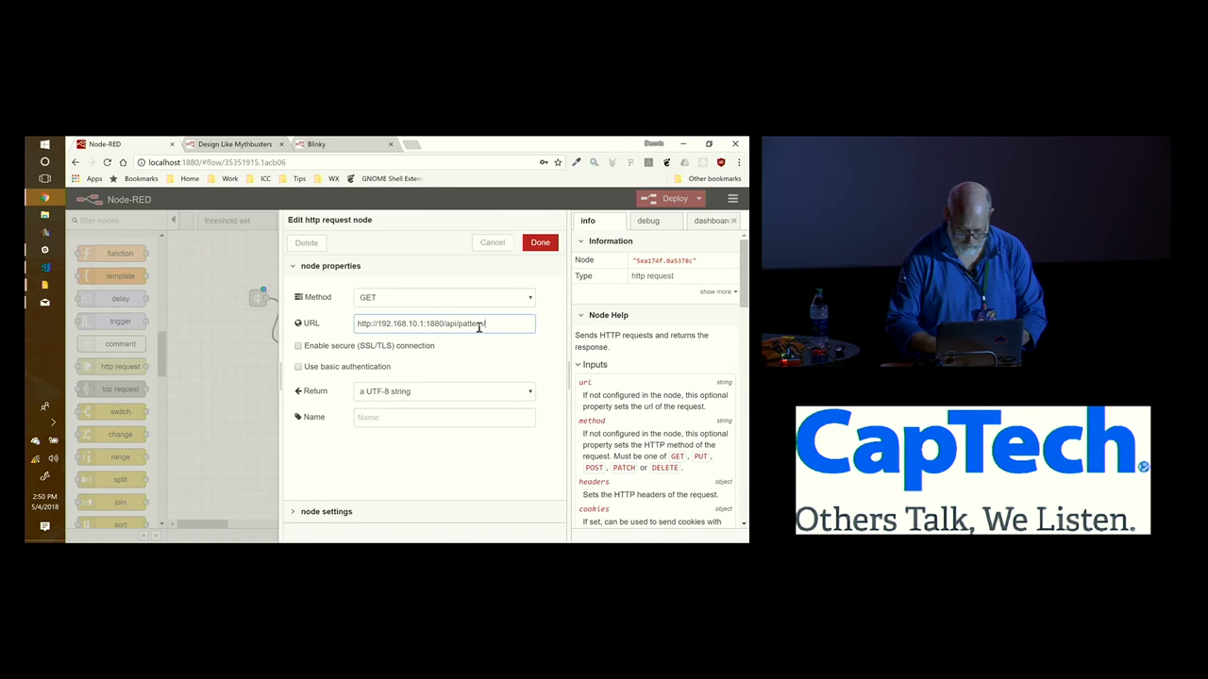
text(rain)
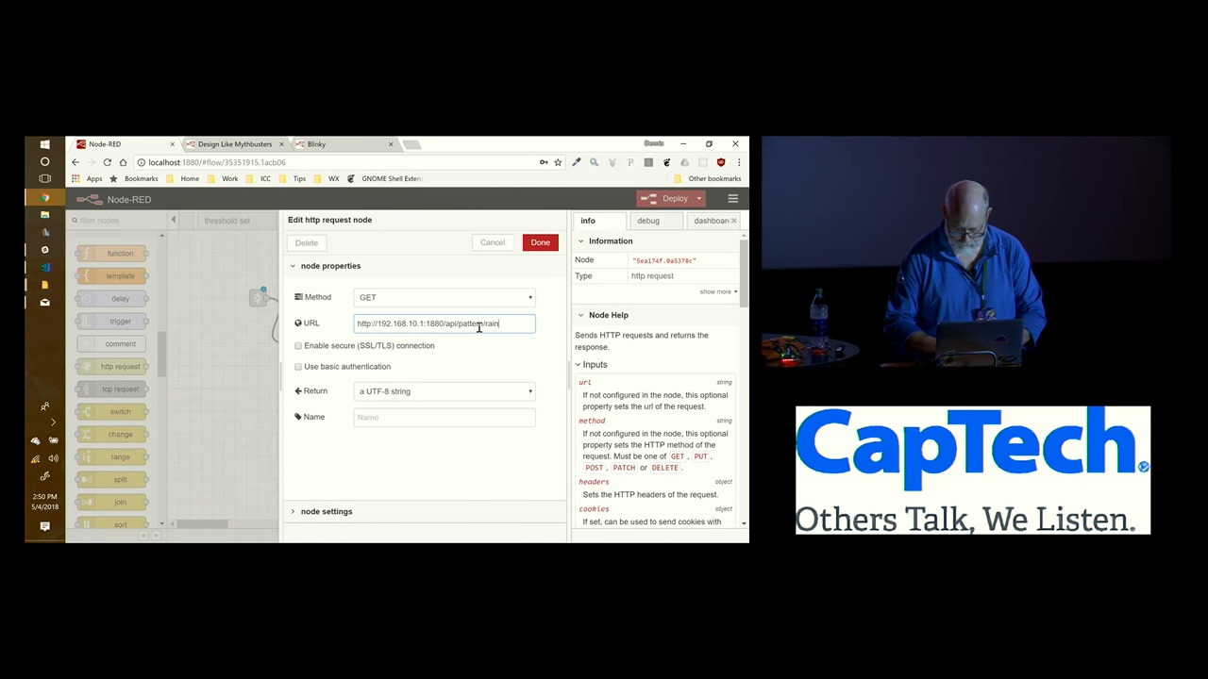
text(bow)
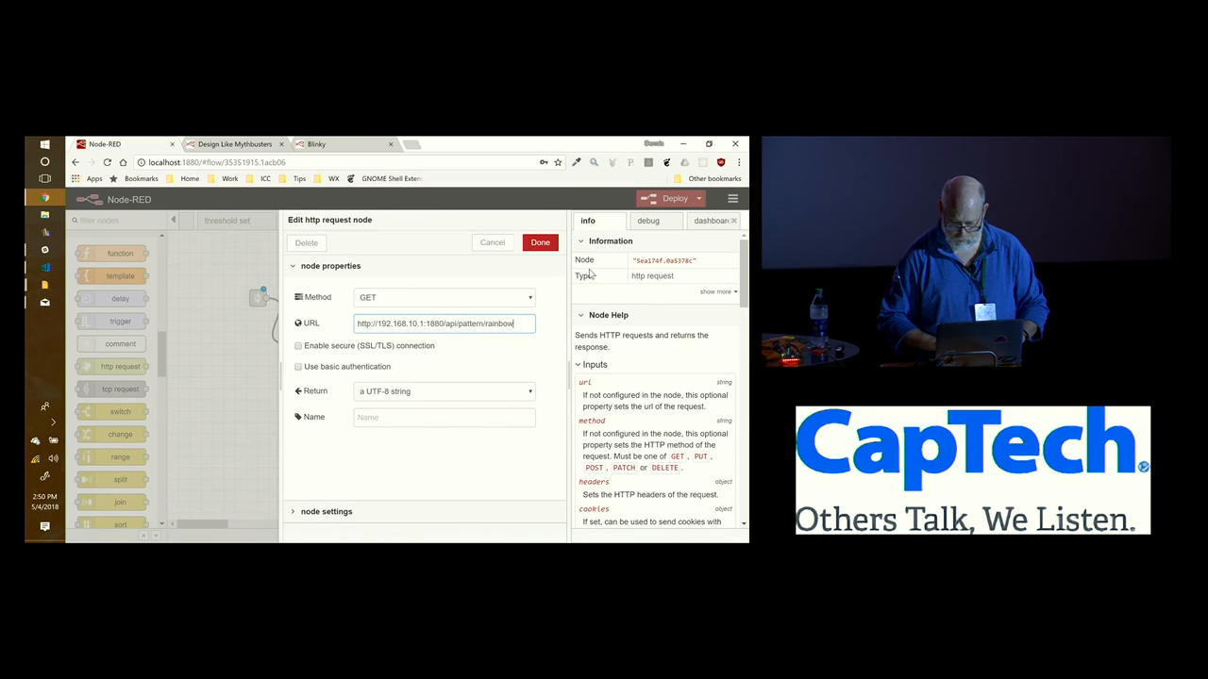
click(540, 242)
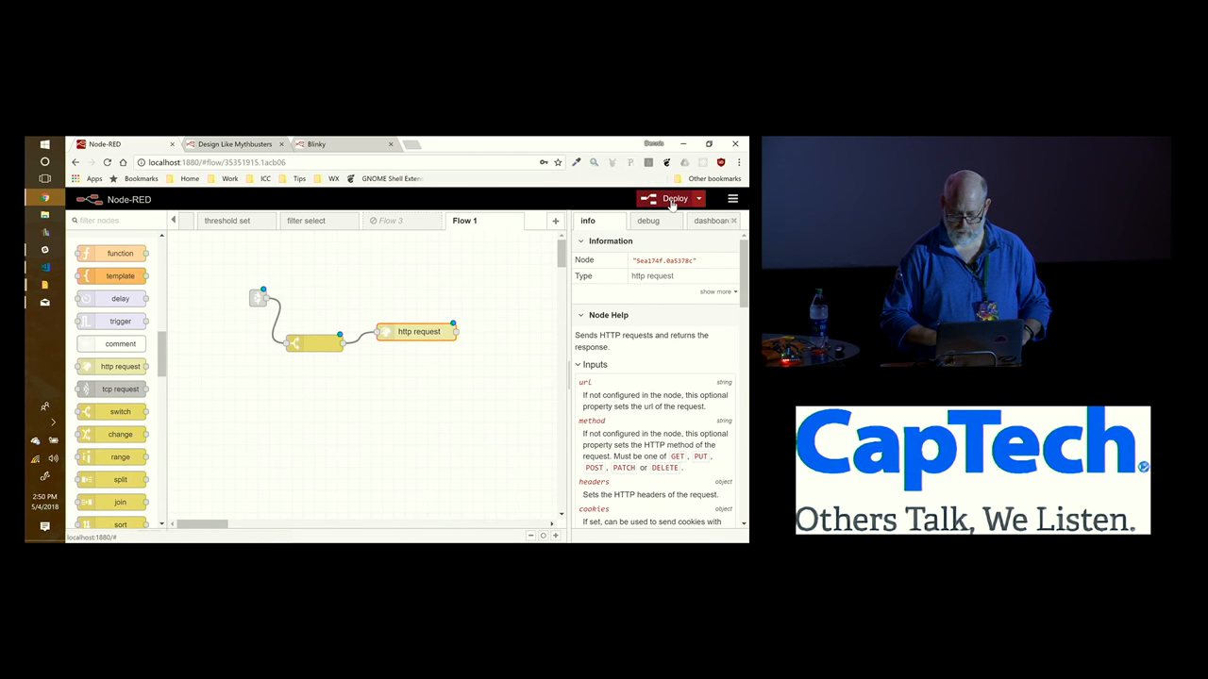
click(672, 198)
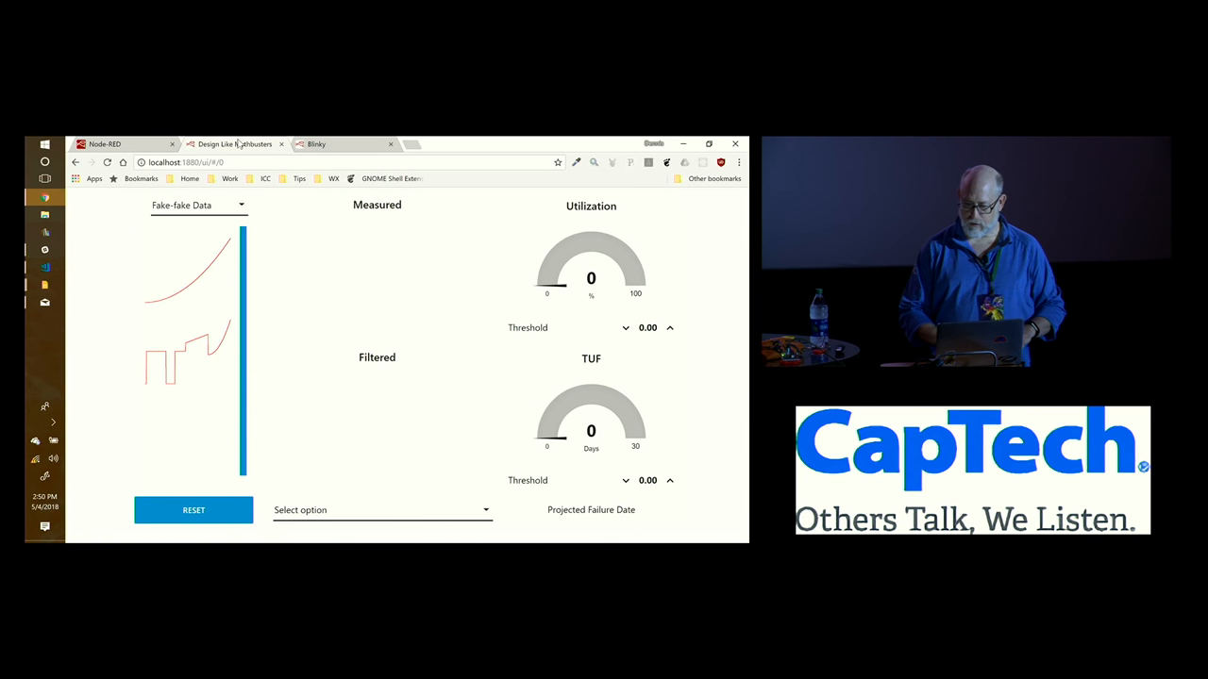
mouse_move(676, 311)
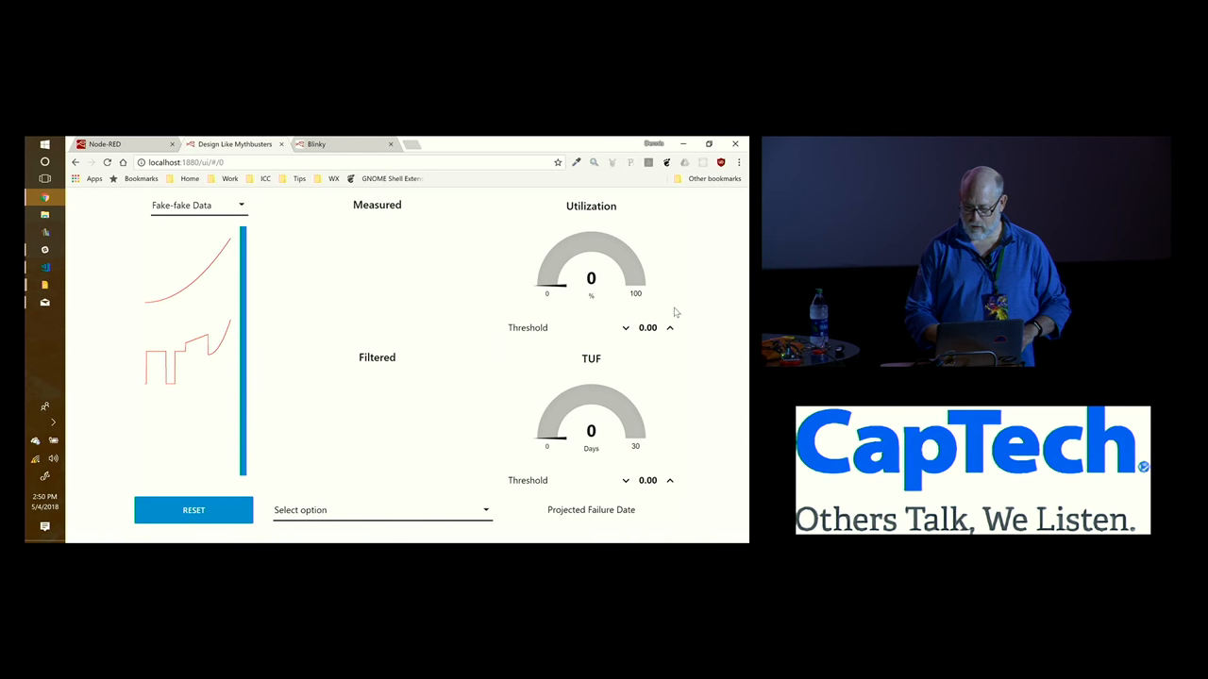
mouse_move(536, 360)
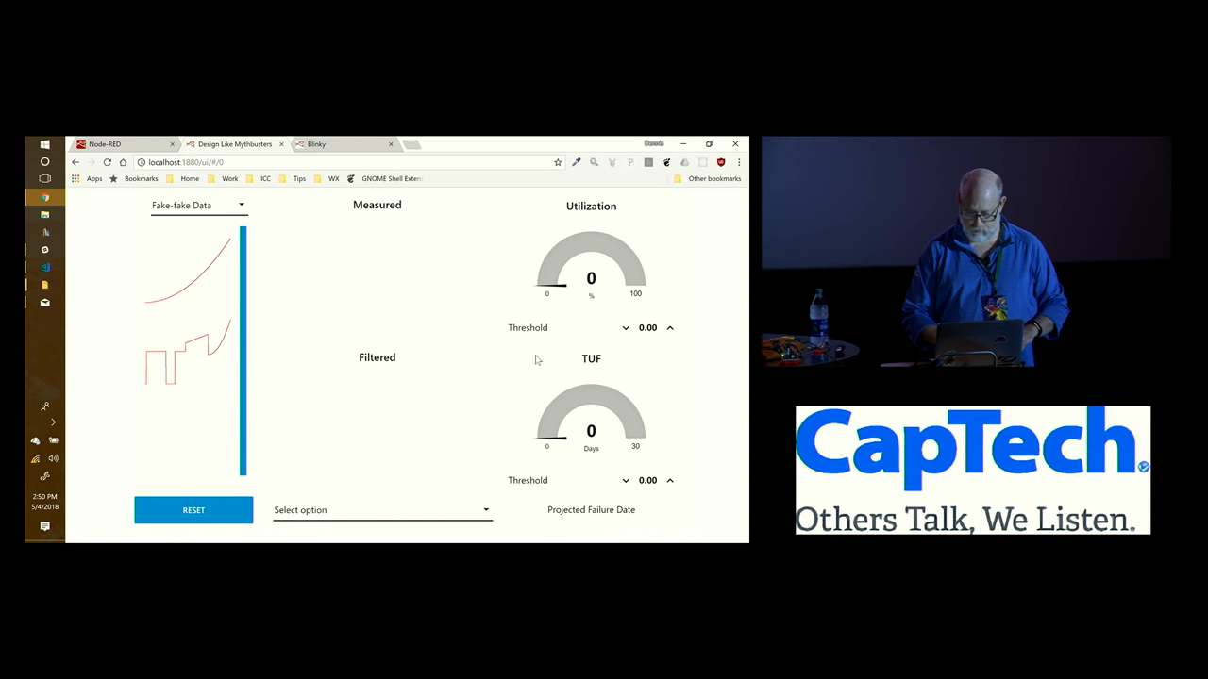
mouse_move(372, 310)
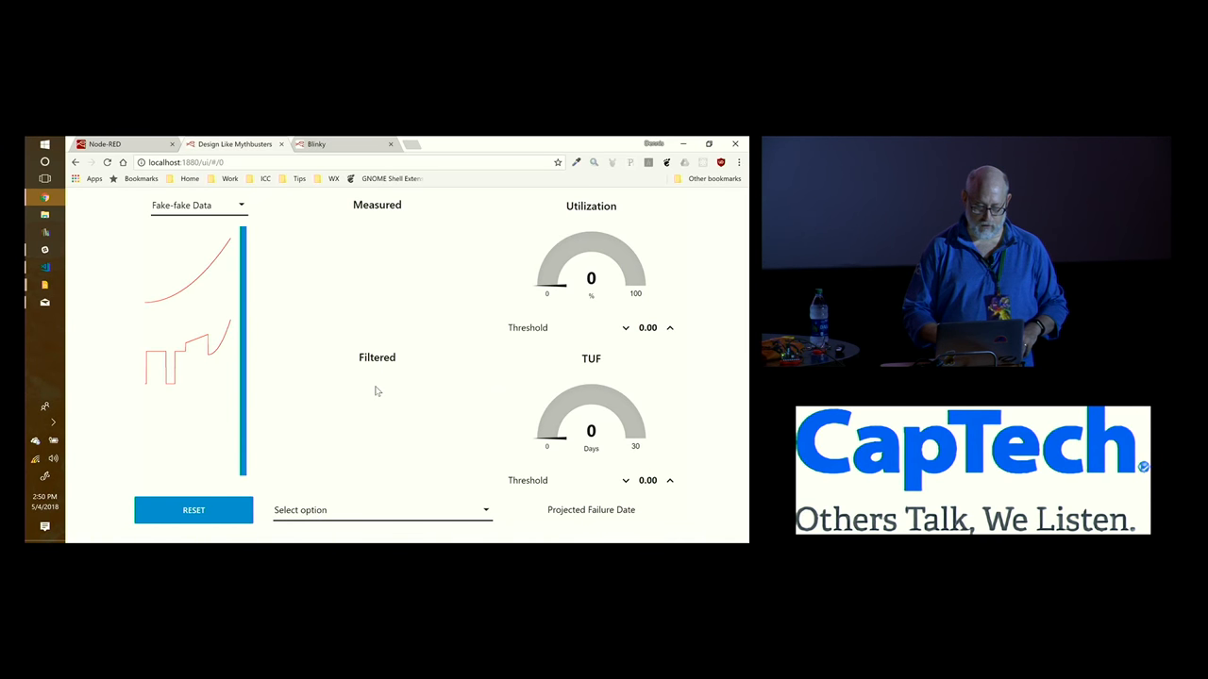
Step: Select the Low Pass filter in the dashboard and reset the charts
click(381, 510)
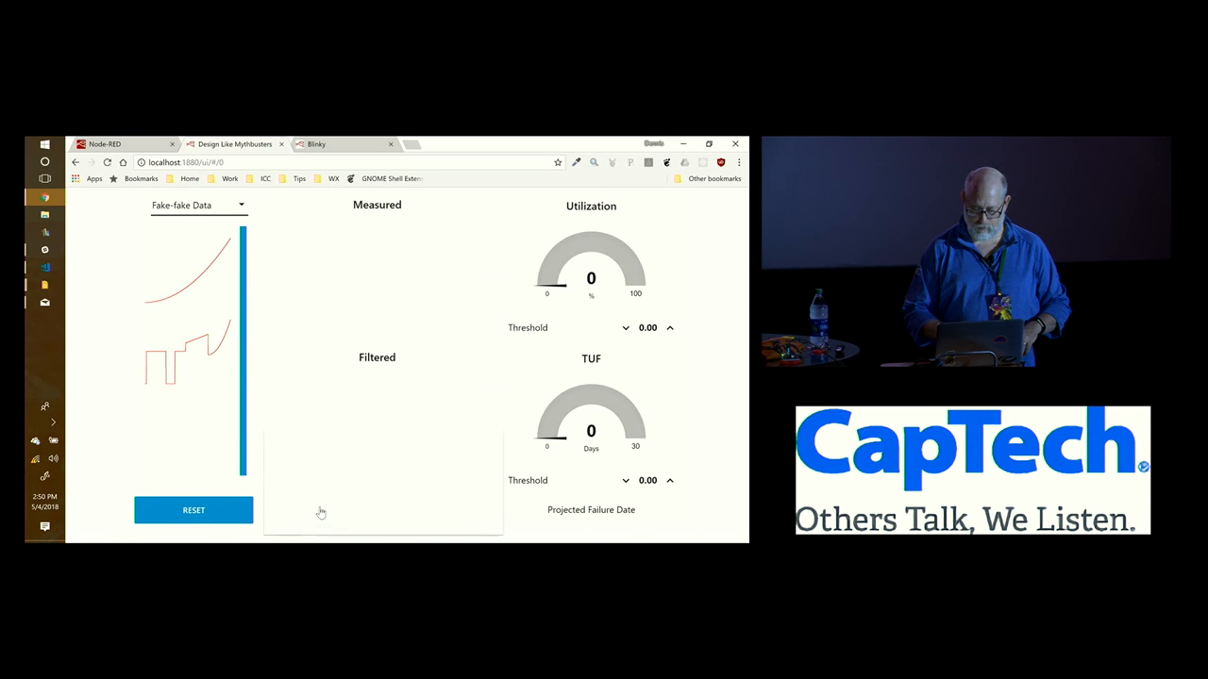
click(320, 513)
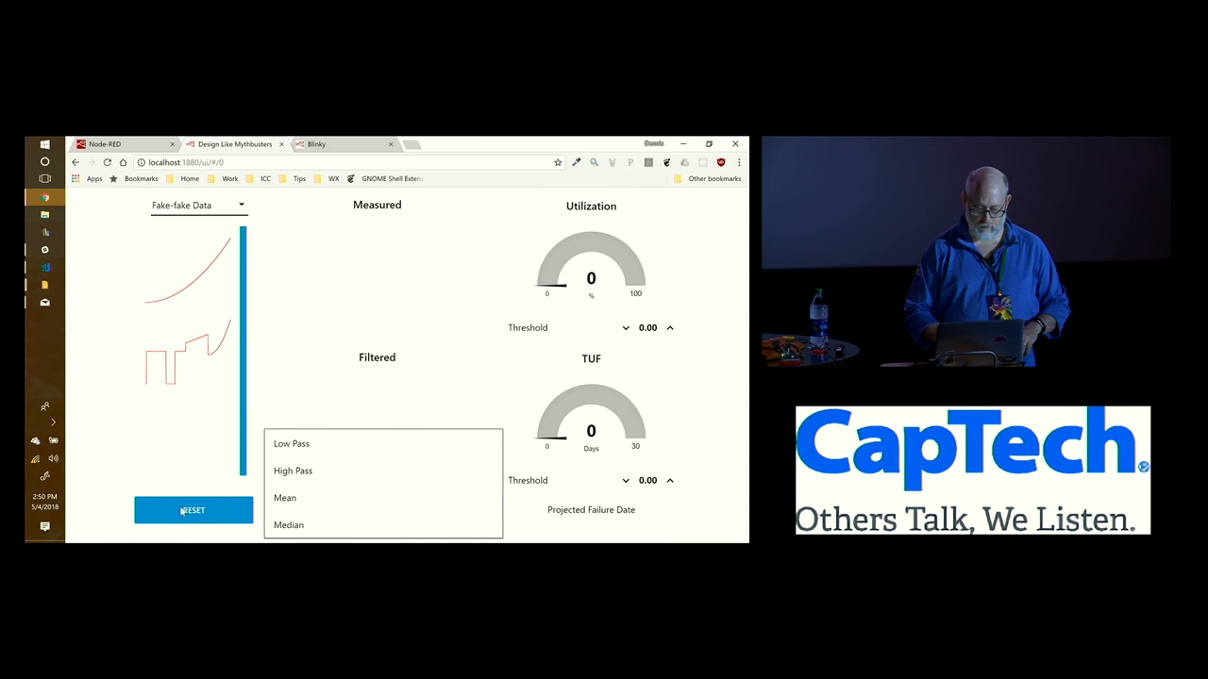
click(290, 444)
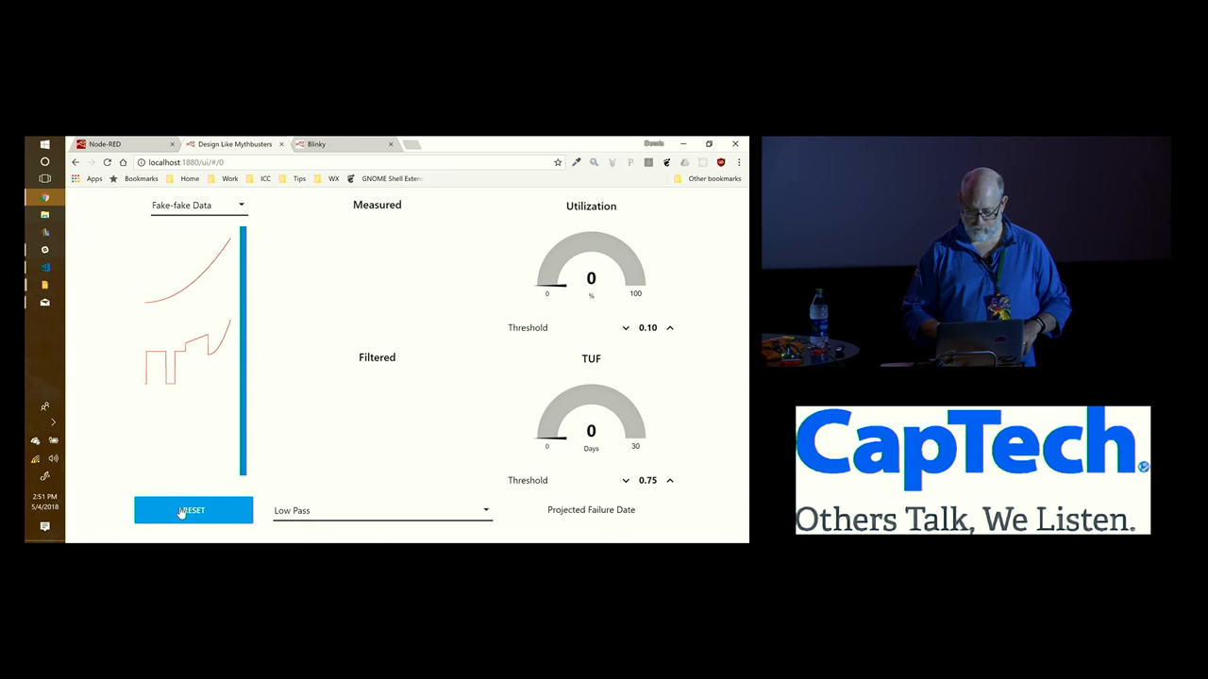
click(193, 510)
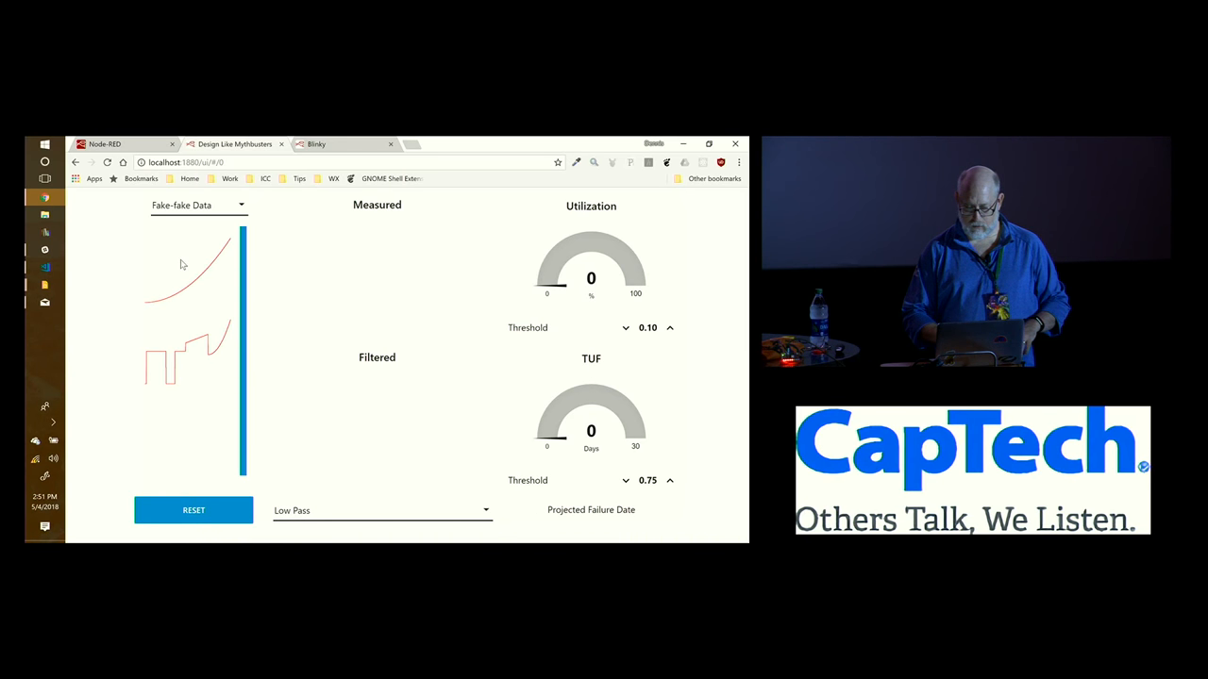
mouse_move(189, 287)
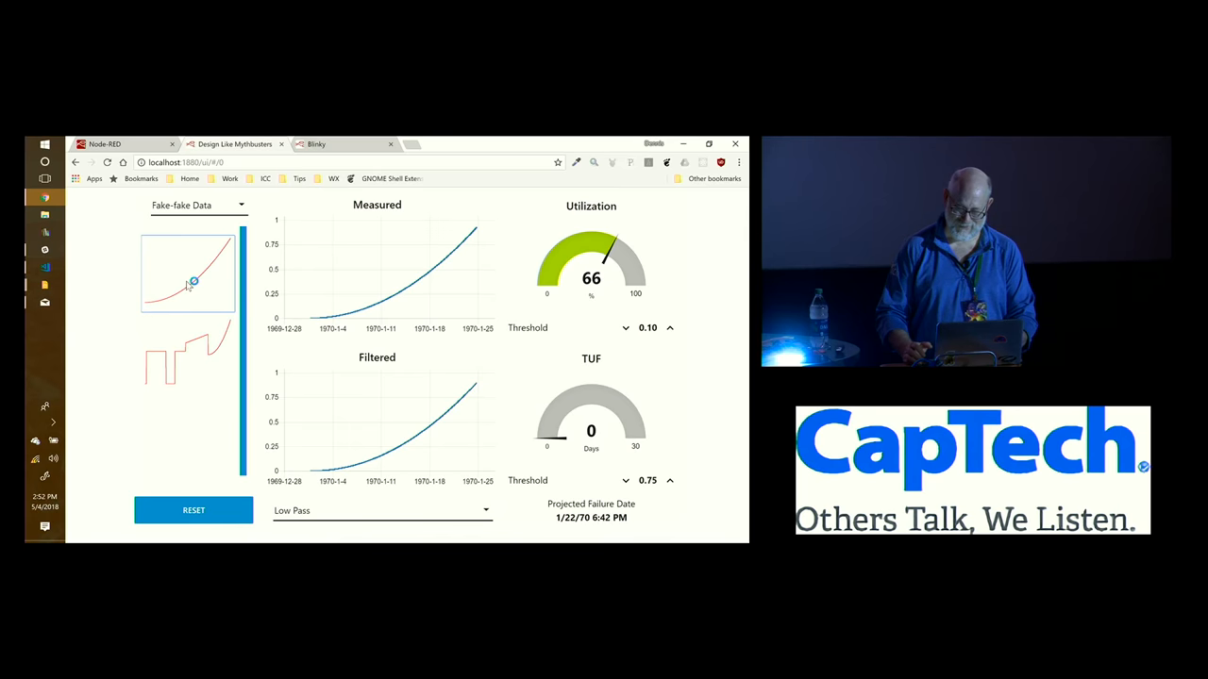
Step: Switch to another window after the sample data plots with utilization at 66
key(alt+tab)
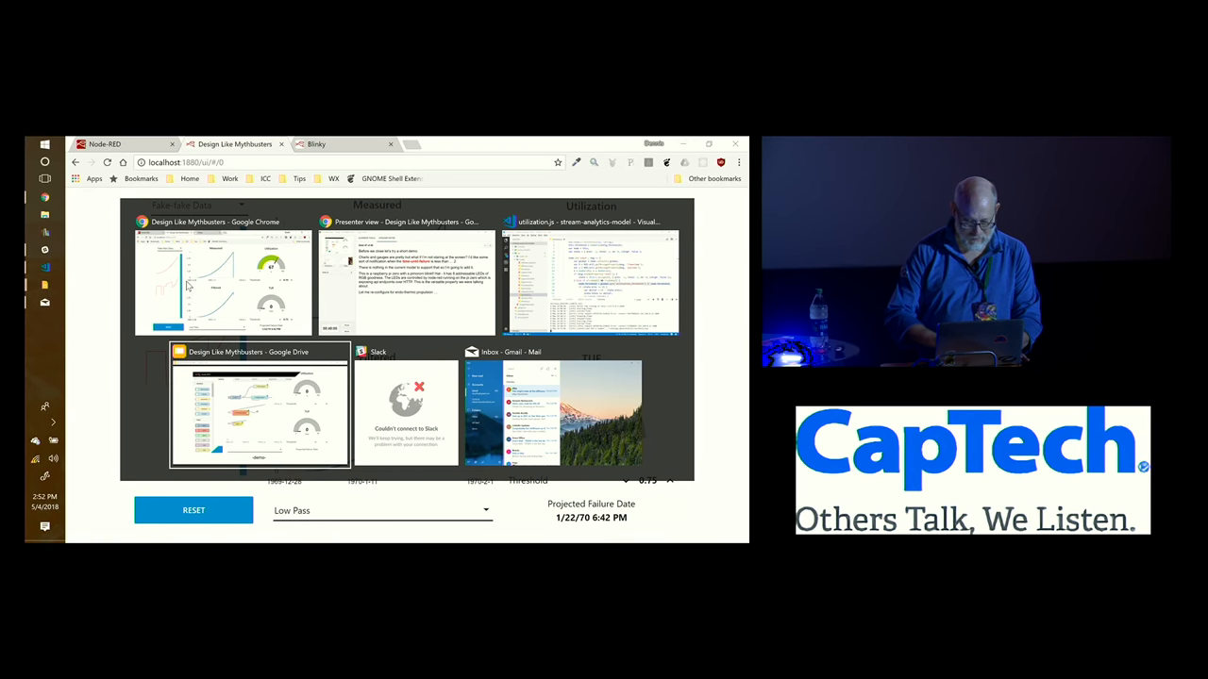
Step: Switch to the Design Like Mythbusters presentation window
click(260, 405)
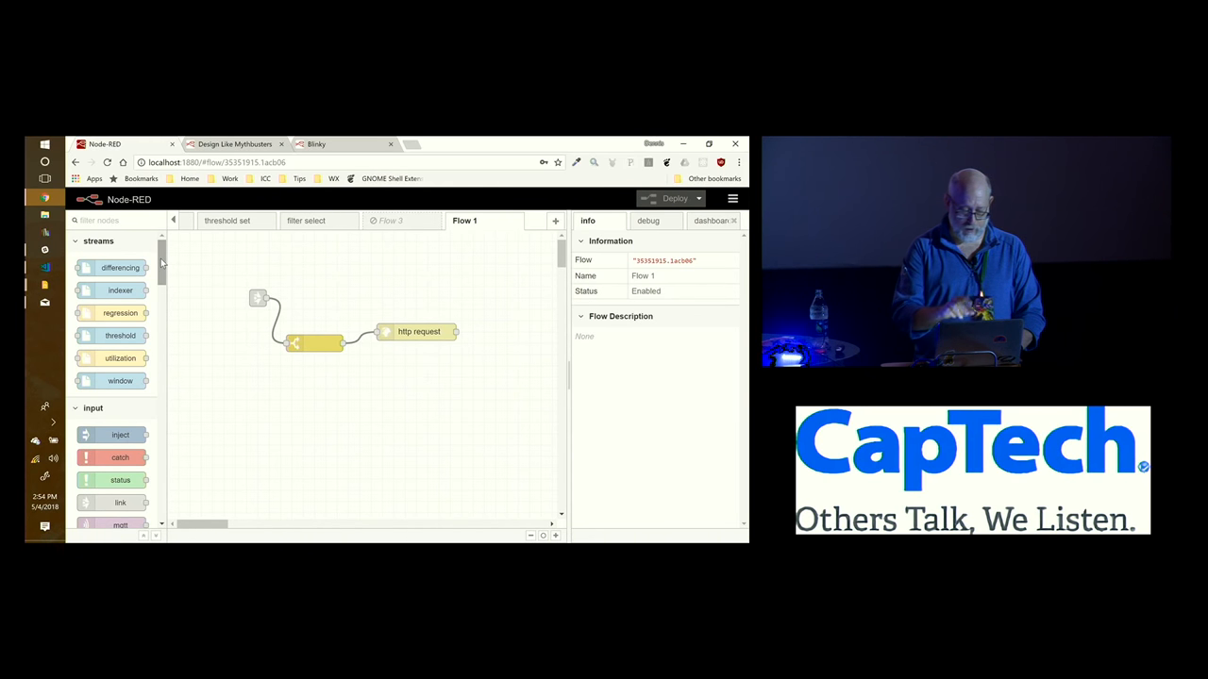
scroll(down, 3)
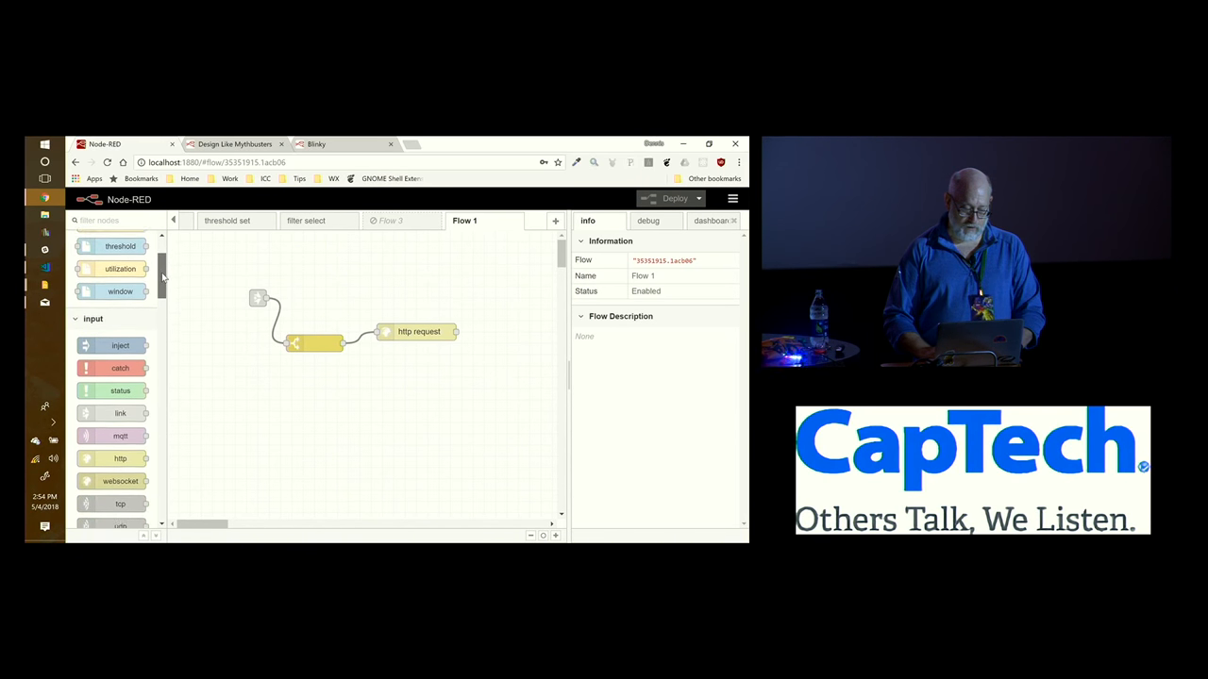
scroll(down, 3)
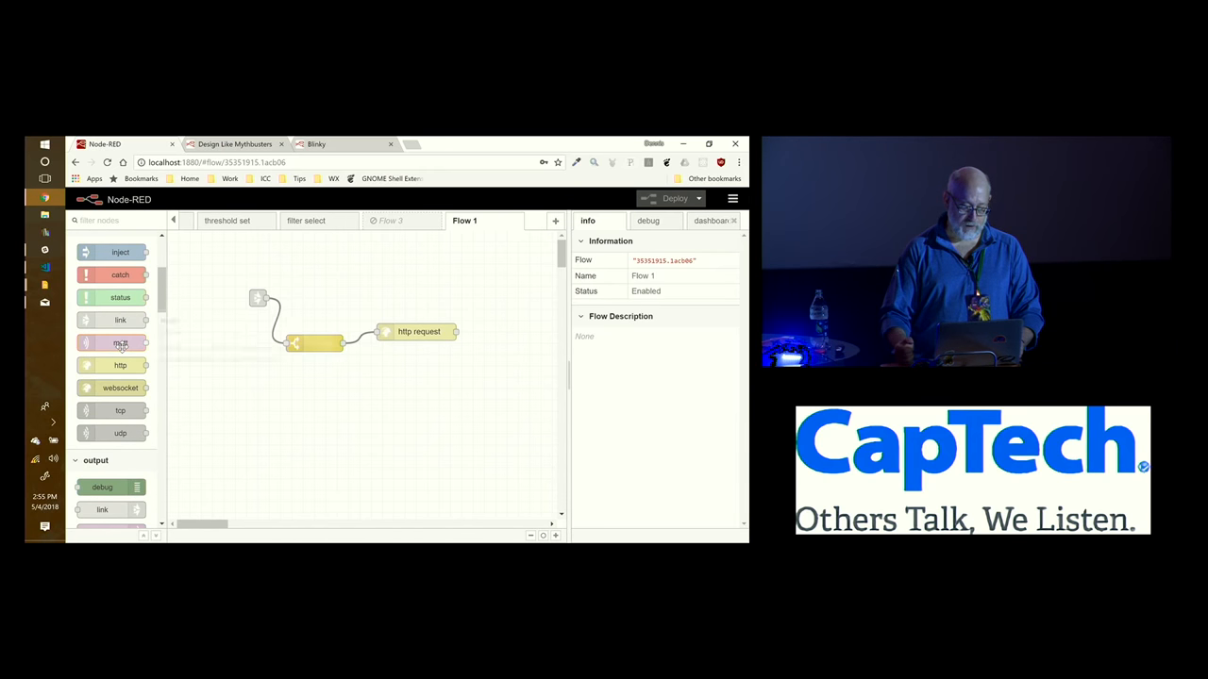
mouse_move(121, 344)
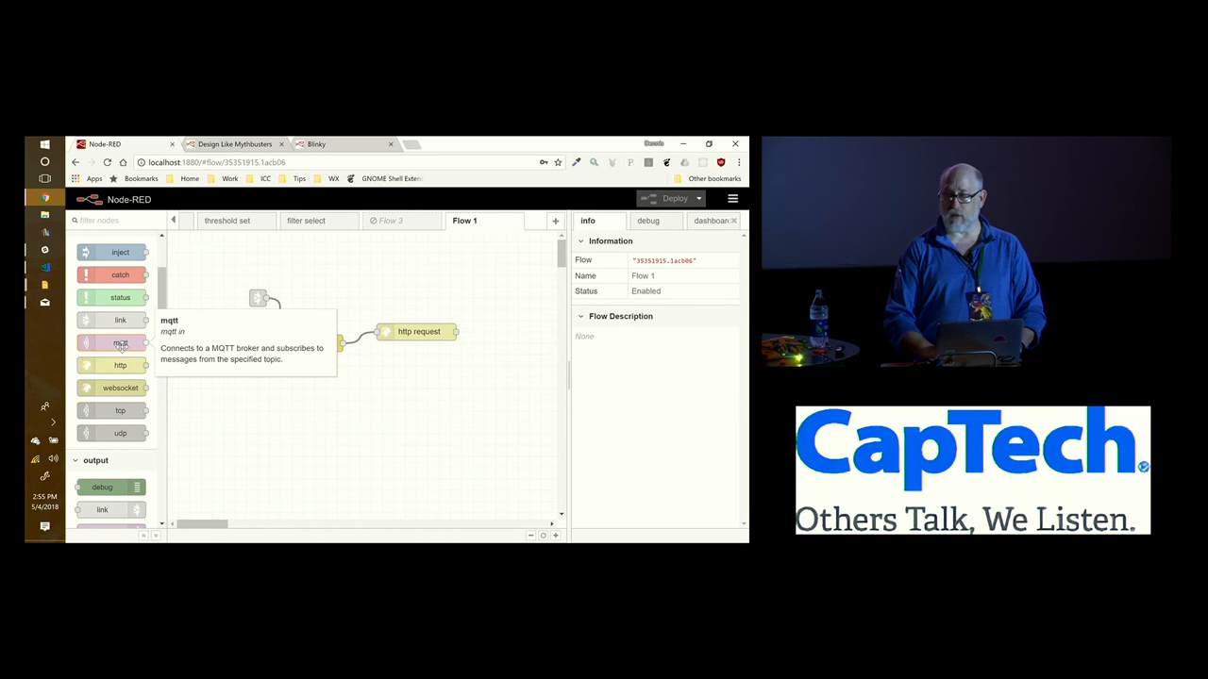
mouse_move(120, 321)
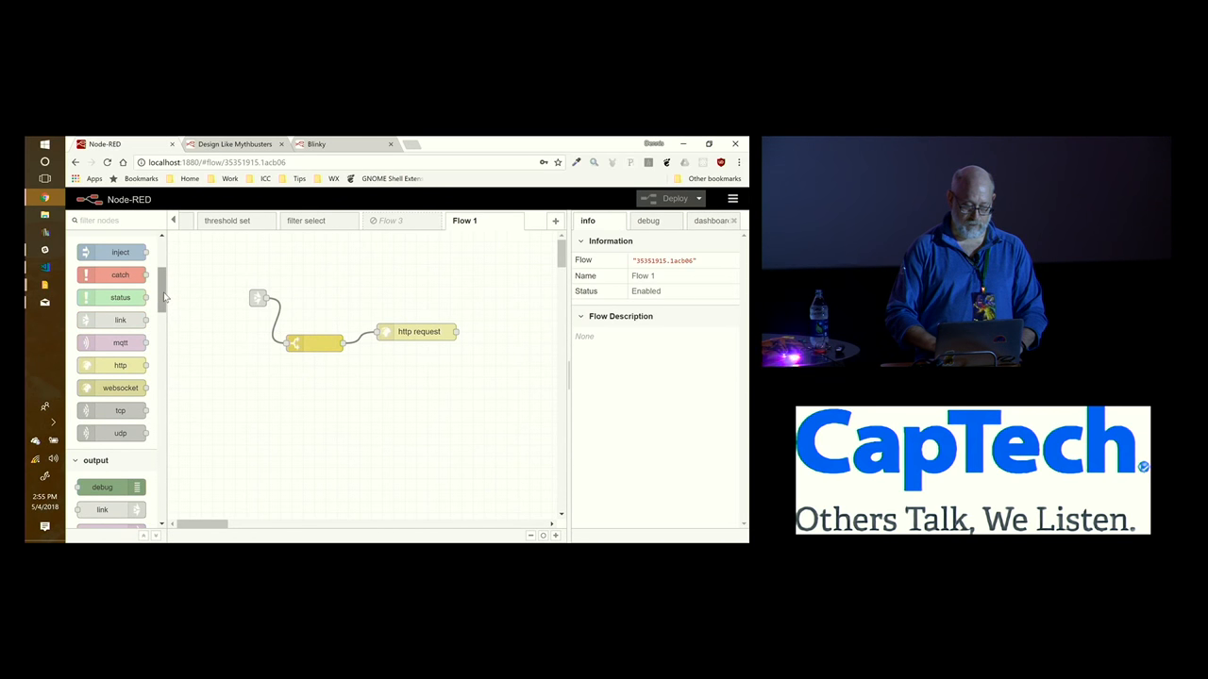
scroll(down, 3)
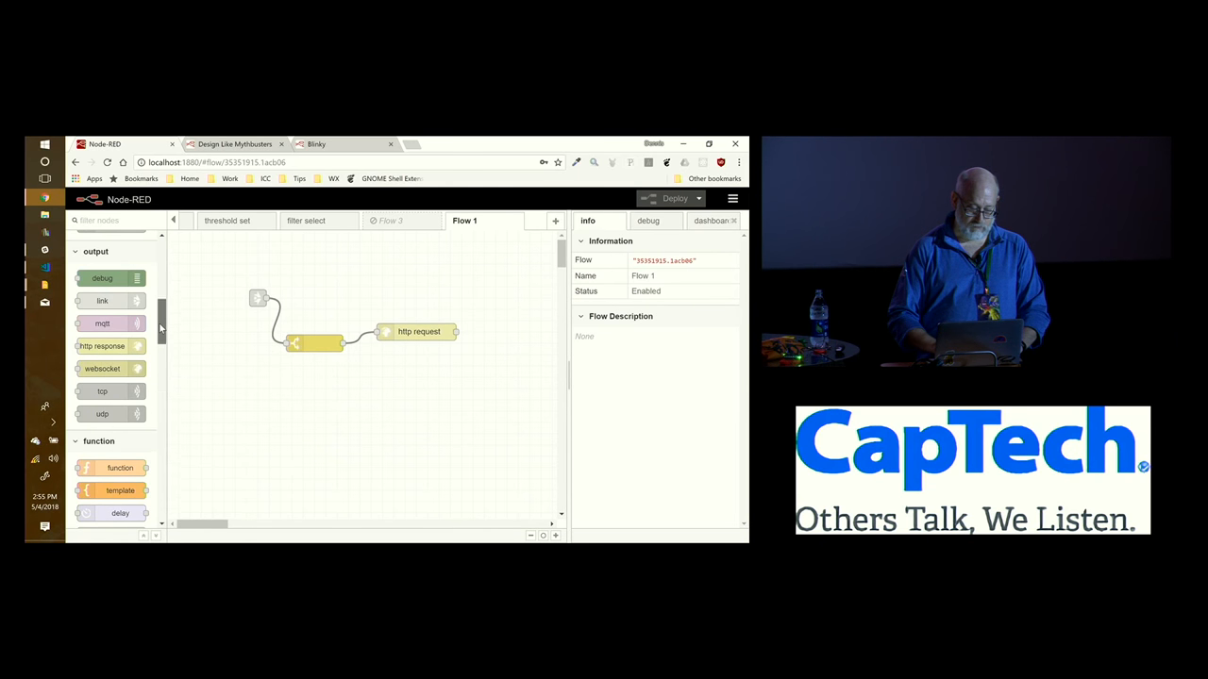
scroll(down, 3)
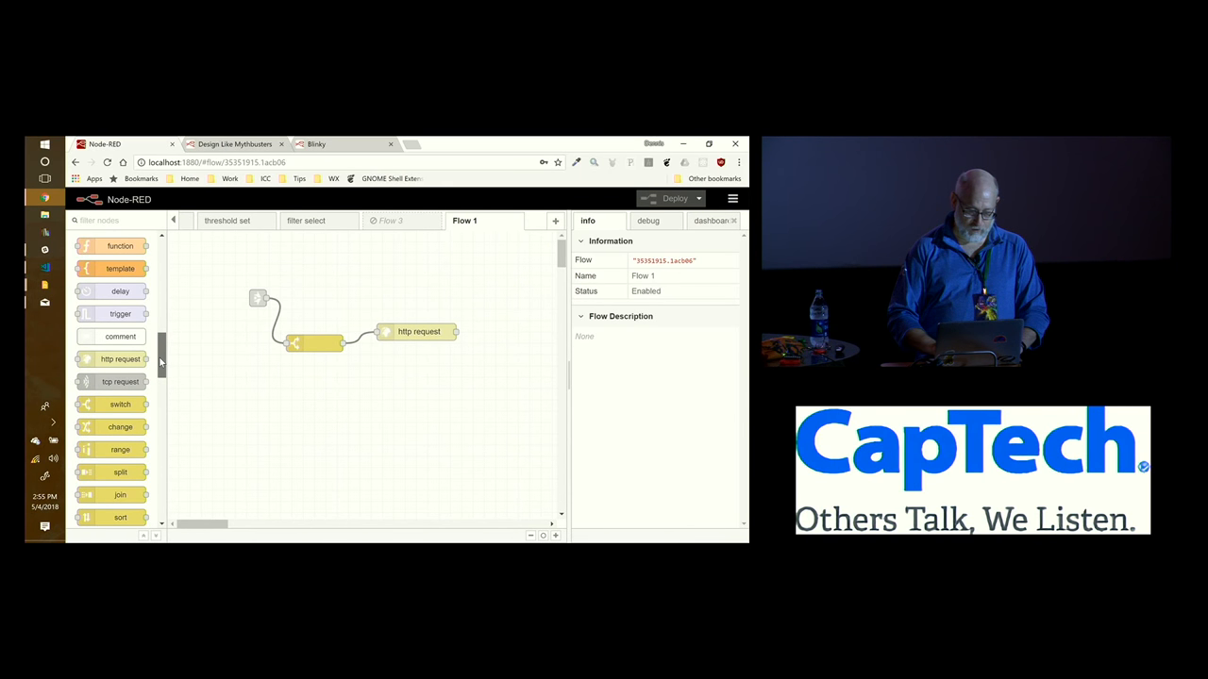
scroll(up, 3)
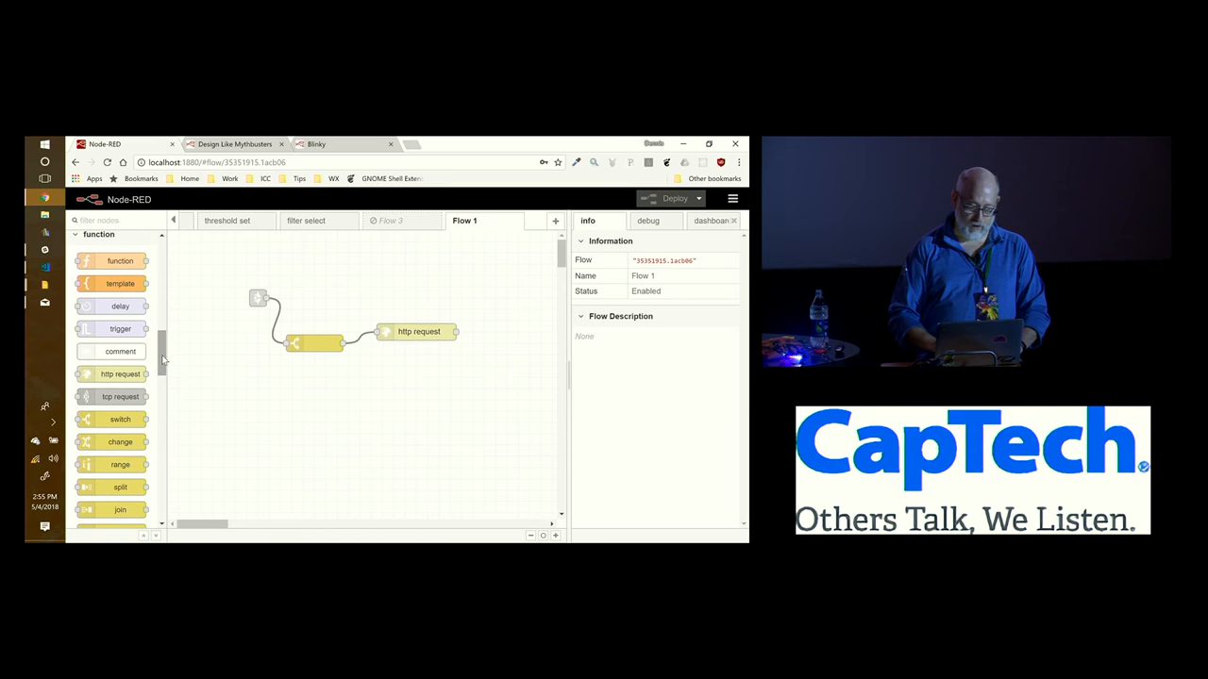
scroll(down, 3)
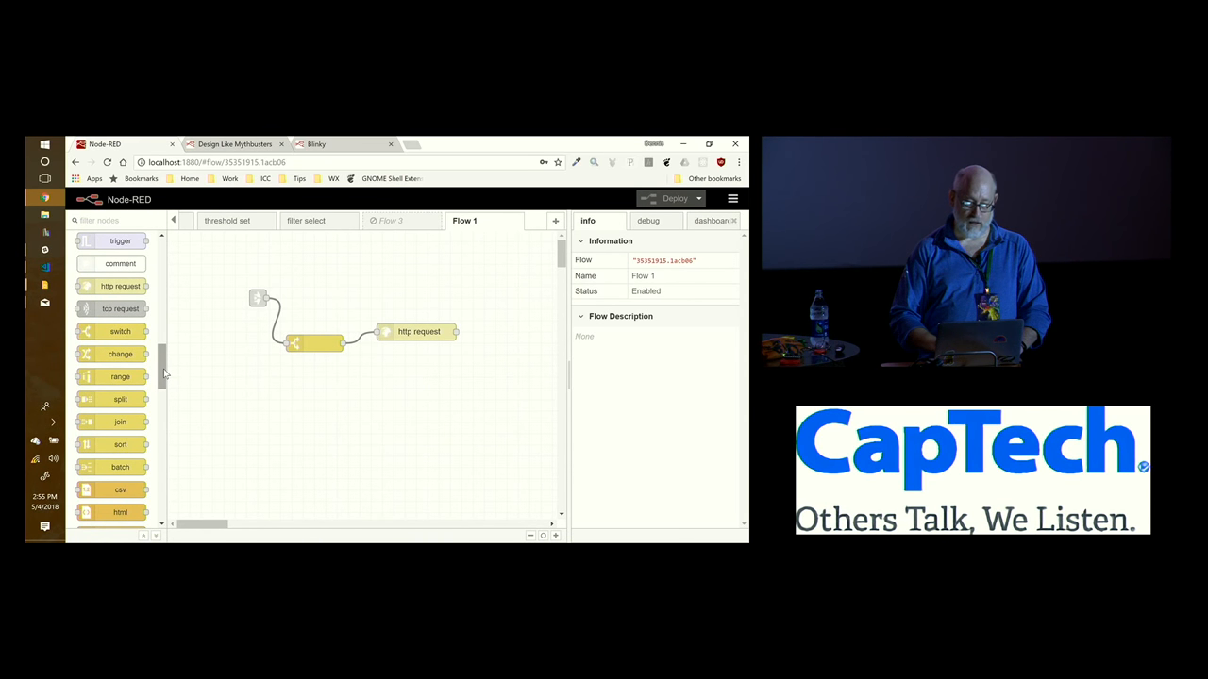
scroll(down, 3)
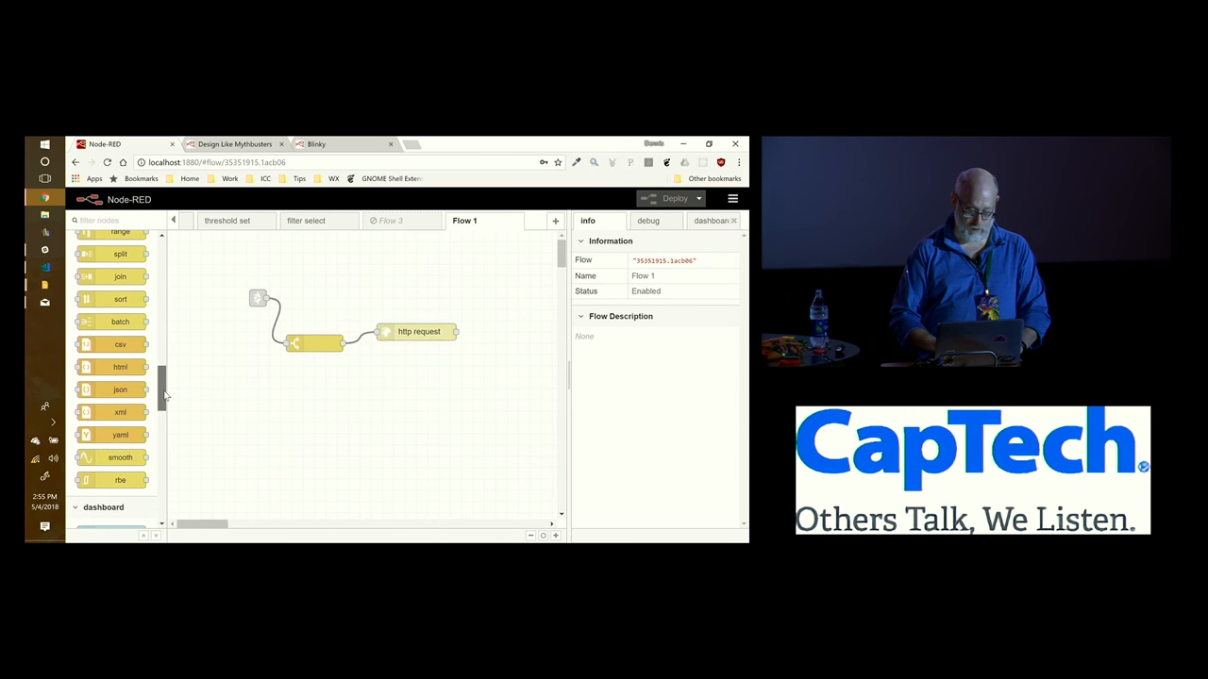
scroll(down, 3)
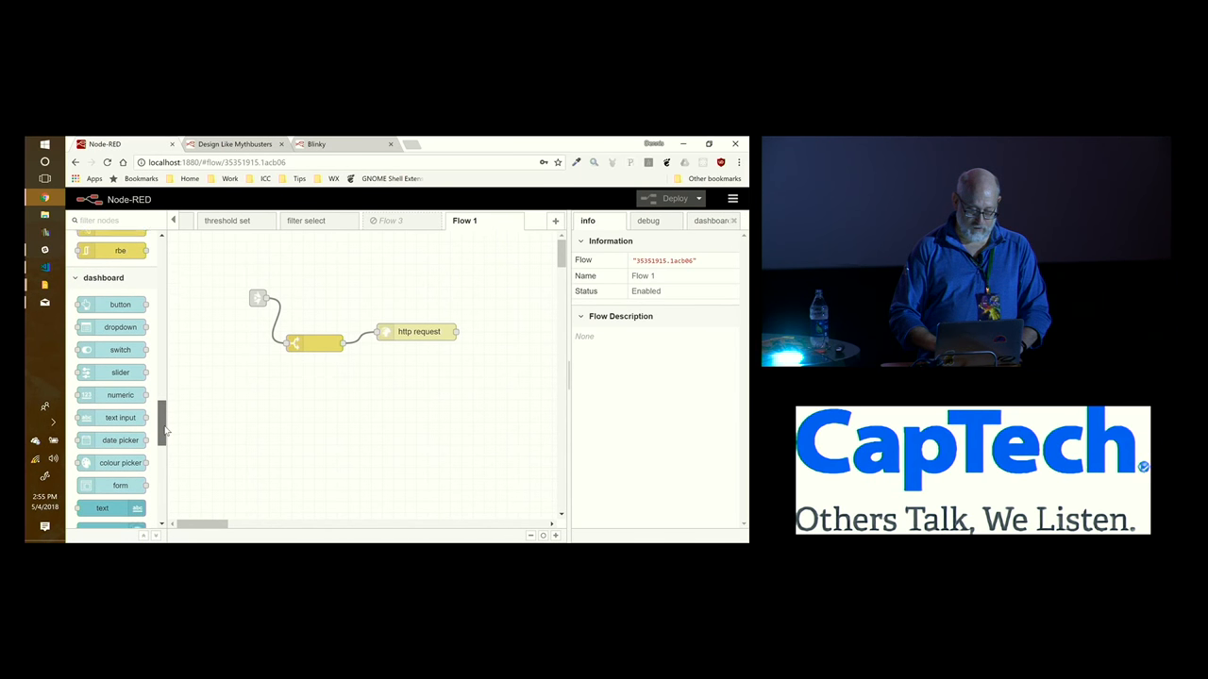
scroll(down, 3)
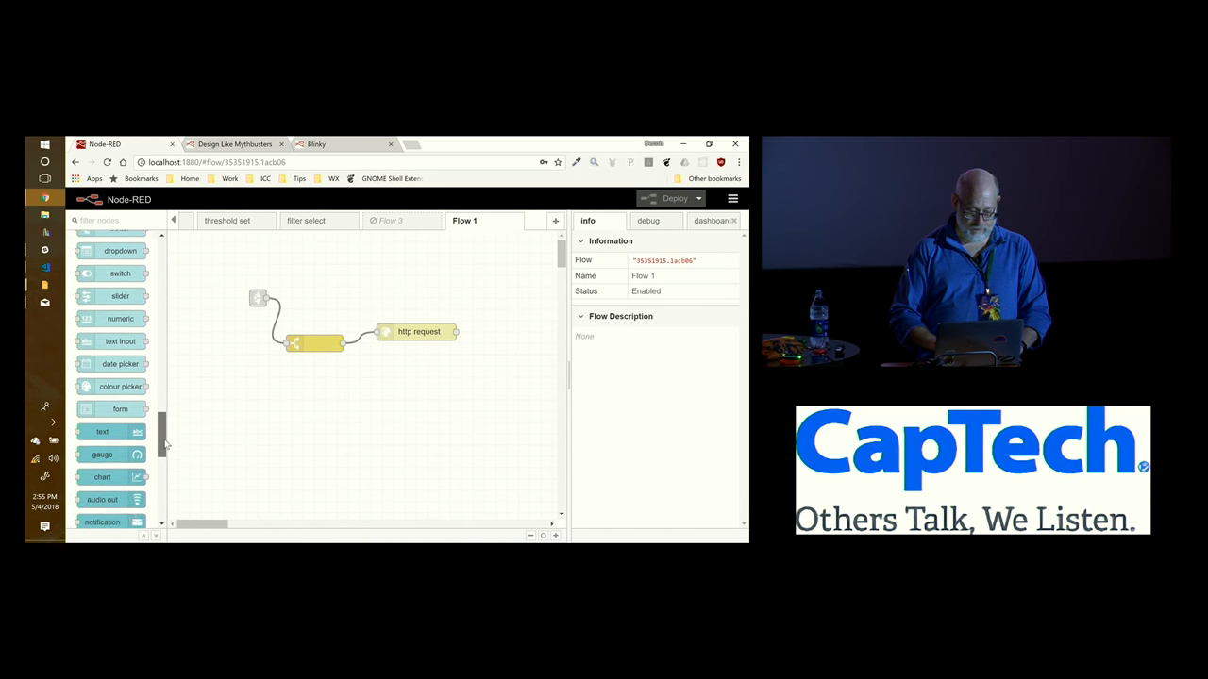
scroll(down, 3)
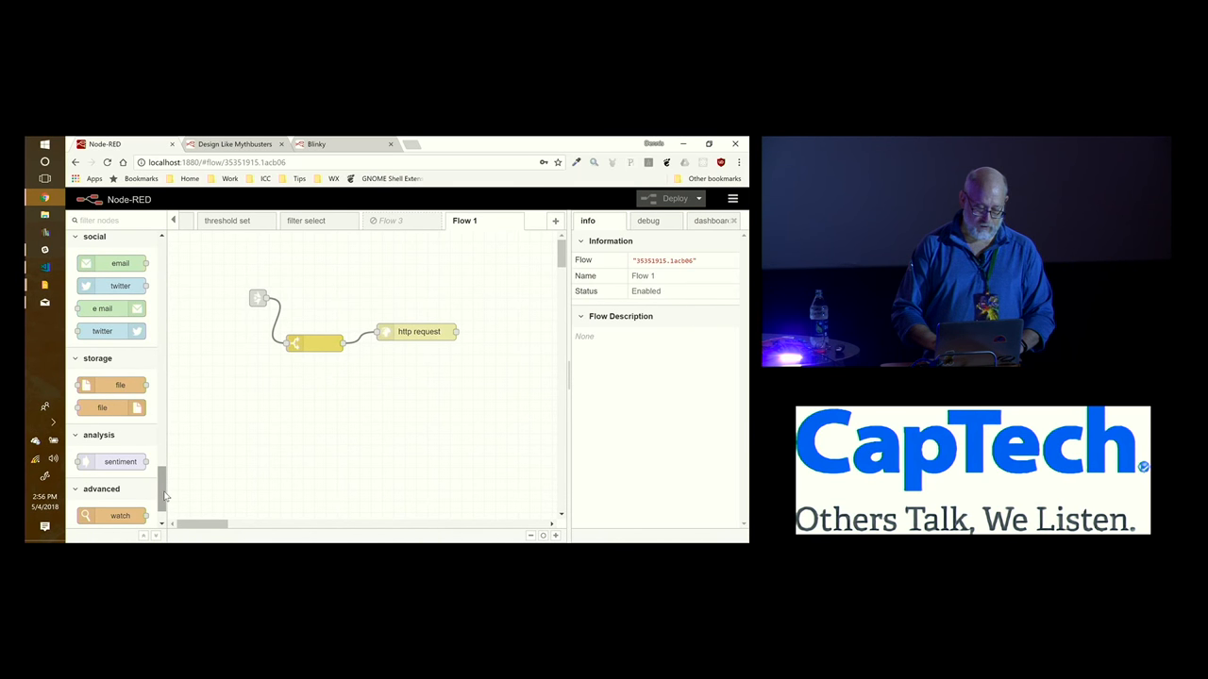
Step: Bring up the overview of open windows over the Node-RED editor
right_click(166, 525)
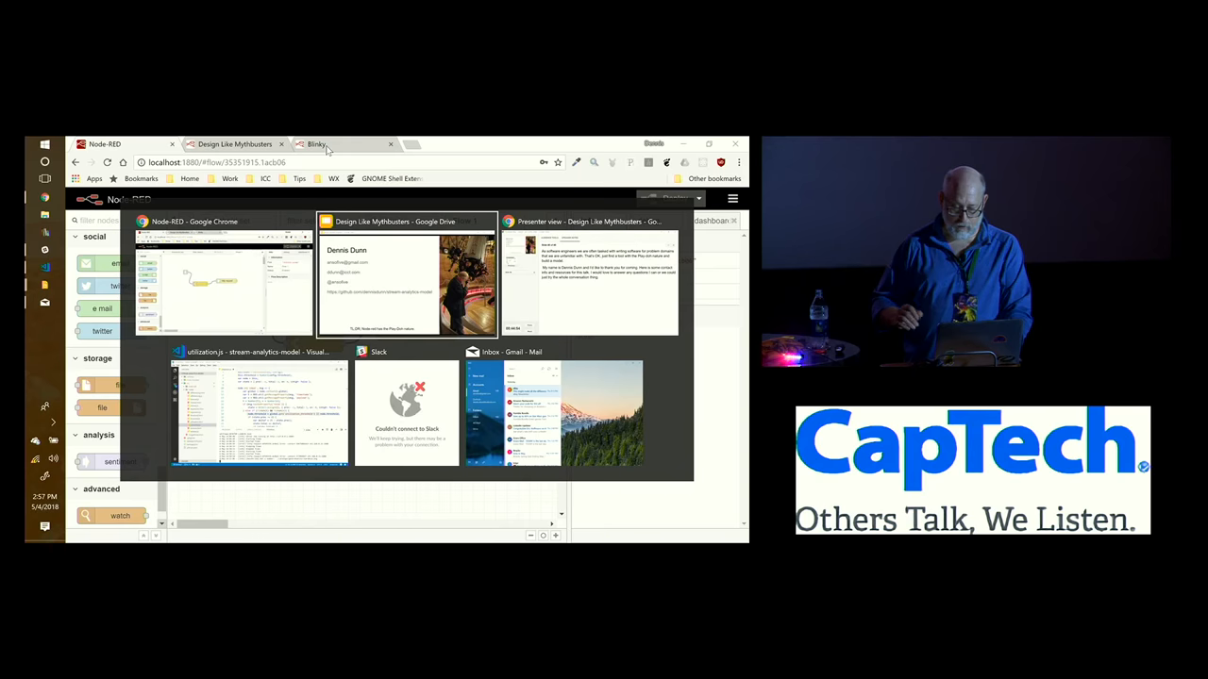
Step: Review the Node-RED server log in VS Code, then return to Chrome's Blinky tab
click(261, 411)
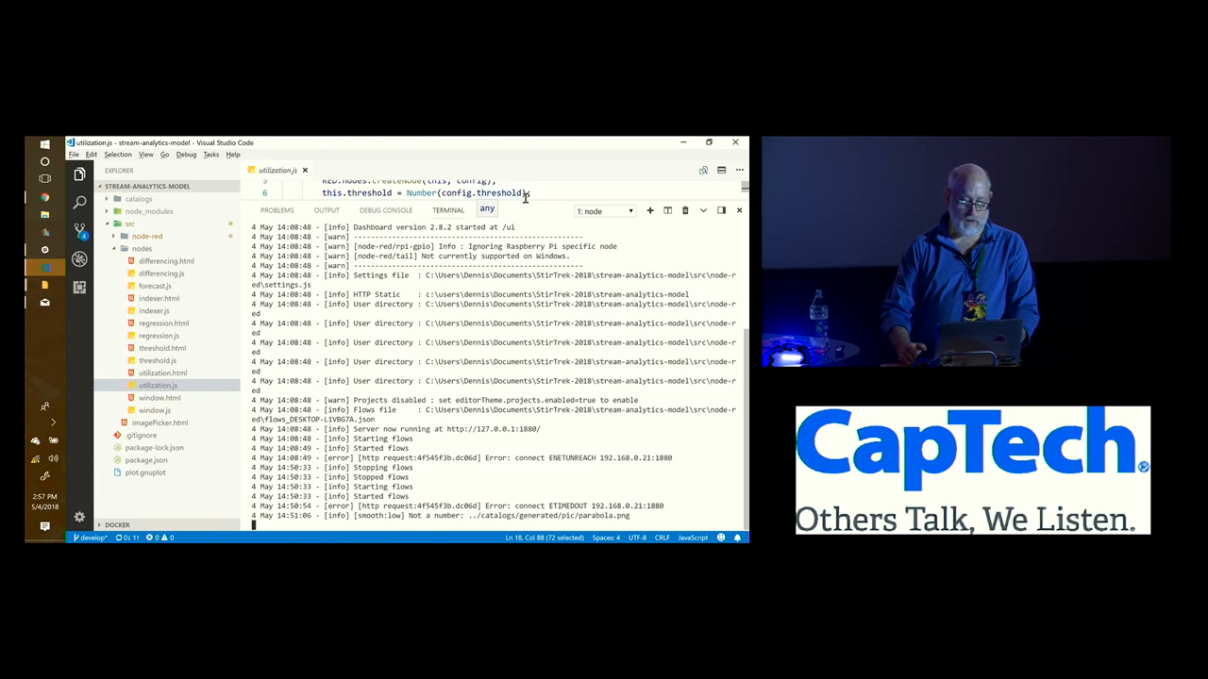
key(alt+tab)
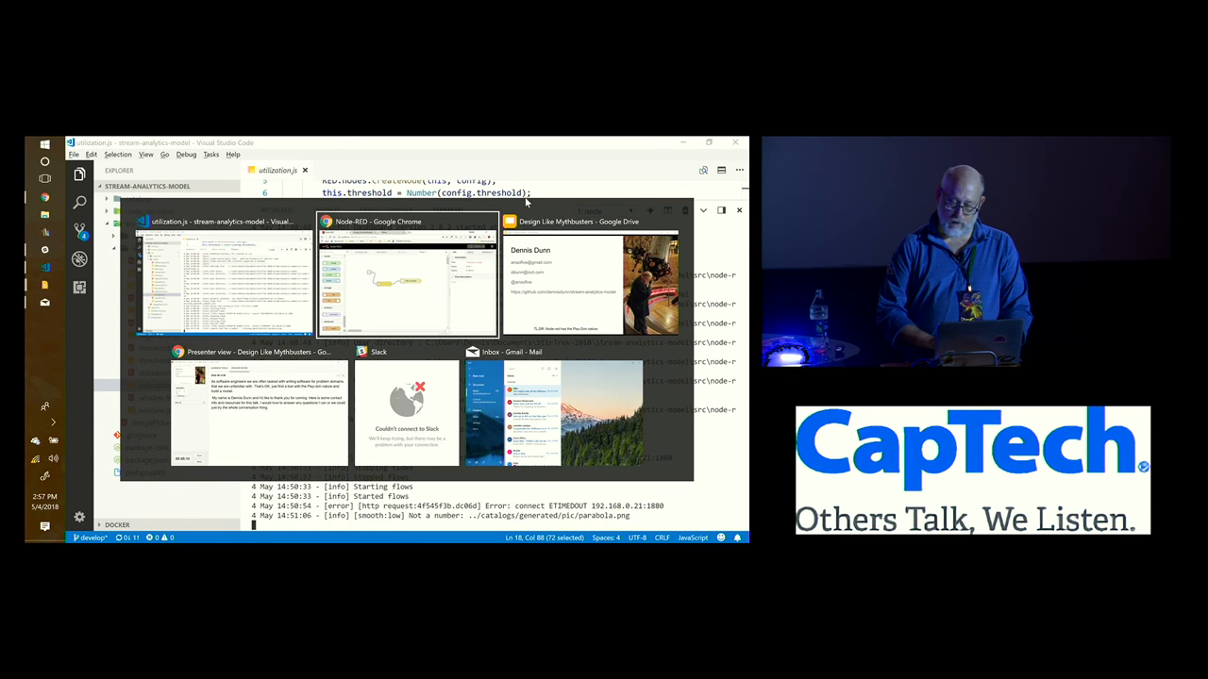
click(406, 274)
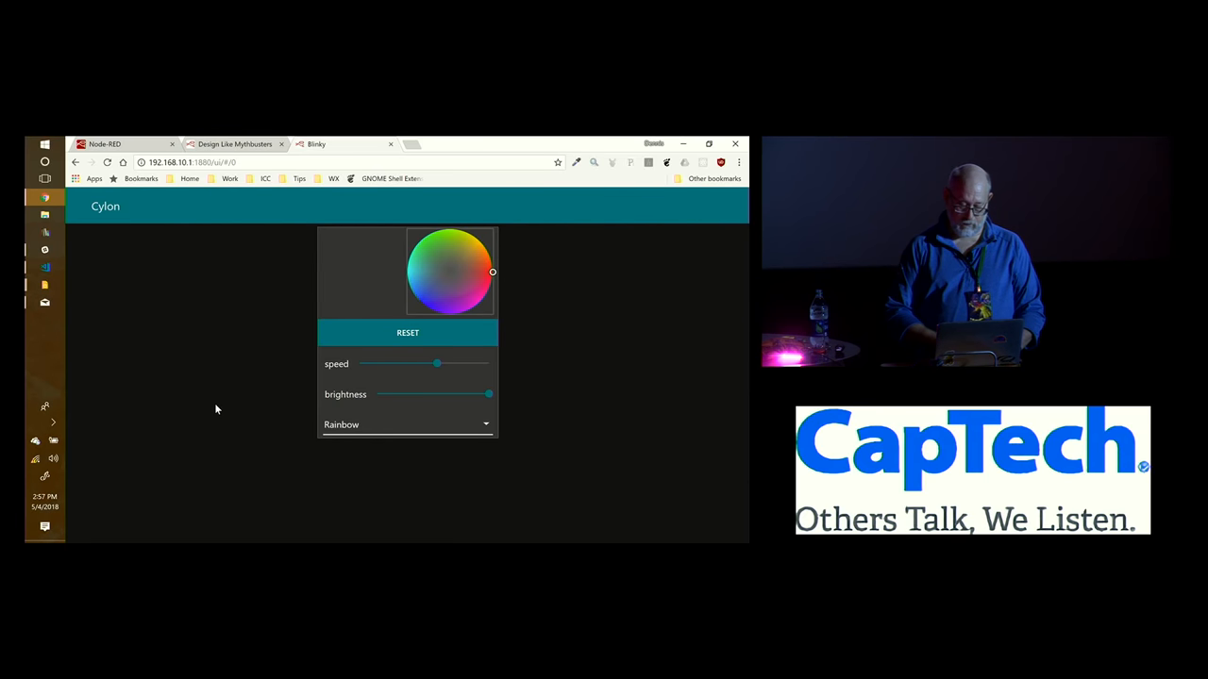
Step: Set the Blinky lights to the Cylon pattern with a purple colour on the wheel
click(406, 423)
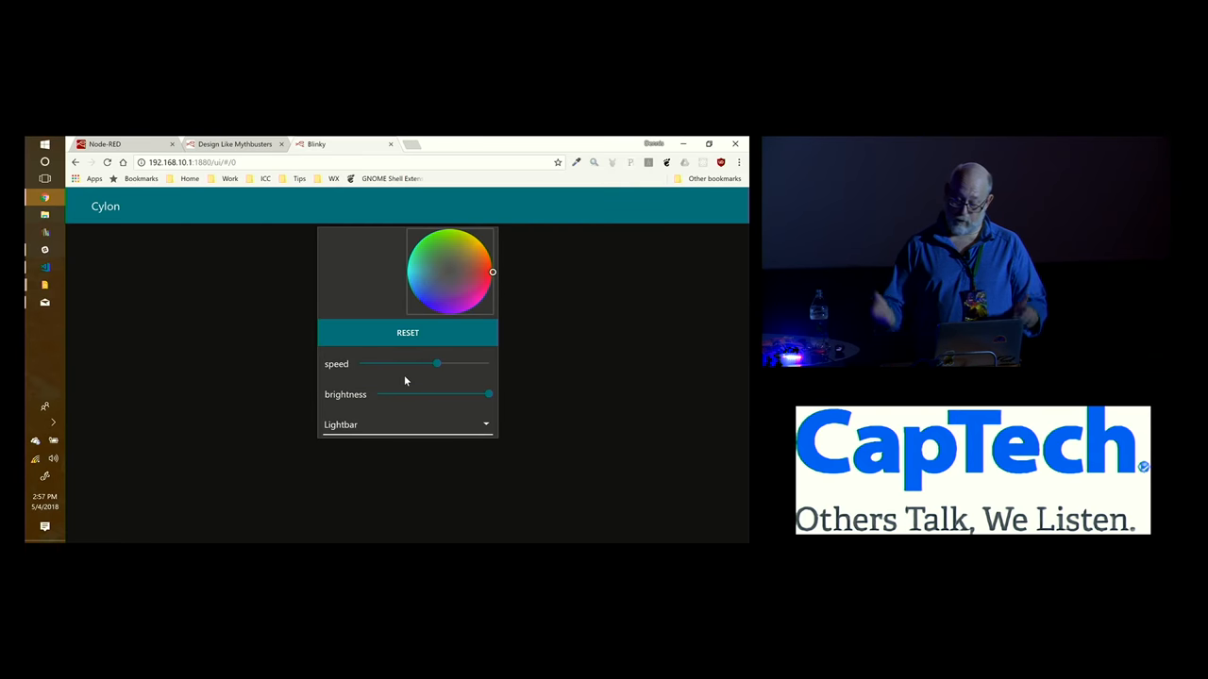
mouse_move(463, 377)
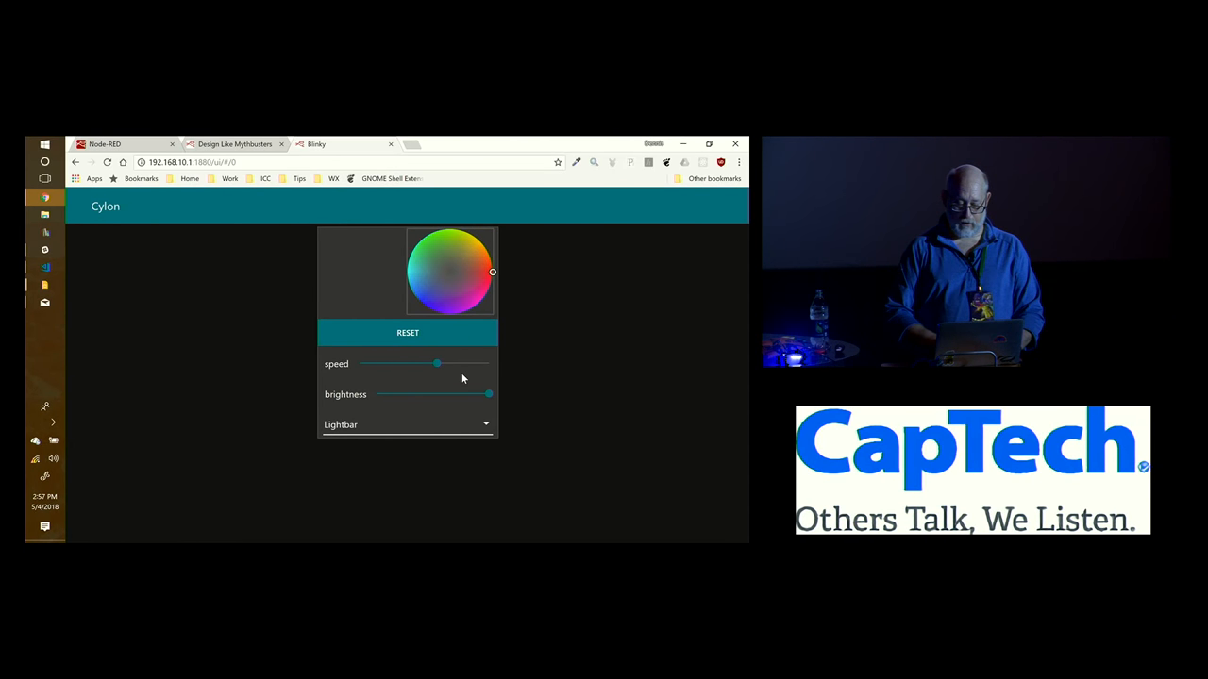
mouse_move(396, 430)
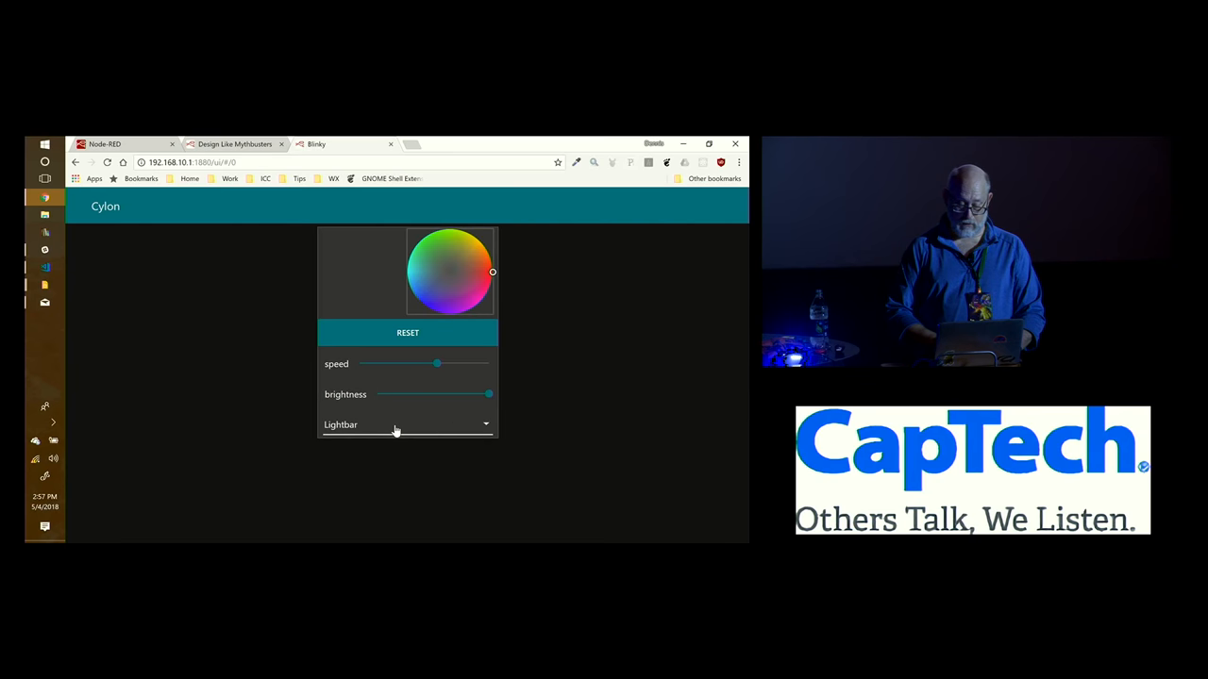
click(408, 423)
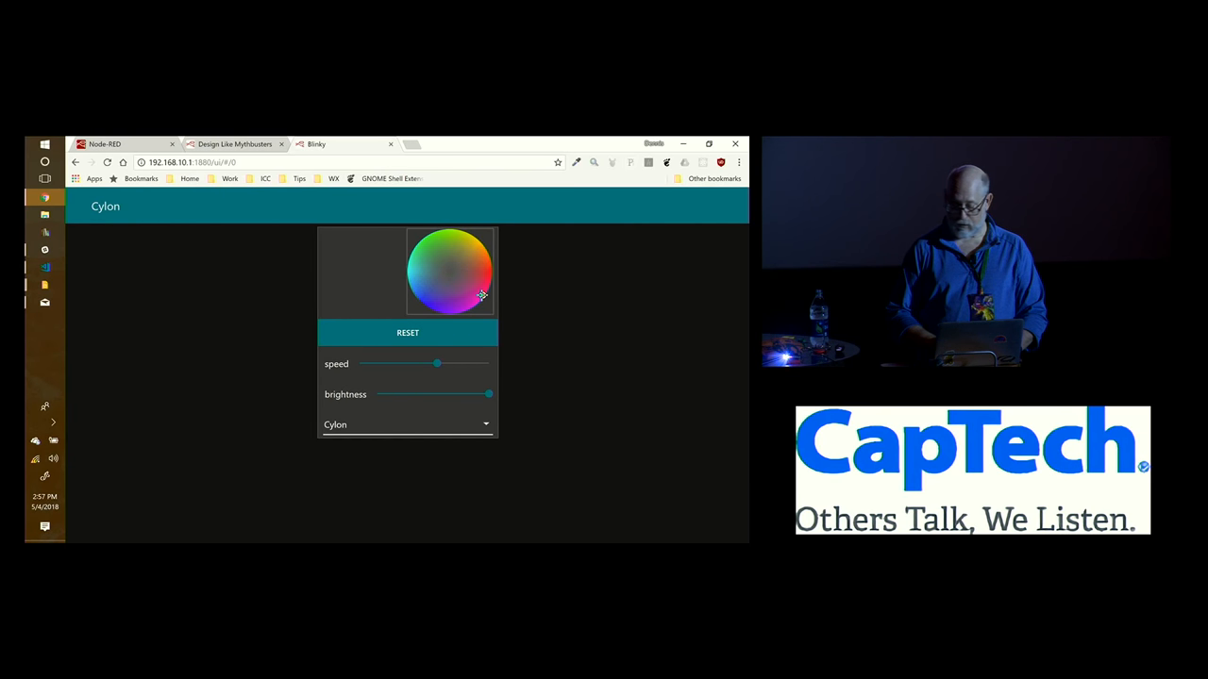
click(438, 302)
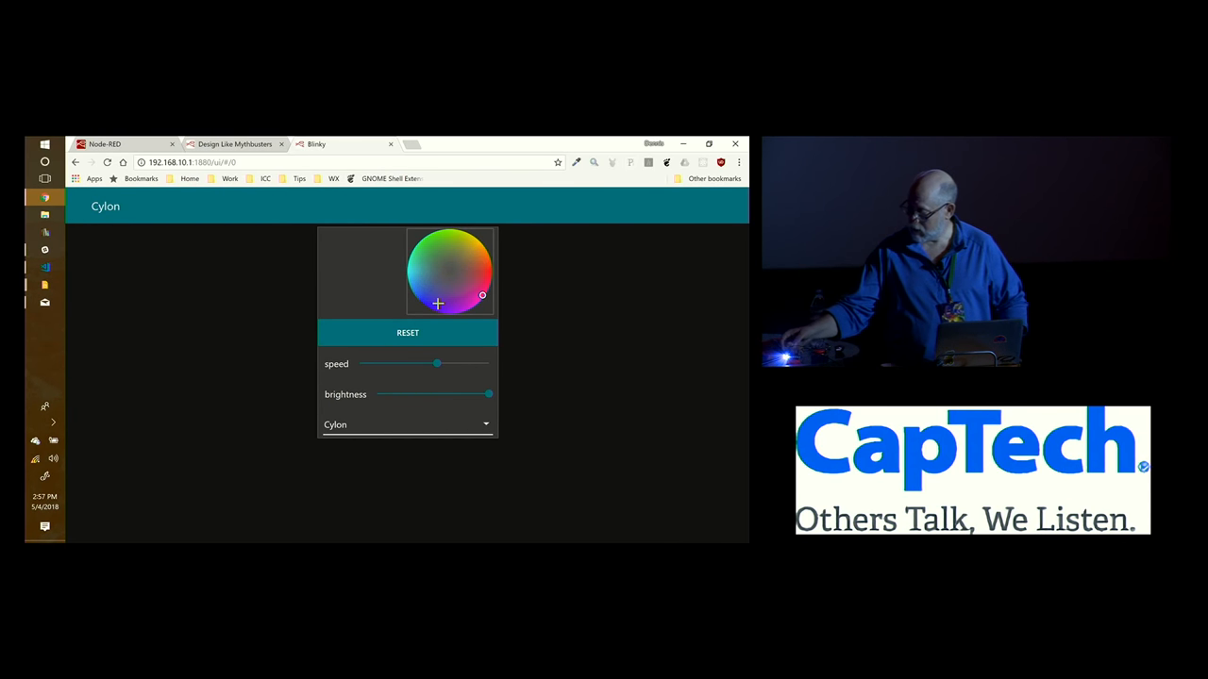